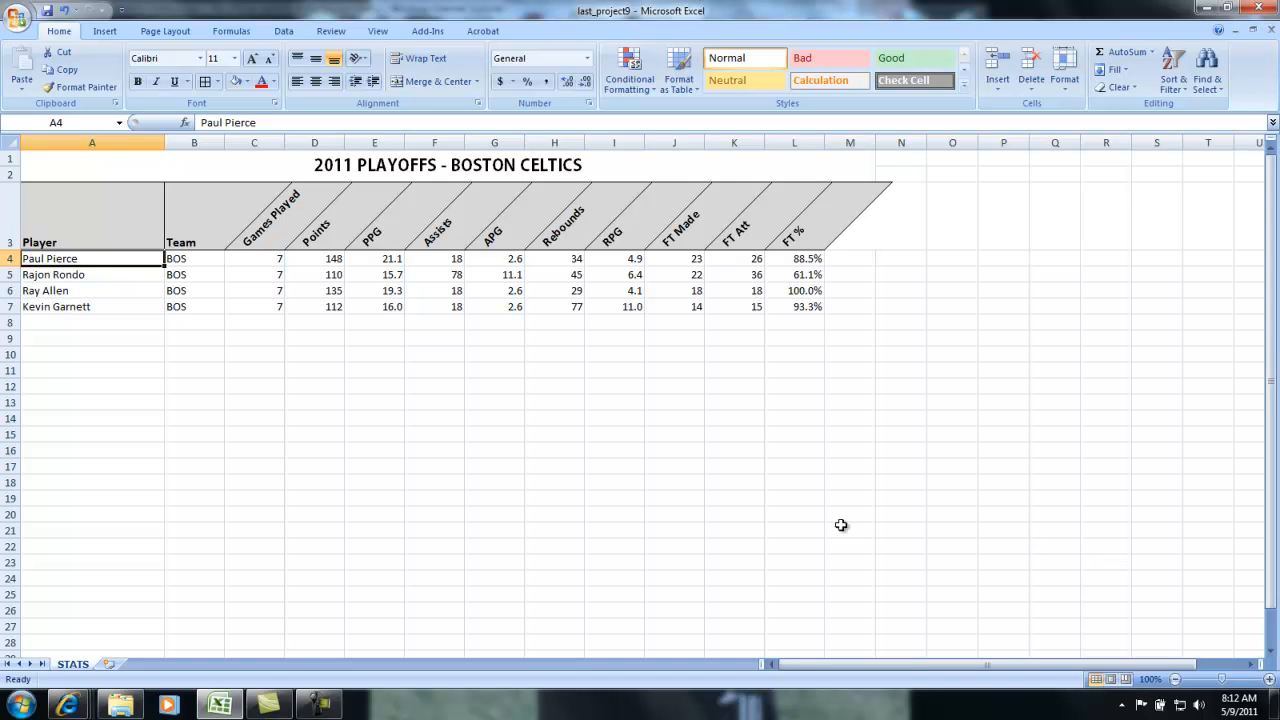
{"action": "mouse_move", "coordinate": [237, 392]}
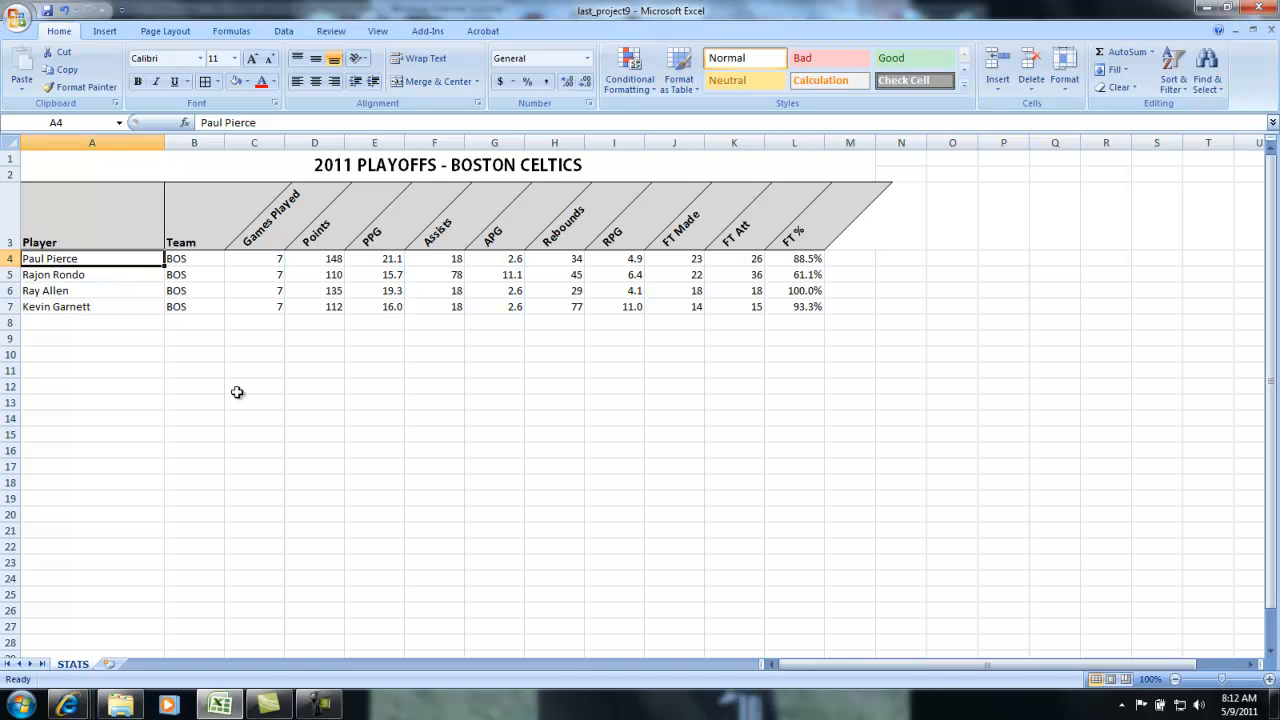
{"action": "mouse_move", "coordinate": [119, 385]}
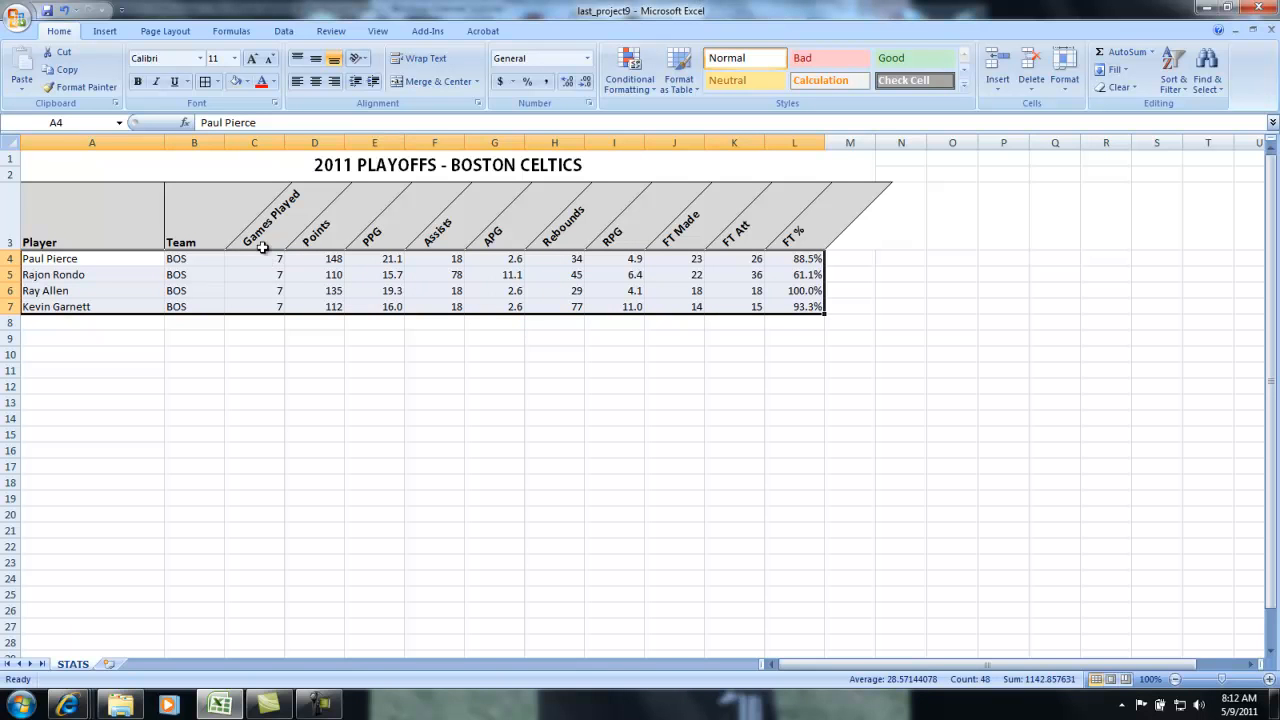
{"action": "mouse_move", "coordinate": [600, 201]}
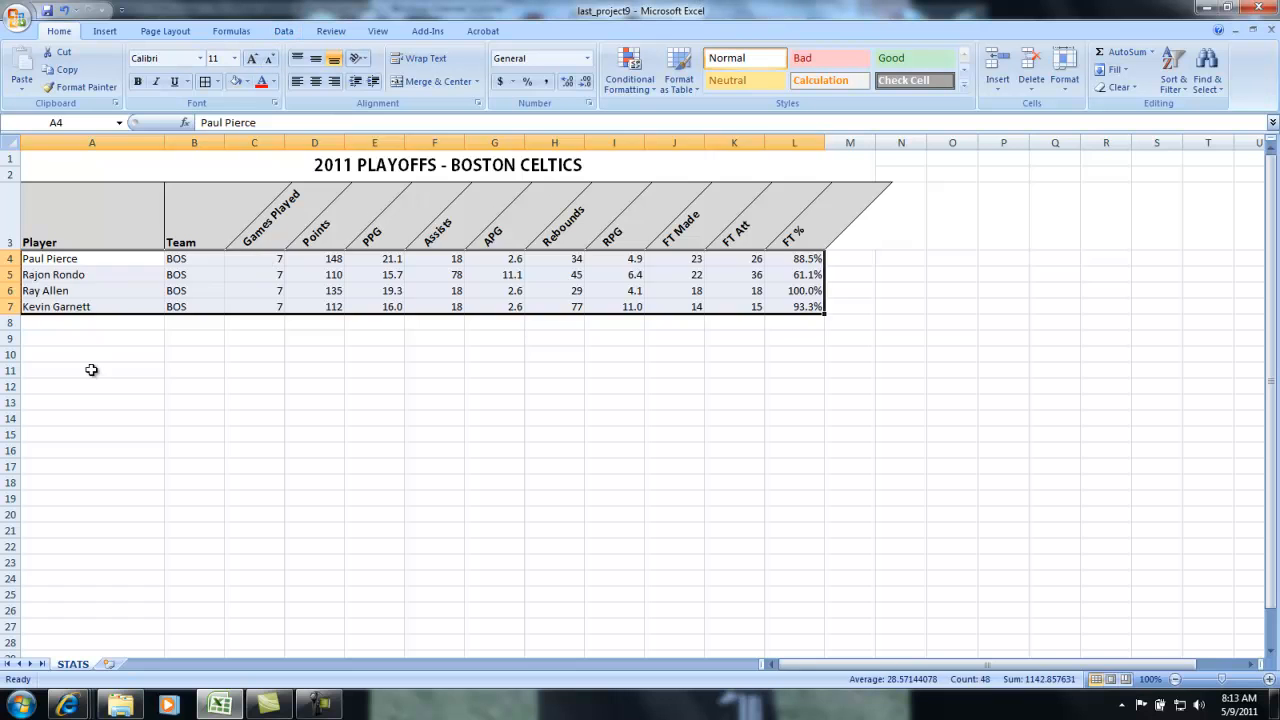
Sort player rows A4:L7 by PPG, largest to smallest, so Pierce leads.
{"action": "left_click", "coordinate": [92, 370]}
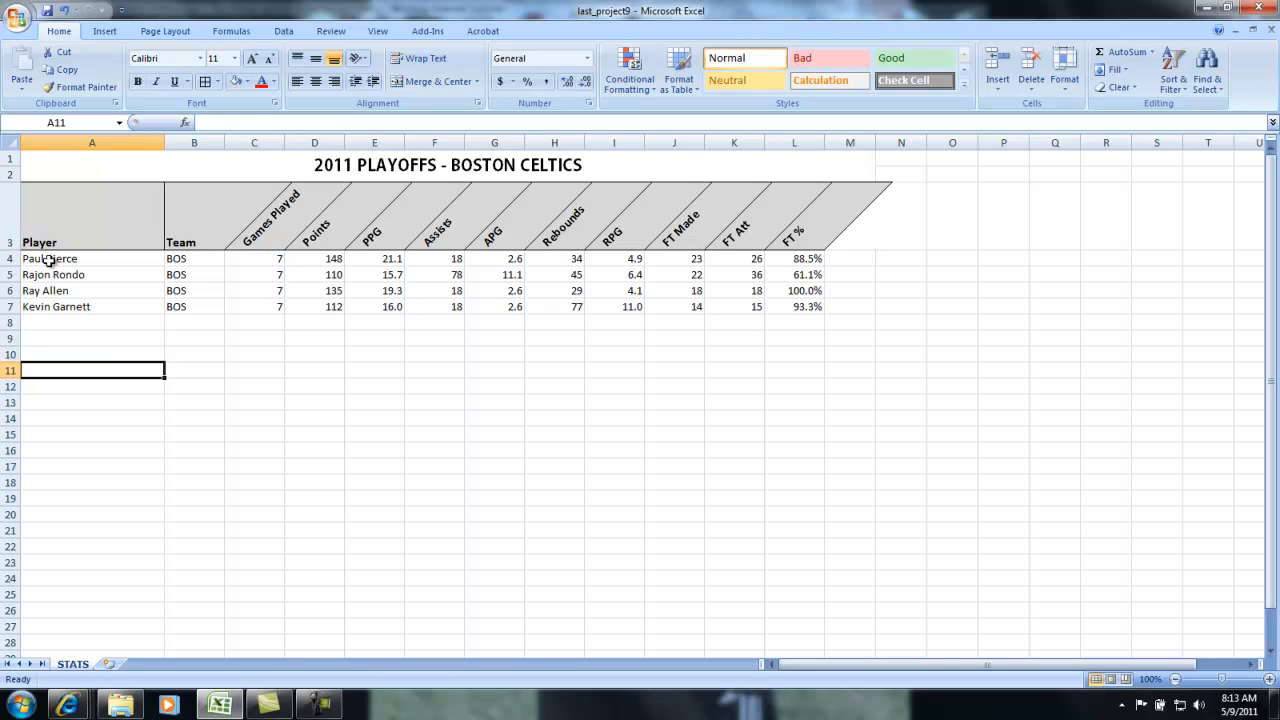
{"action": "left_click_drag", "start_coordinate": [49, 258], "coordinate": [734, 318]}
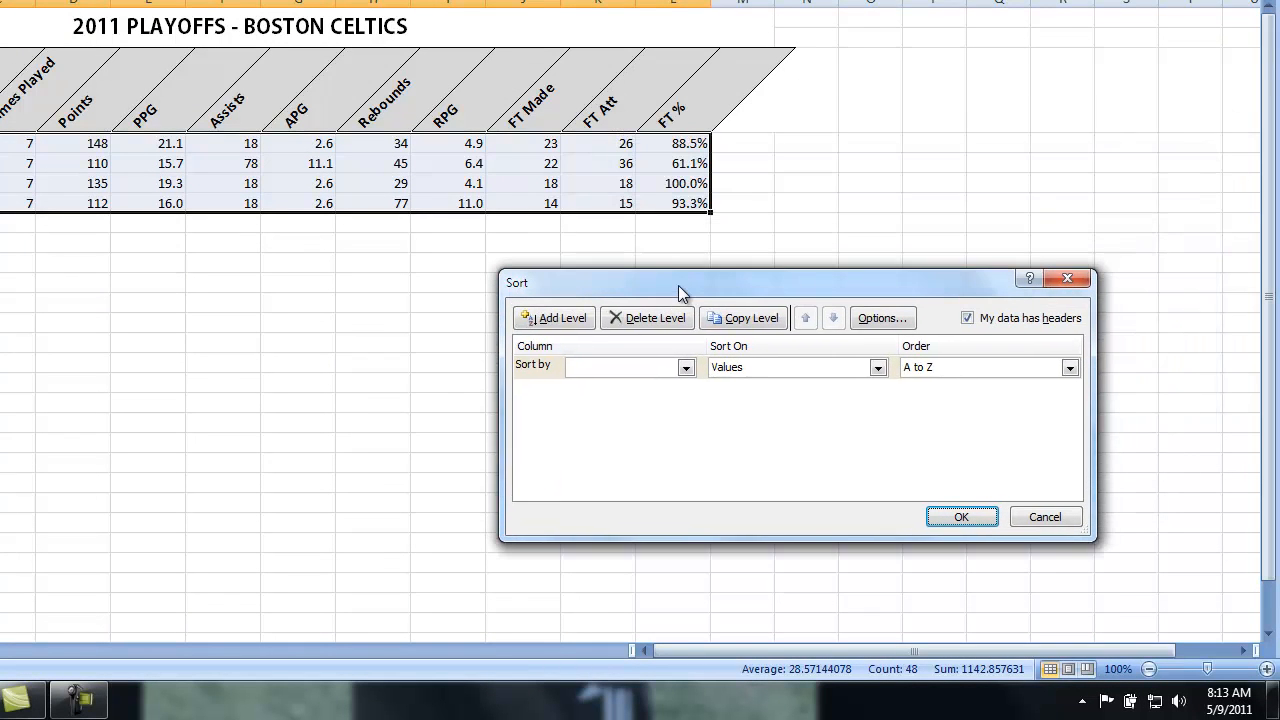
{"action": "left_click_drag", "start_coordinate": [680, 283], "coordinate": [680, 289]}
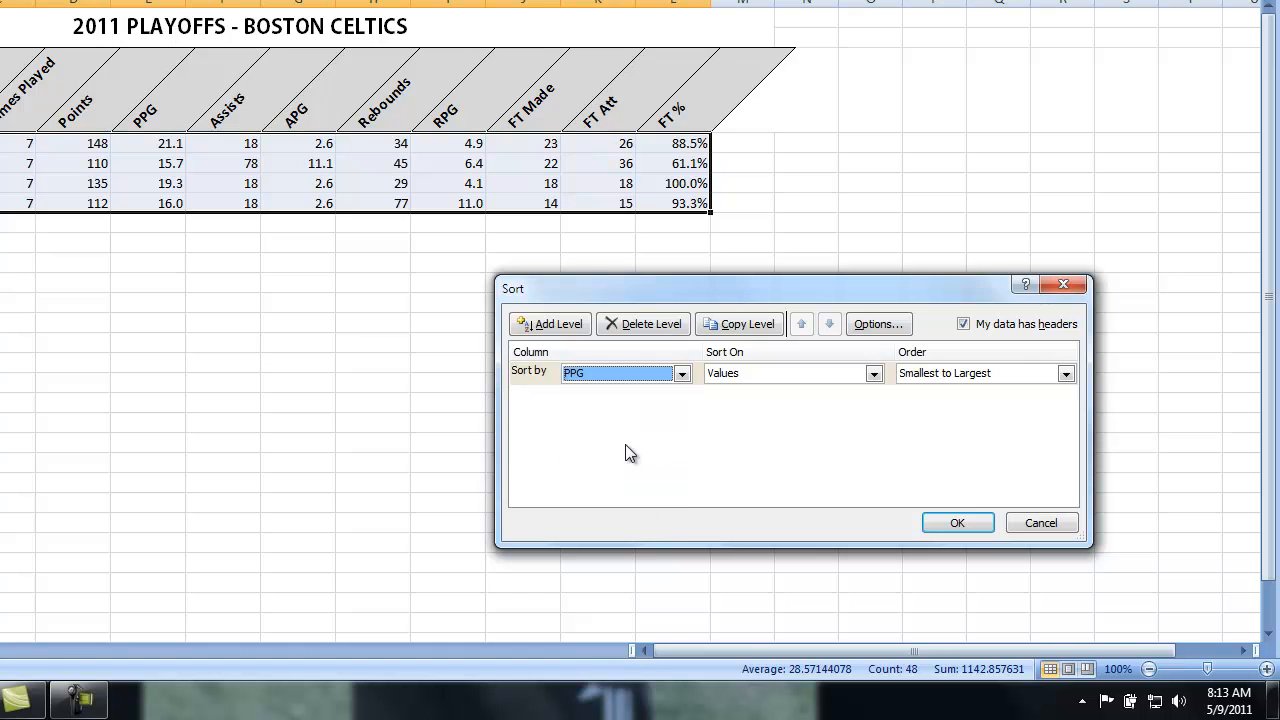
{"action": "left_click", "coordinate": [1065, 373]}
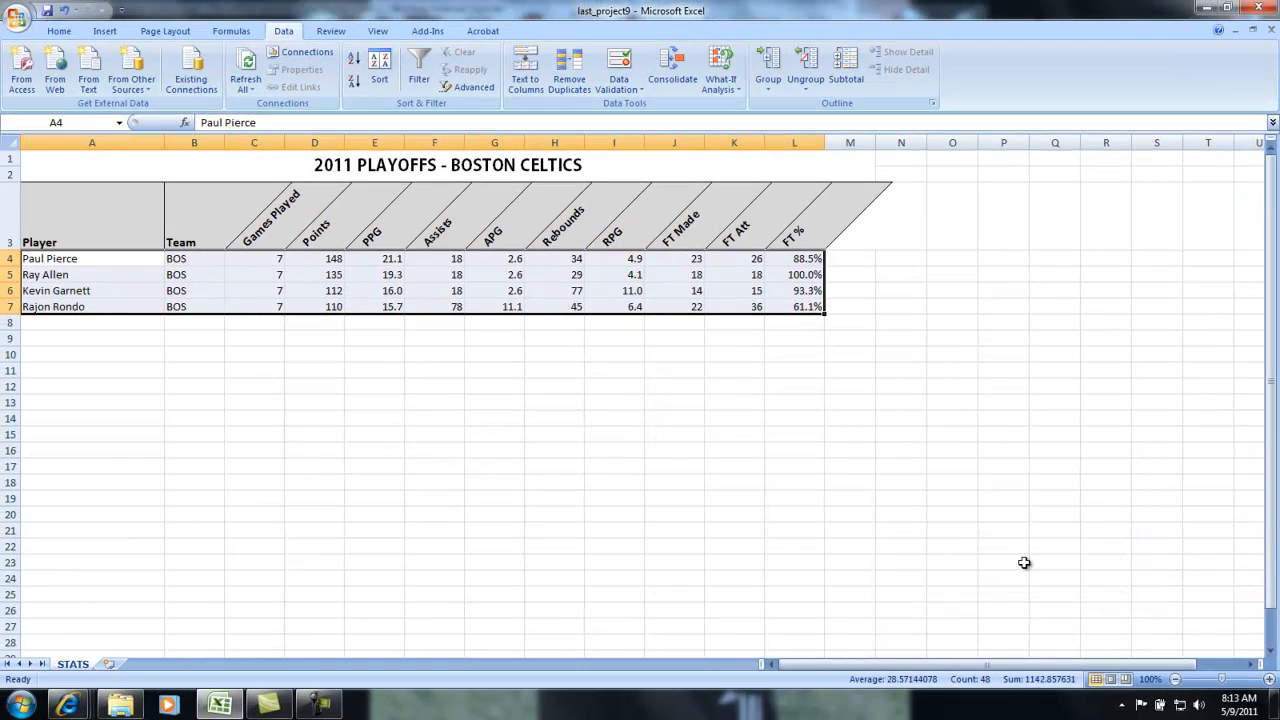
{"action": "mouse_move", "coordinate": [491, 268]}
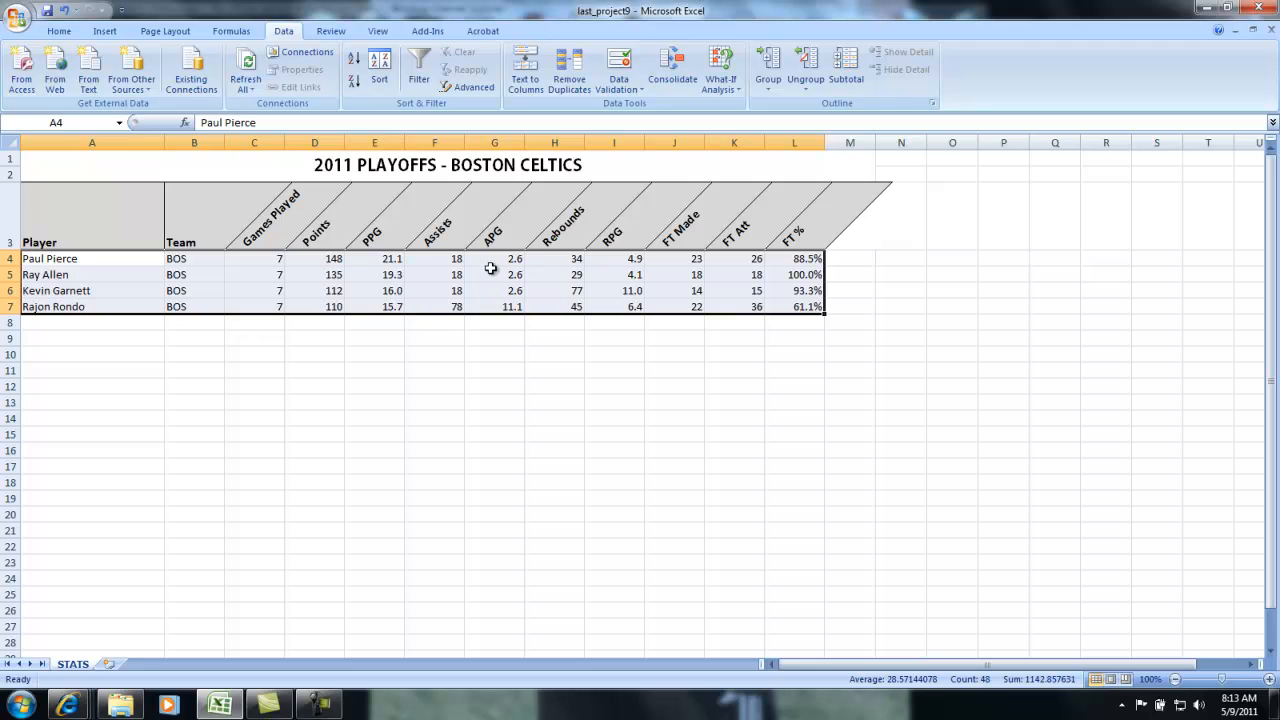
{"action": "mouse_move", "coordinate": [397, 275]}
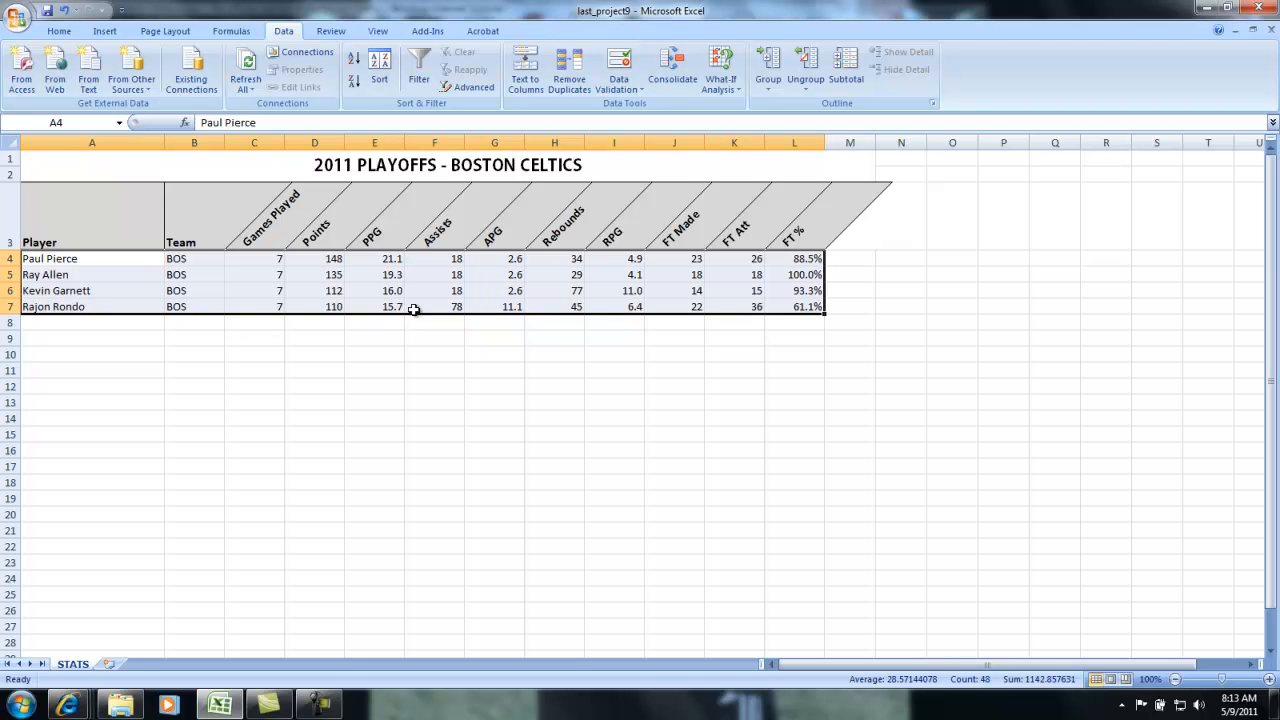
Re-sort the player rows by APG, largest first, putting Rondo on top.
{"action": "left_click", "coordinate": [379, 69]}
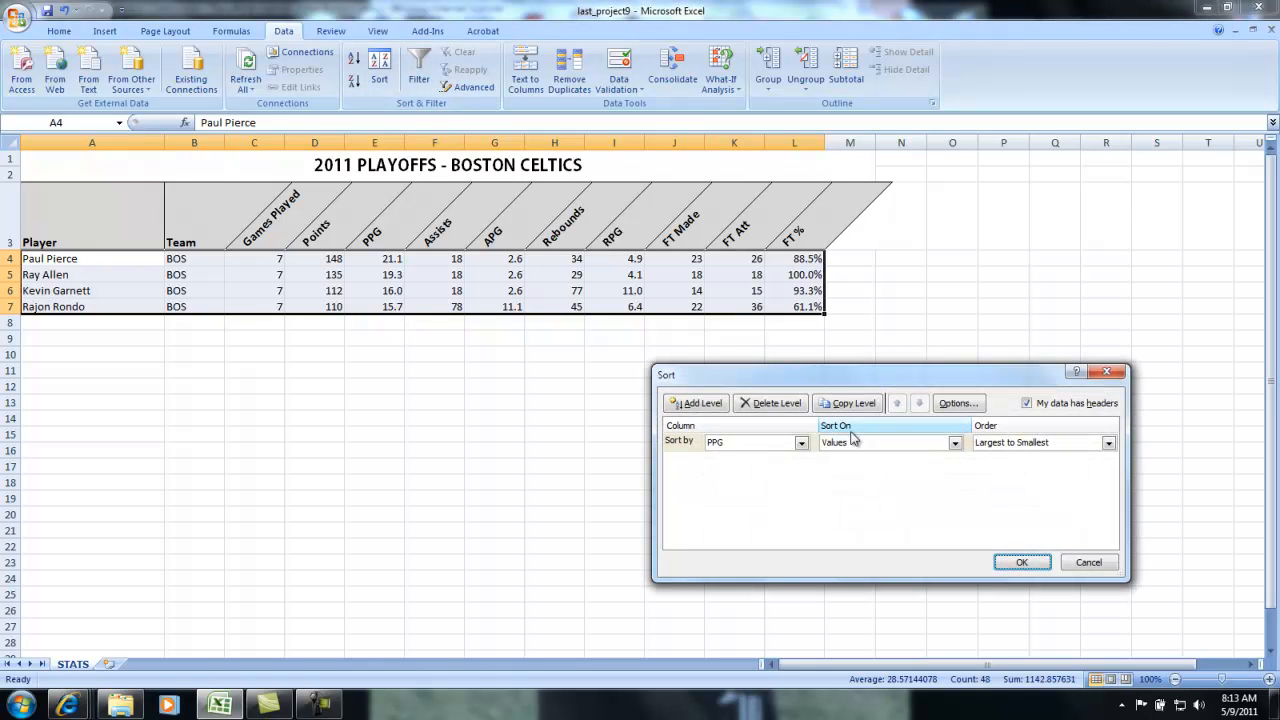
{"action": "left_click", "coordinate": [801, 442]}
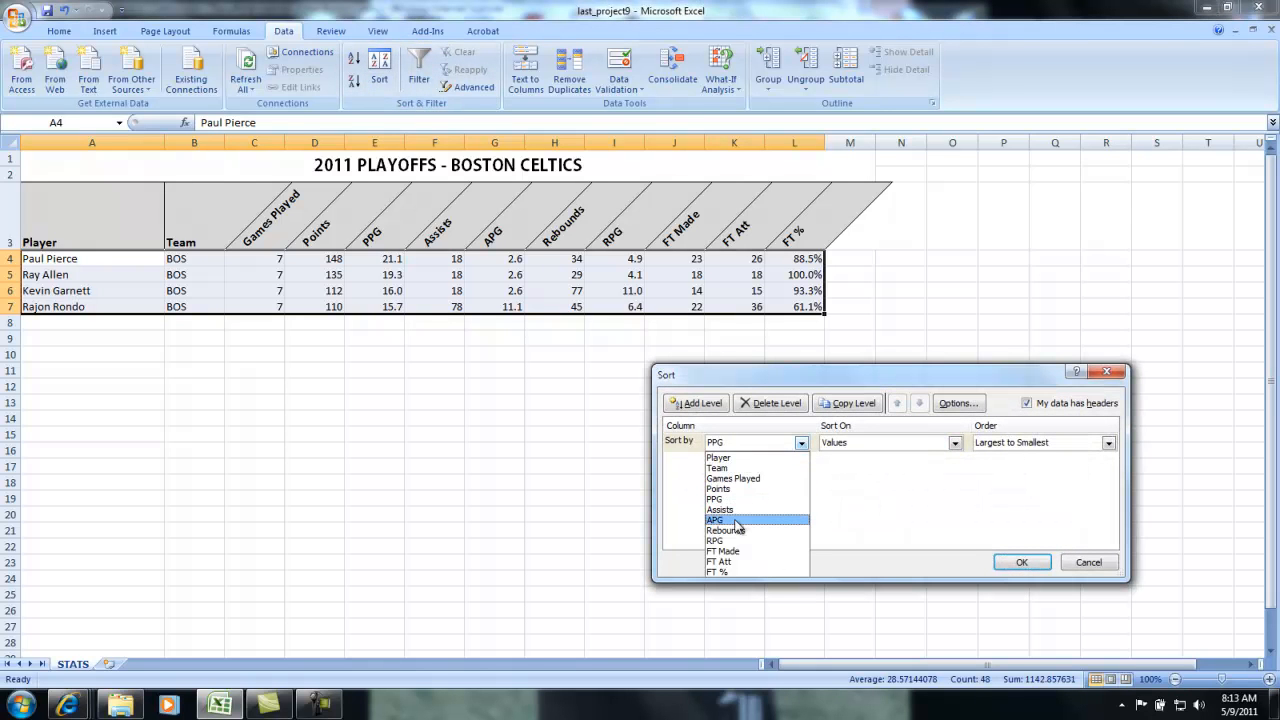
{"action": "left_click", "coordinate": [714, 520]}
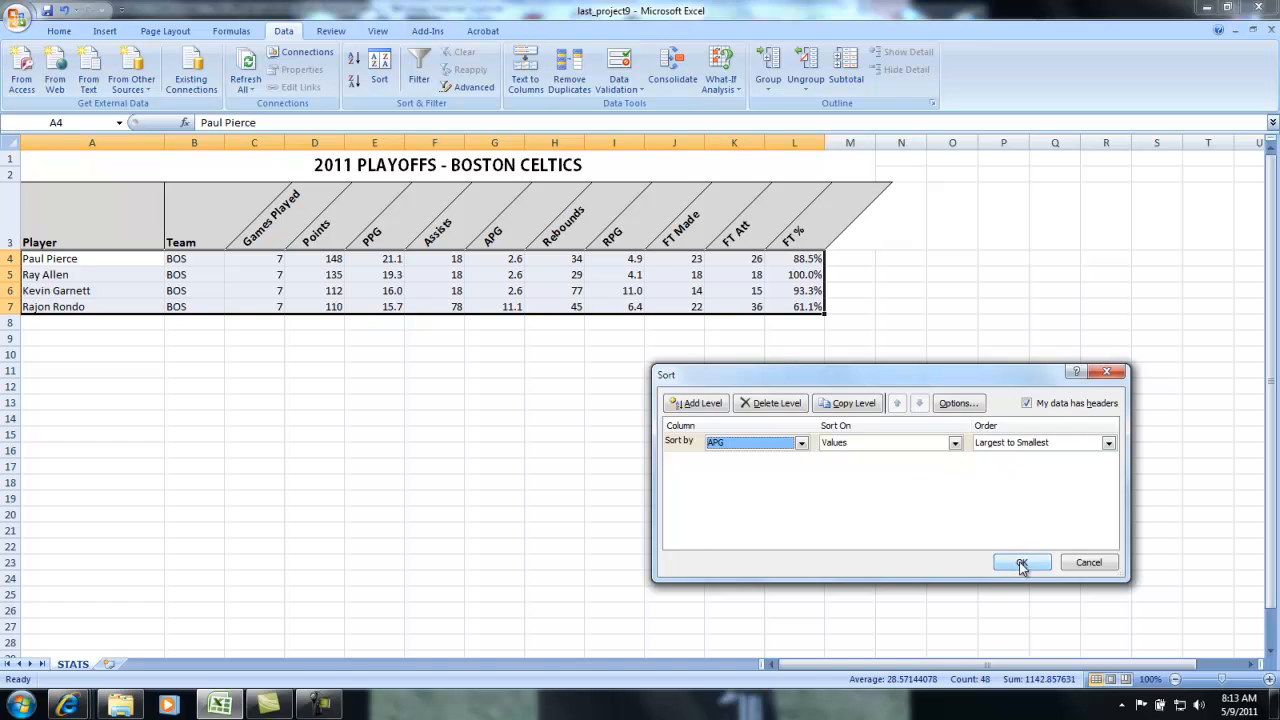
{"action": "left_click", "coordinate": [1022, 562]}
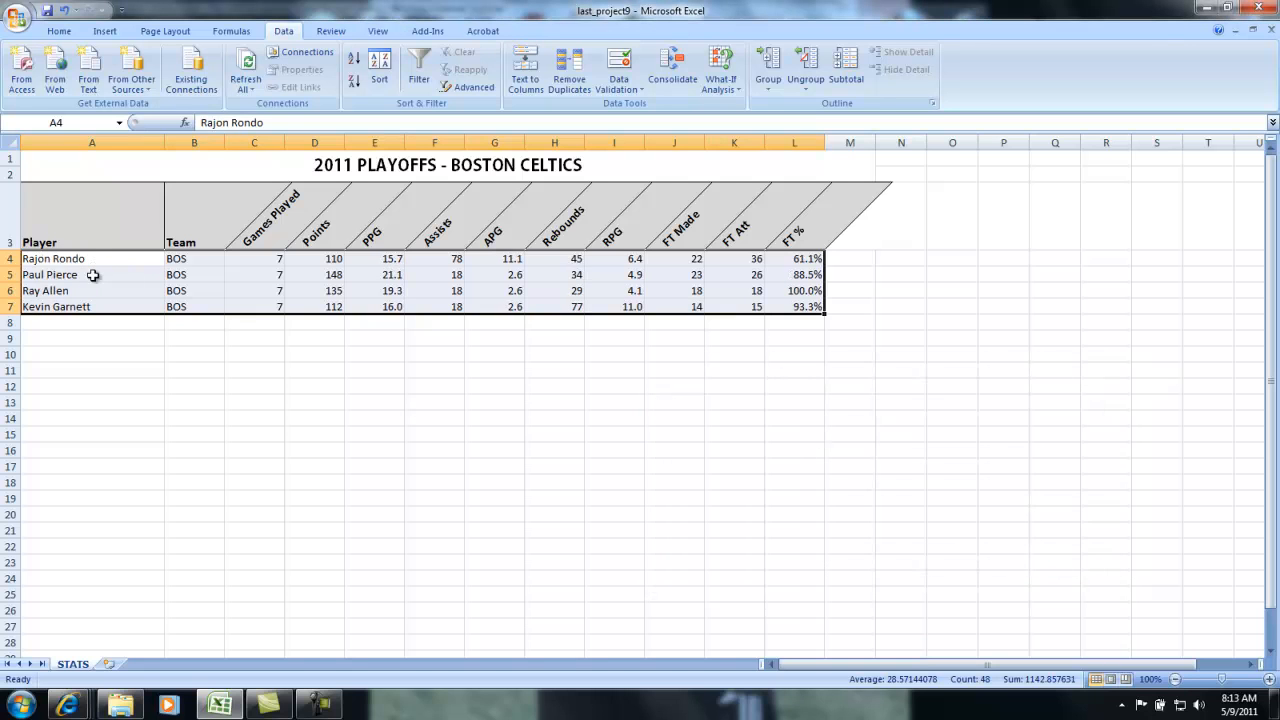
{"action": "mouse_move", "coordinate": [81, 348]}
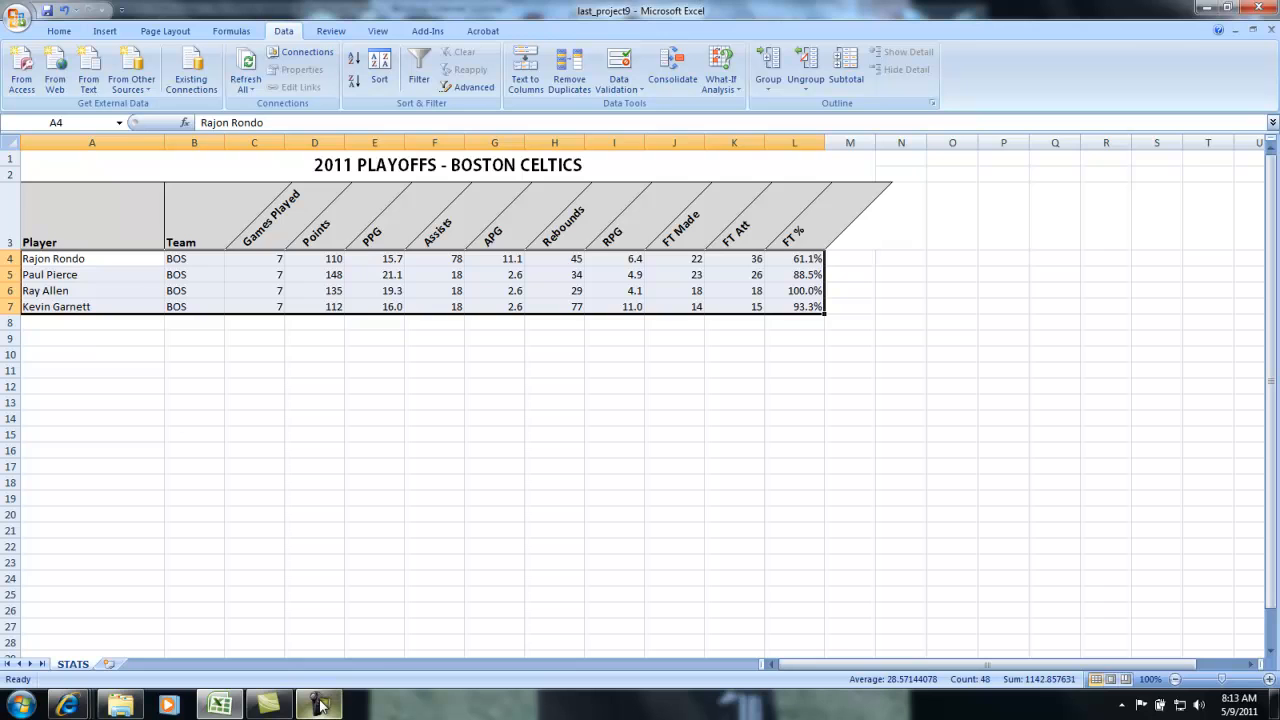
{"action": "mouse_move", "coordinate": [1085, 578]}
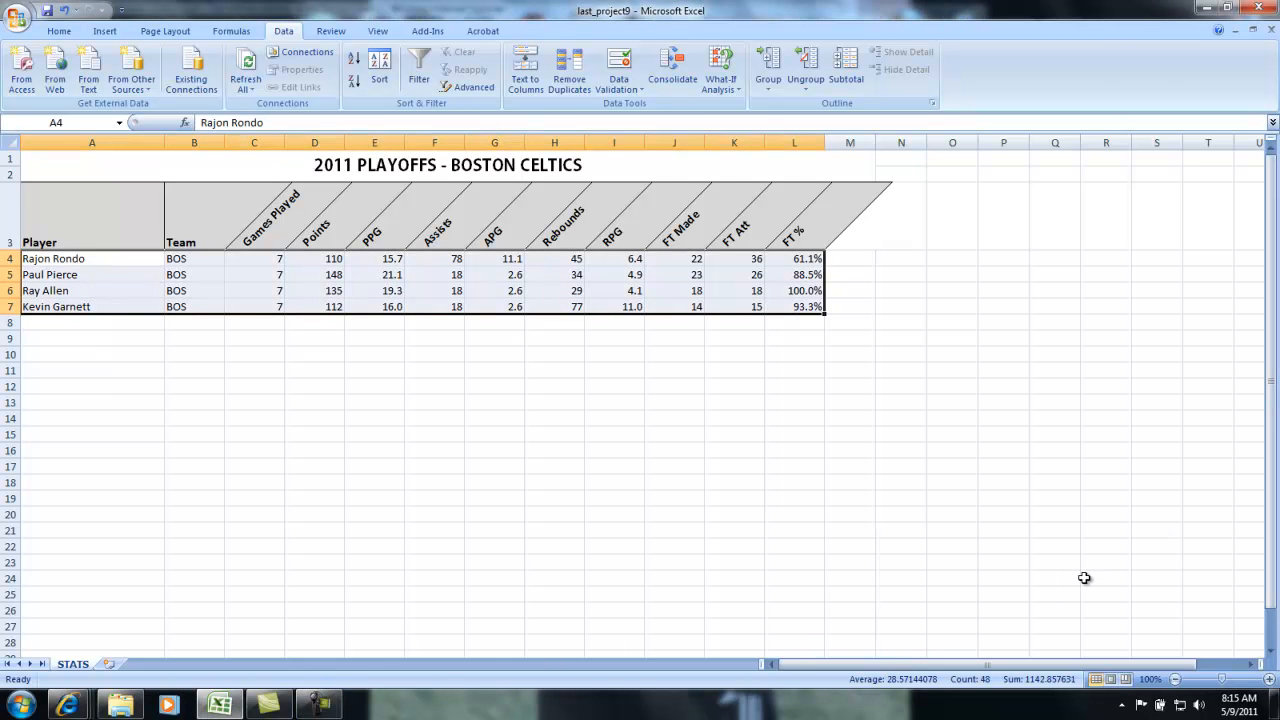
{"action": "mouse_move", "coordinate": [166, 365]}
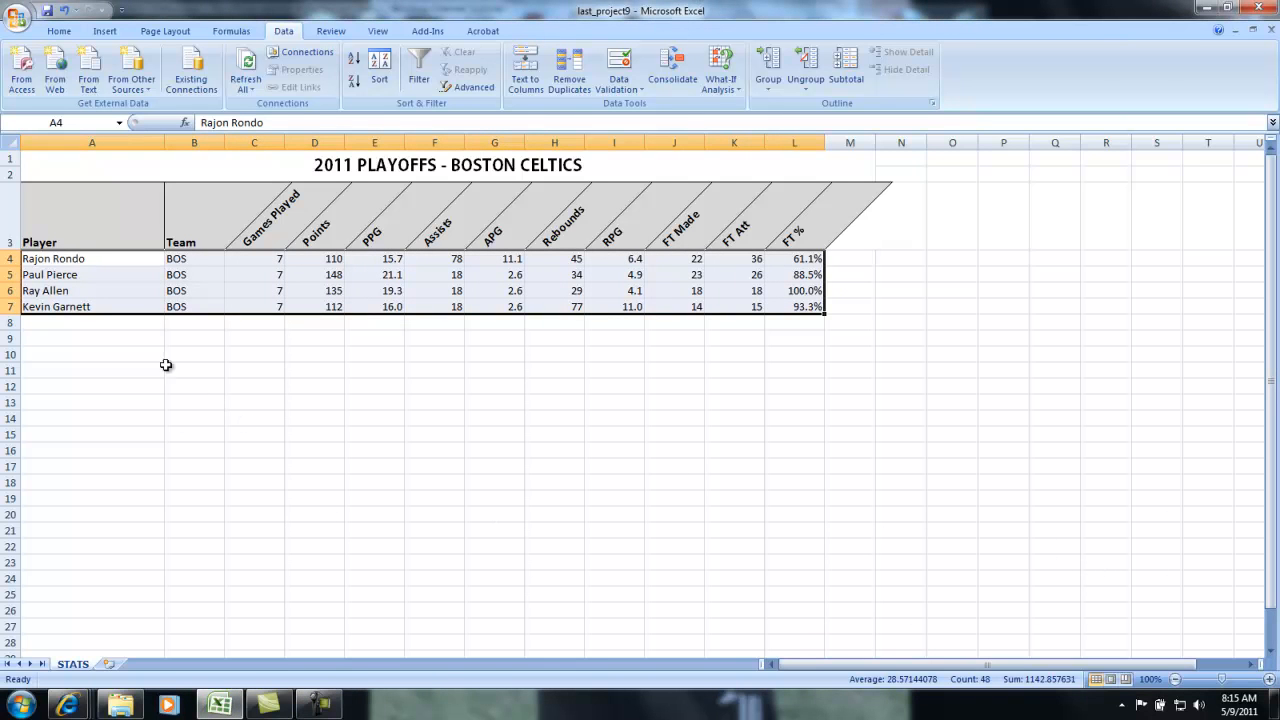
{"action": "mouse_move", "coordinate": [645, 280]}
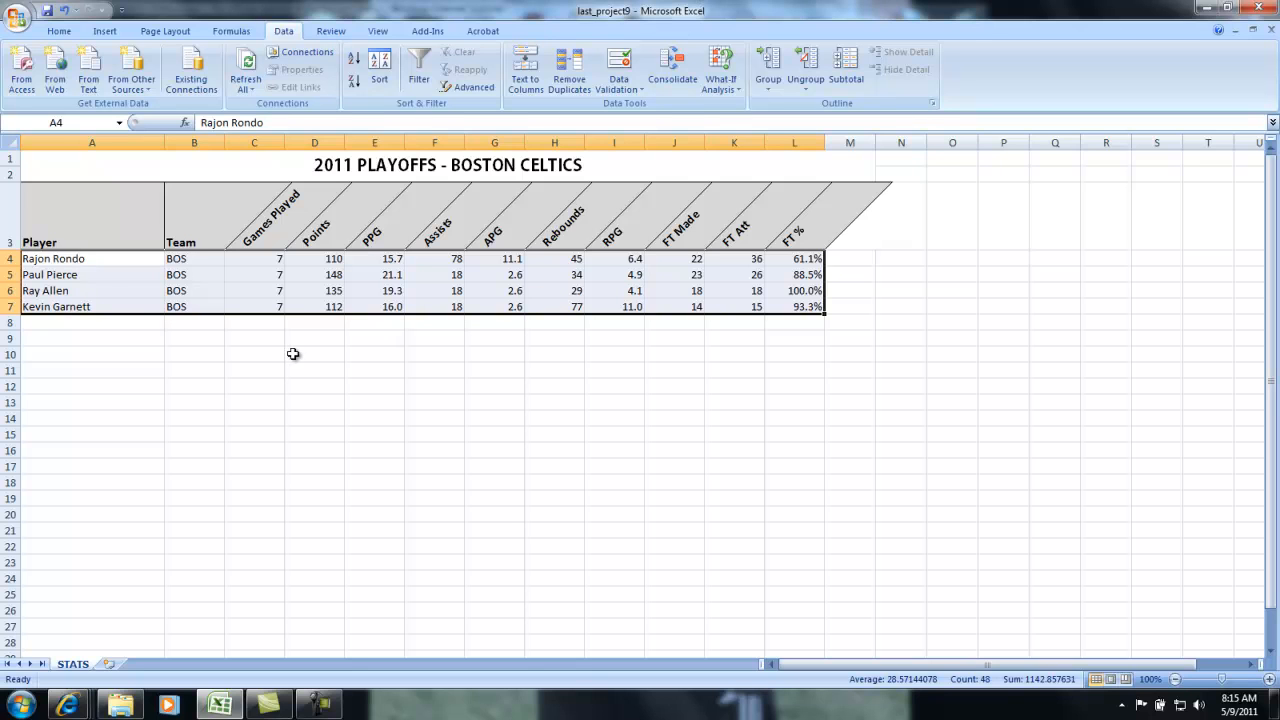
{"action": "mouse_move", "coordinate": [103, 324]}
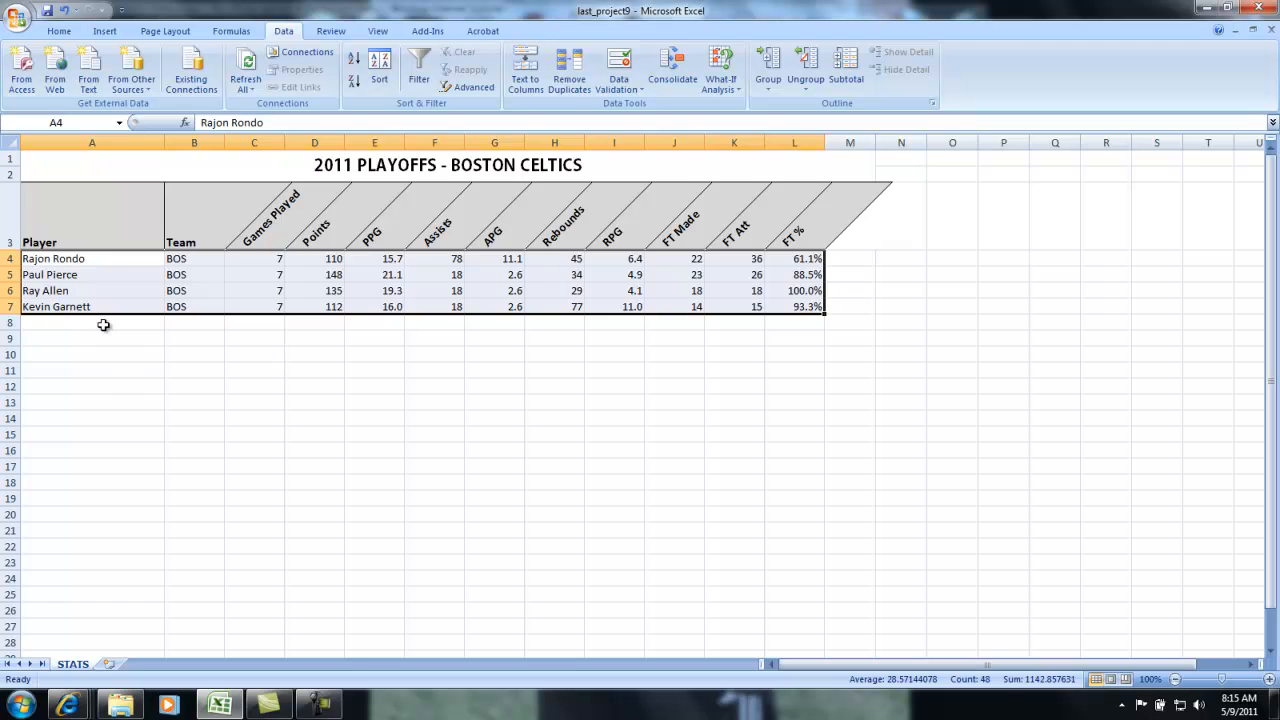
Select player names A4:A7 together with PPG values E4:E7.
{"action": "left_click", "coordinate": [91, 322]}
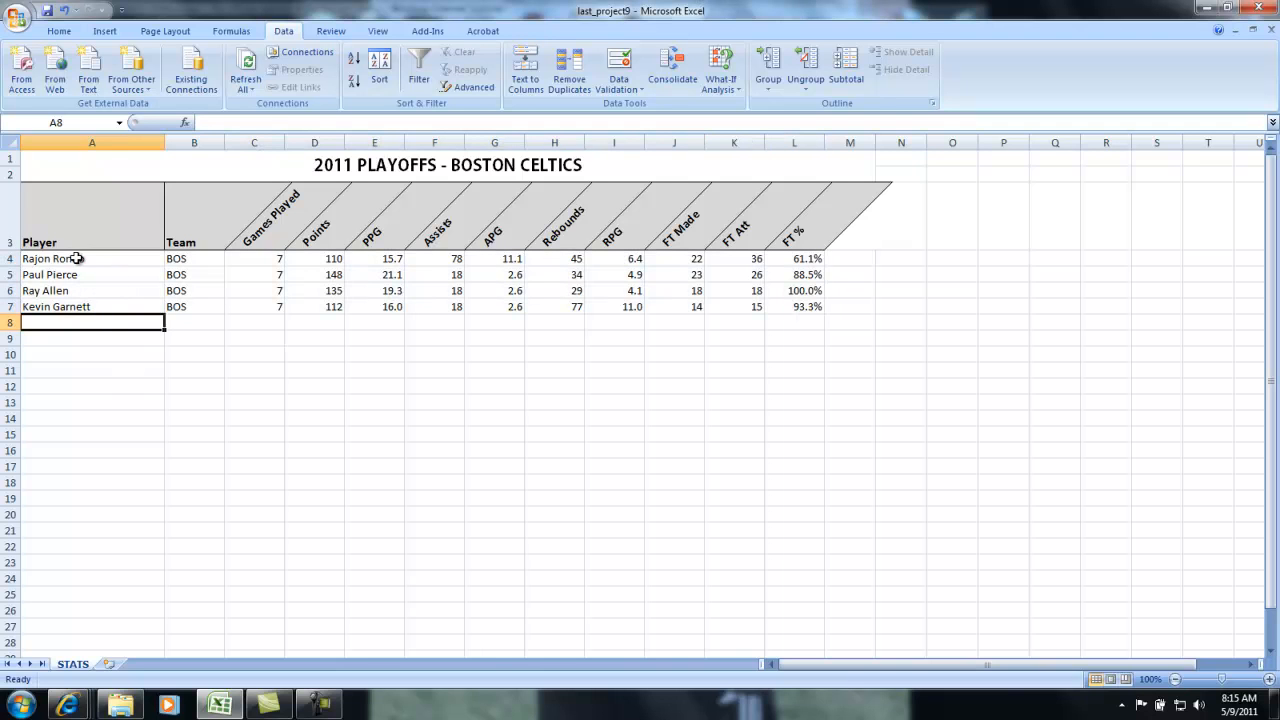
{"action": "left_click", "coordinate": [52, 258]}
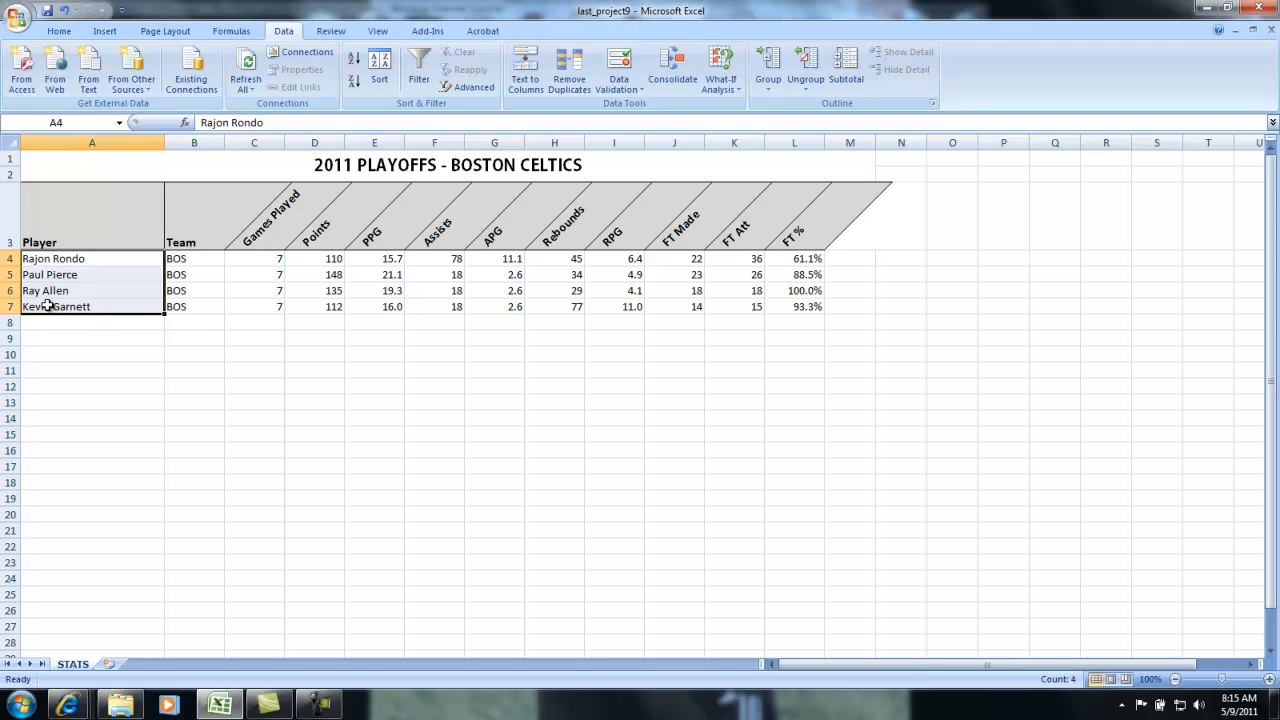
{"action": "mouse_move", "coordinate": [97, 291]}
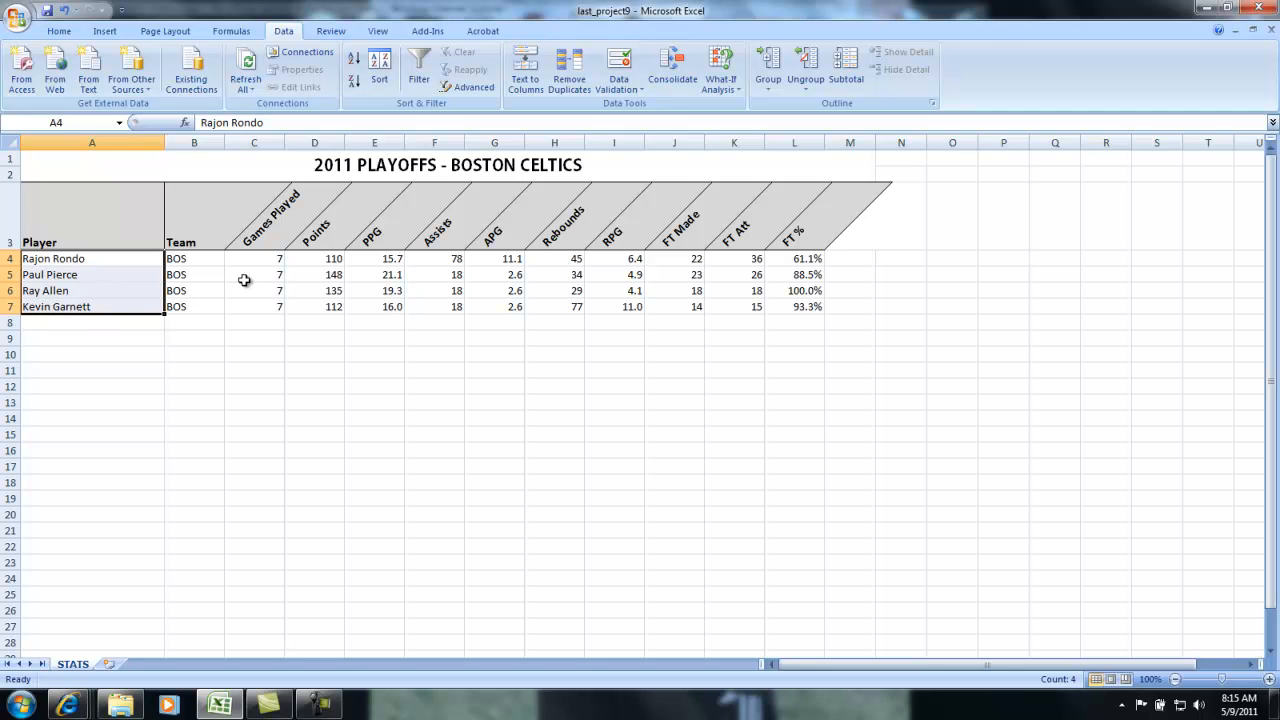
{"action": "mouse_move", "coordinate": [358, 267]}
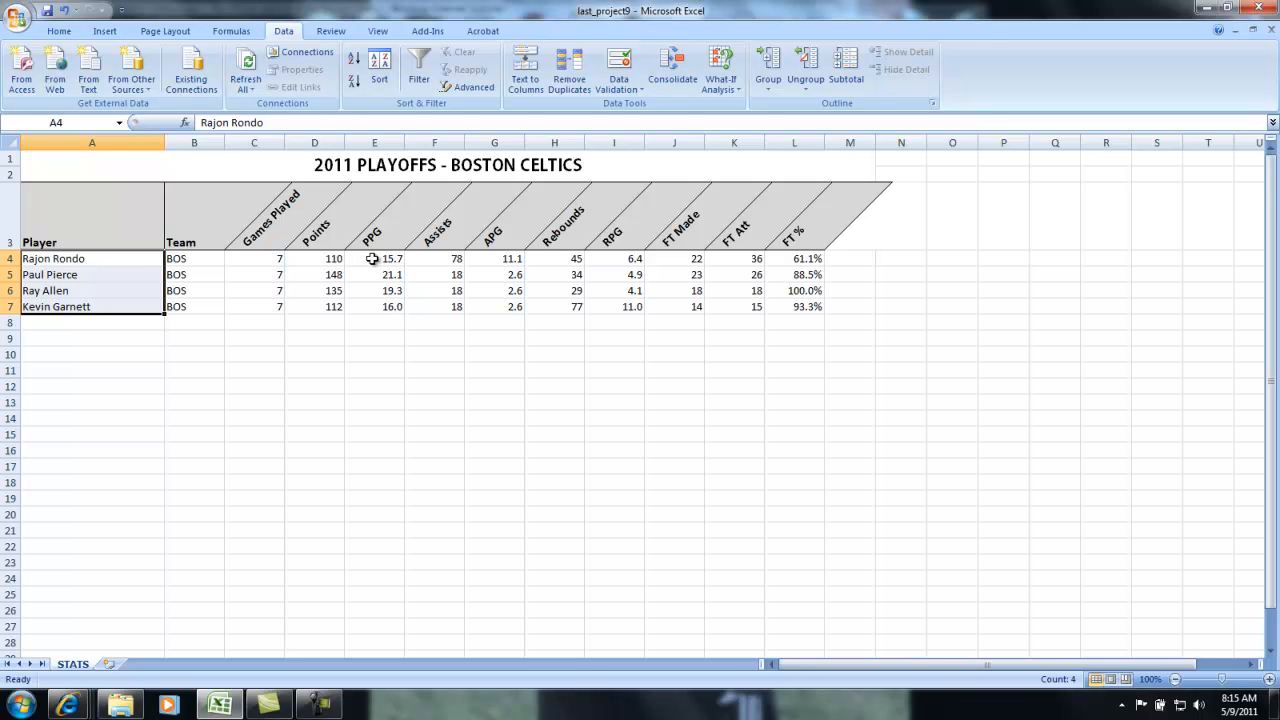
{"action": "left_click_drag", "start_coordinate": [374, 258], "coordinate": [374, 306]}
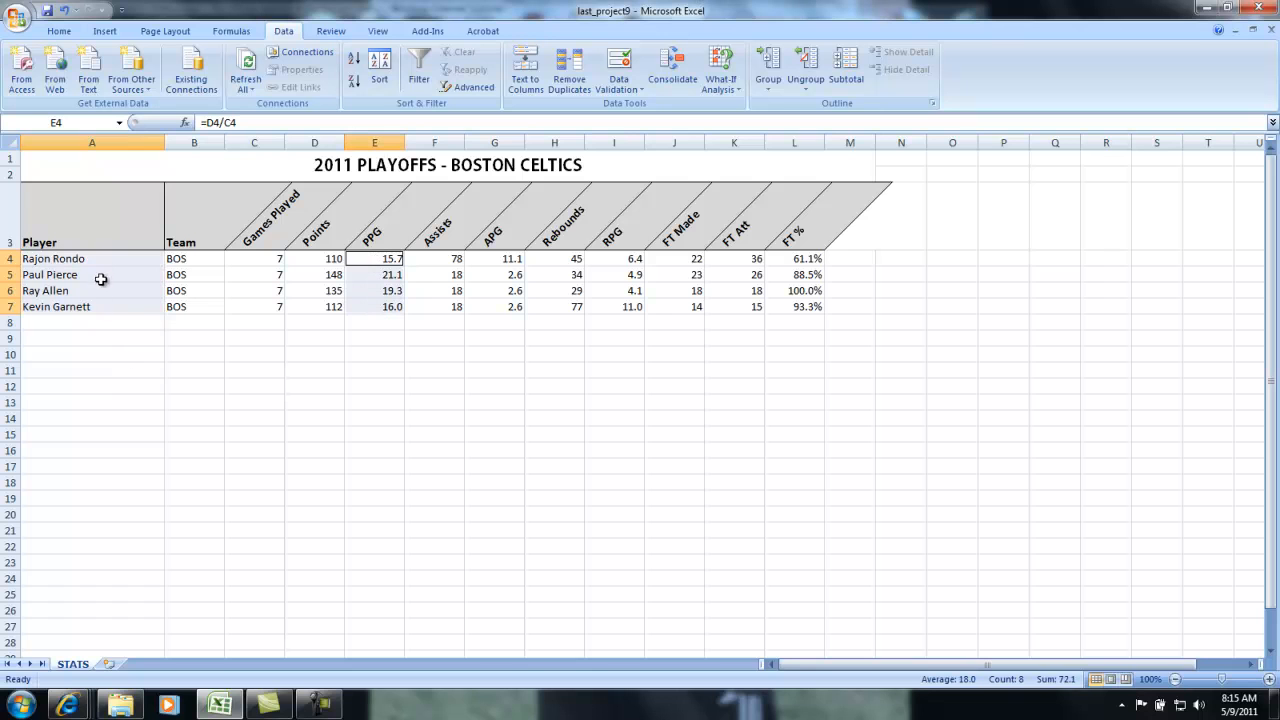
{"action": "mouse_move", "coordinate": [60, 48]}
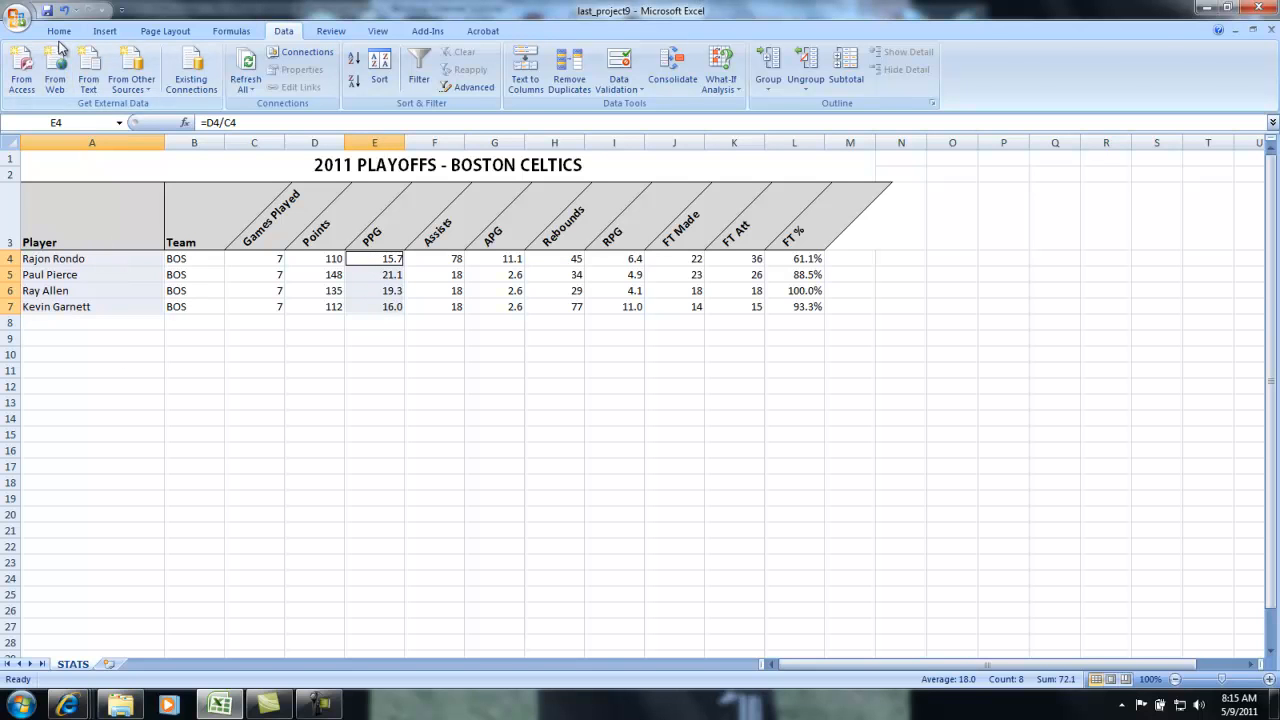
Insert a 3-D Column chart of the selected PPG values.
{"action": "left_click", "coordinate": [59, 31]}
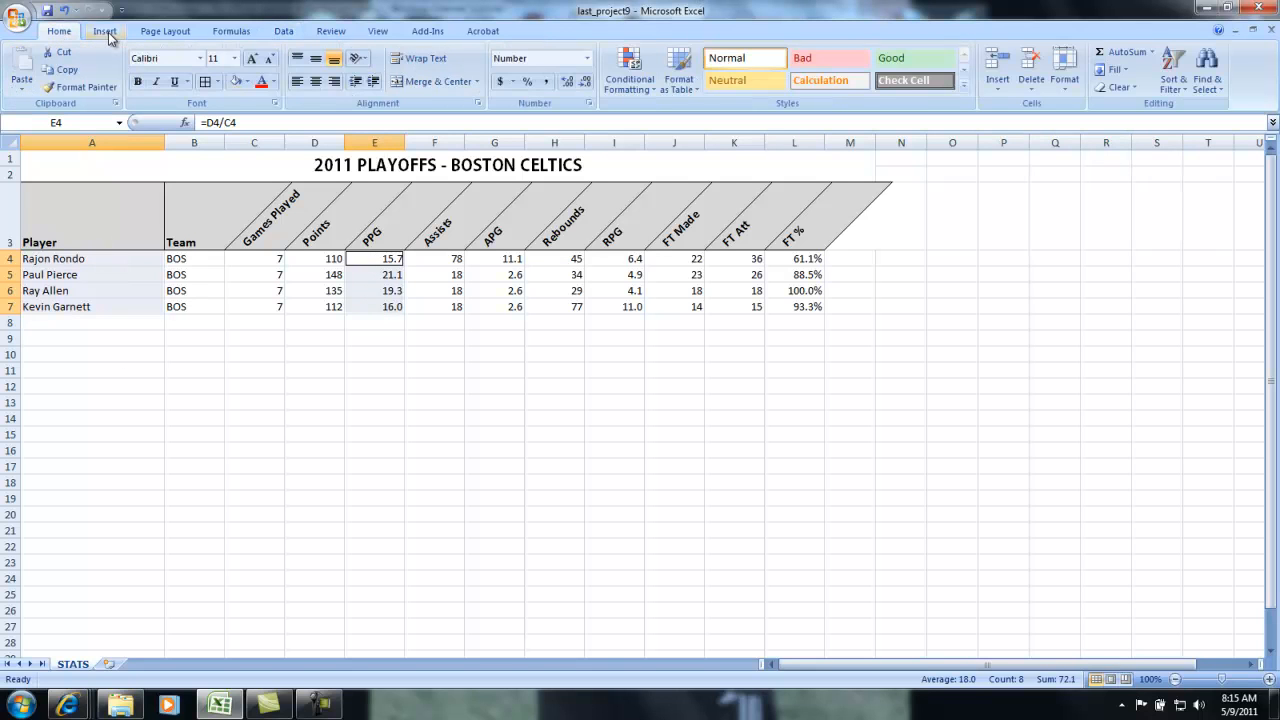
{"action": "left_click", "coordinate": [104, 31]}
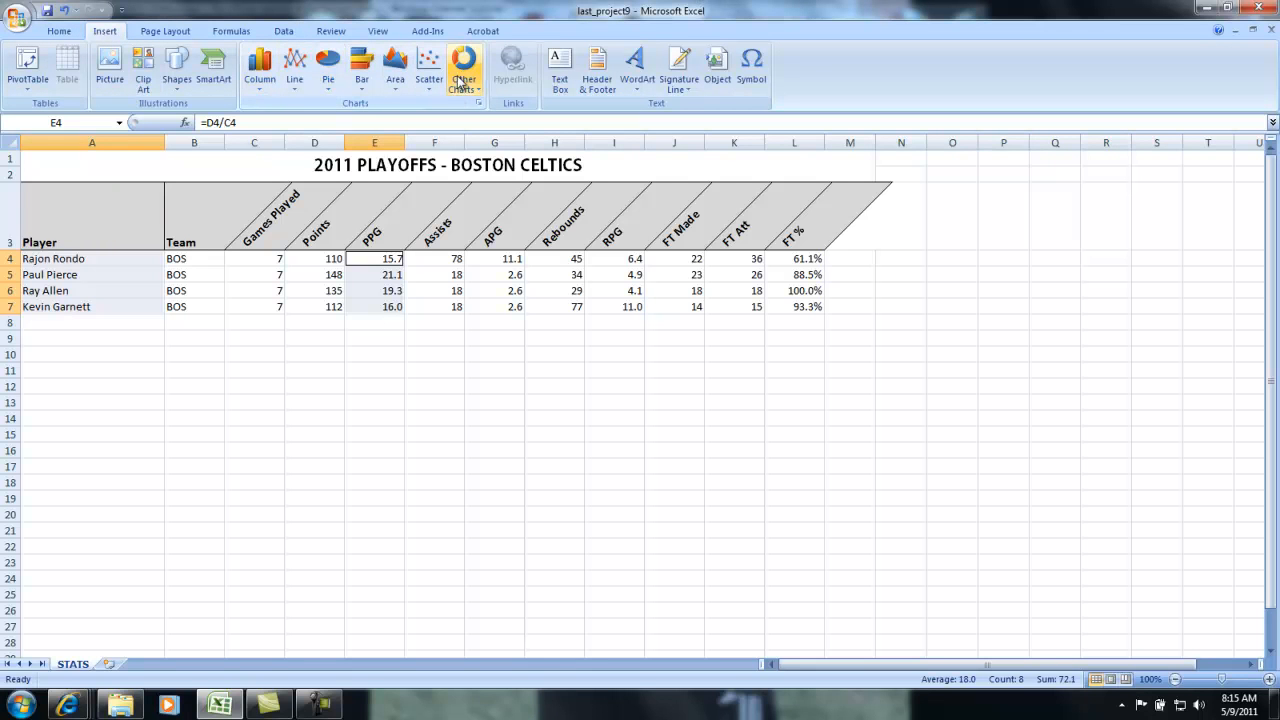
{"action": "left_click", "coordinate": [259, 65]}
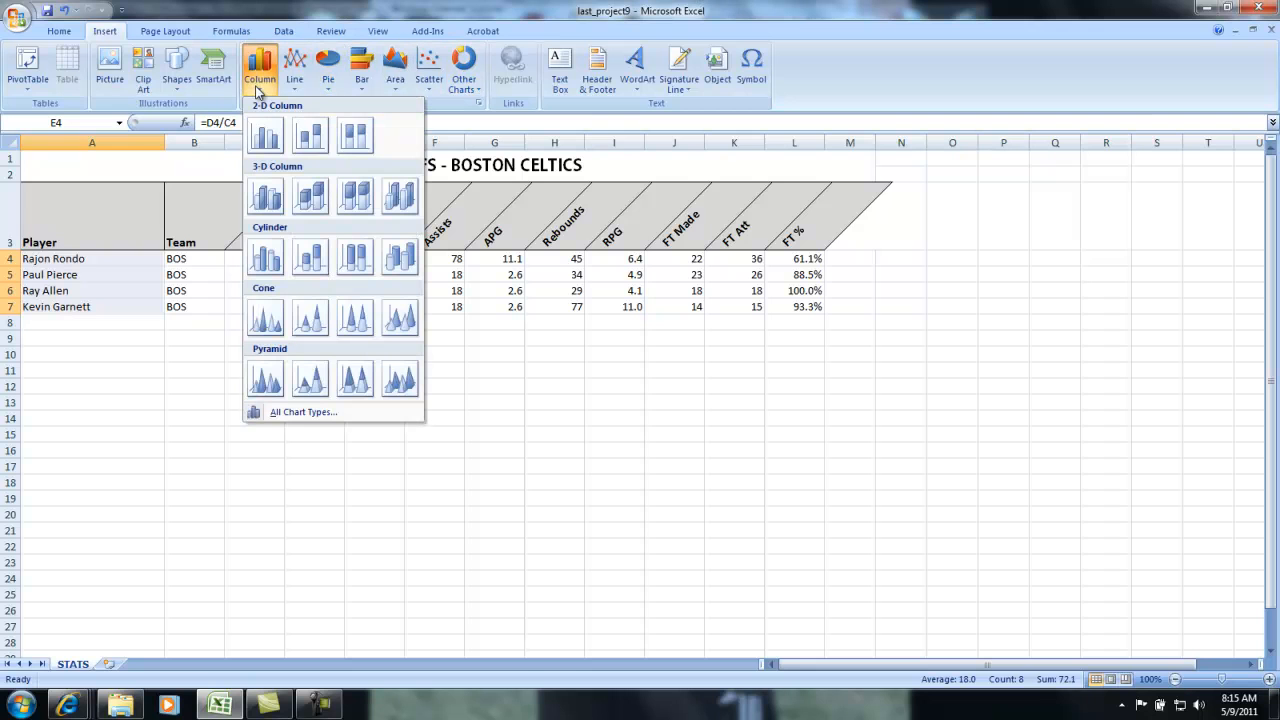
{"action": "mouse_move", "coordinate": [265, 197]}
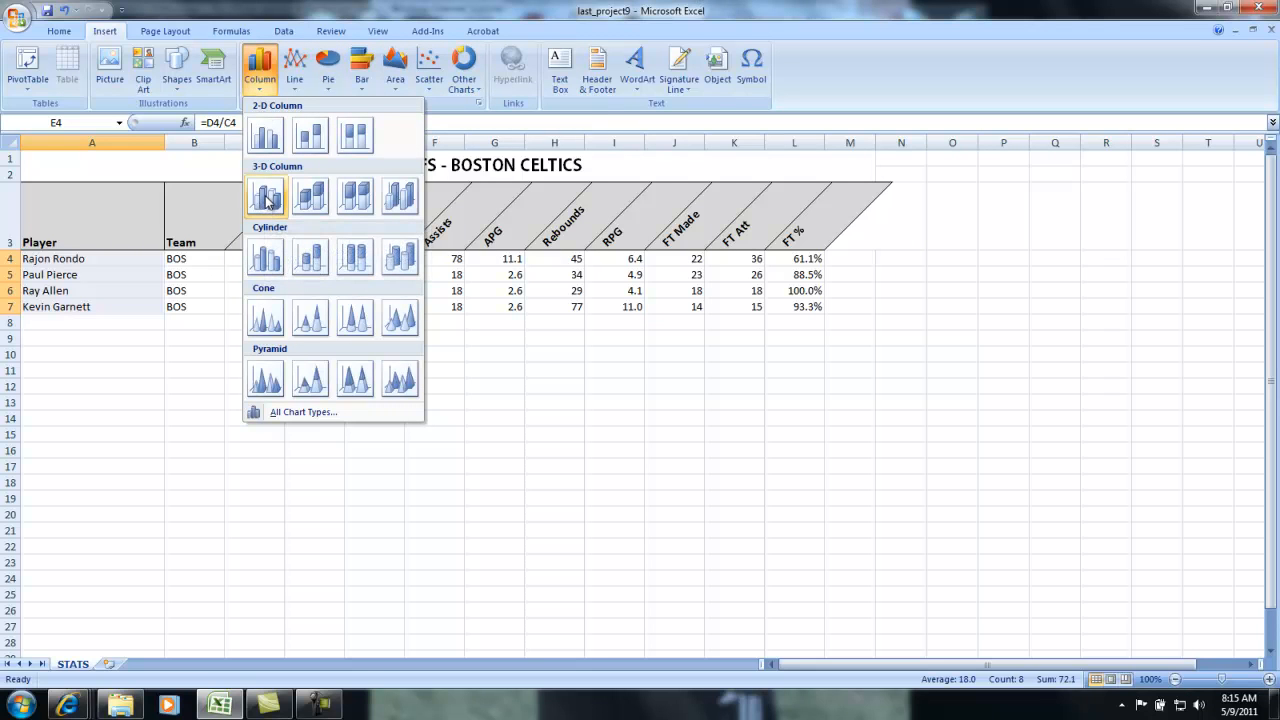
{"action": "left_click", "coordinate": [265, 195]}
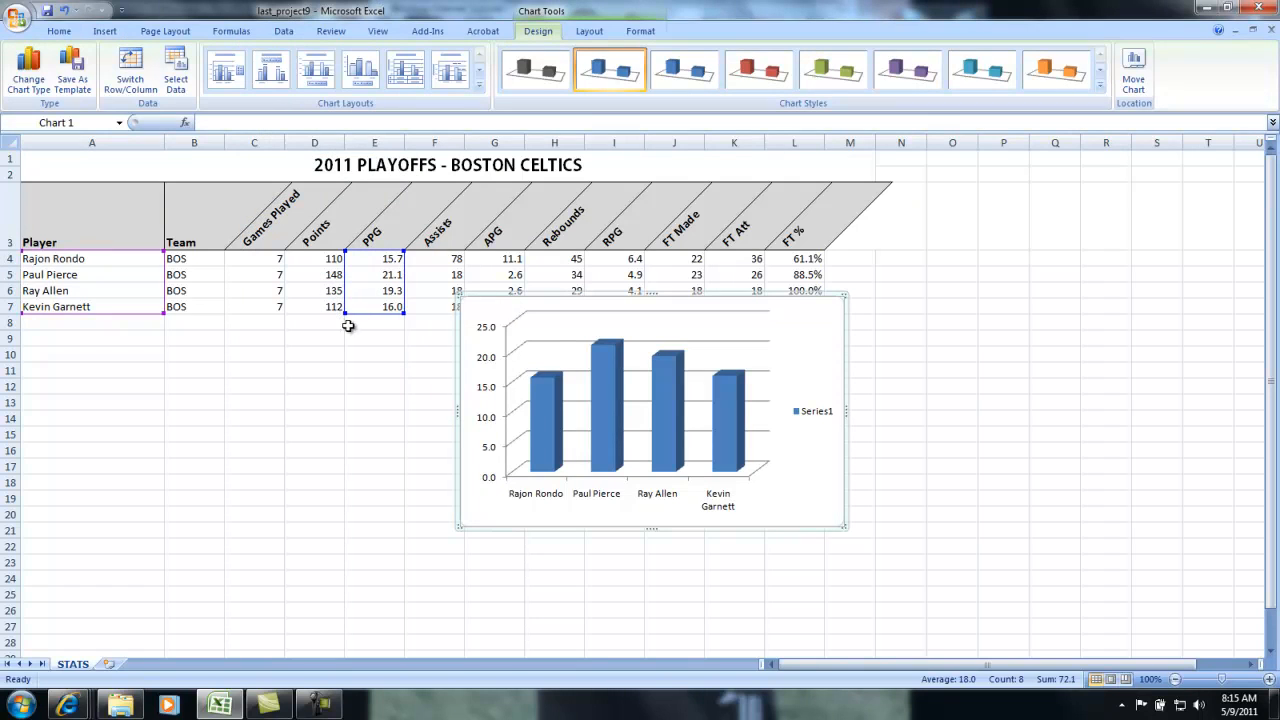
{"action": "mouse_move", "coordinate": [465, 320]}
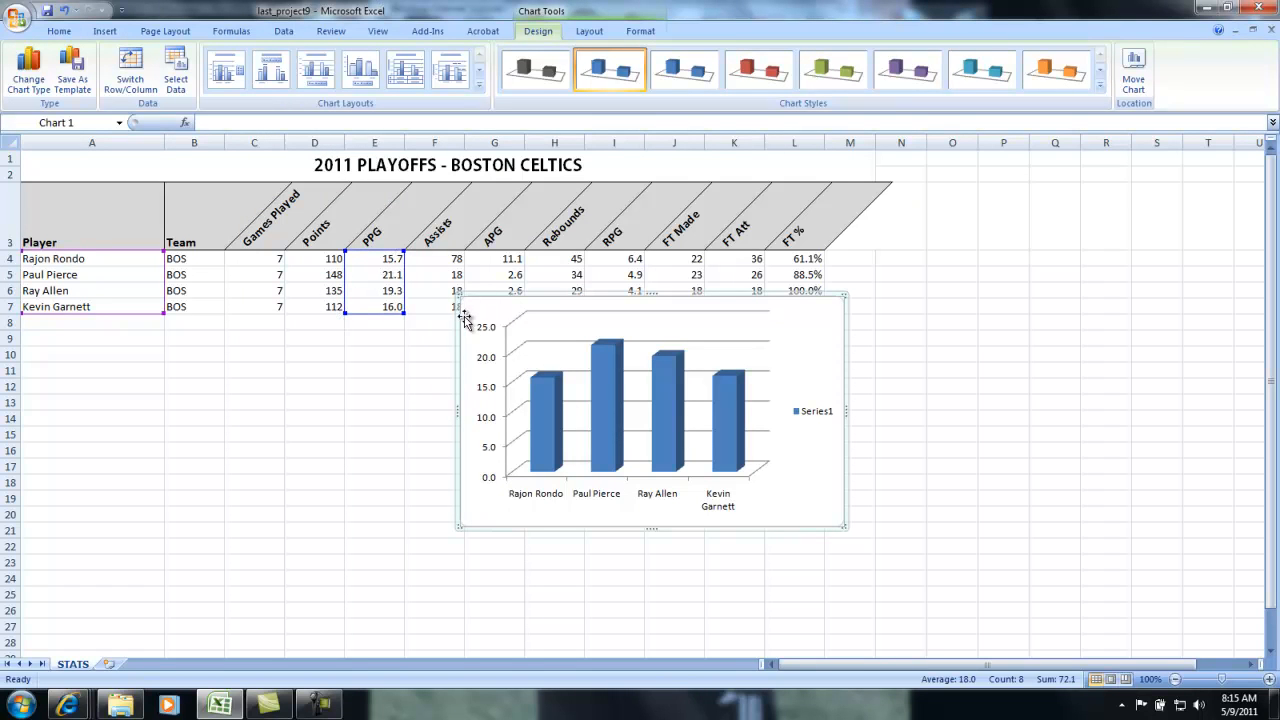
Move the PPG chart to a new sheet named PPG.
{"action": "right_click", "coordinate": [650, 410]}
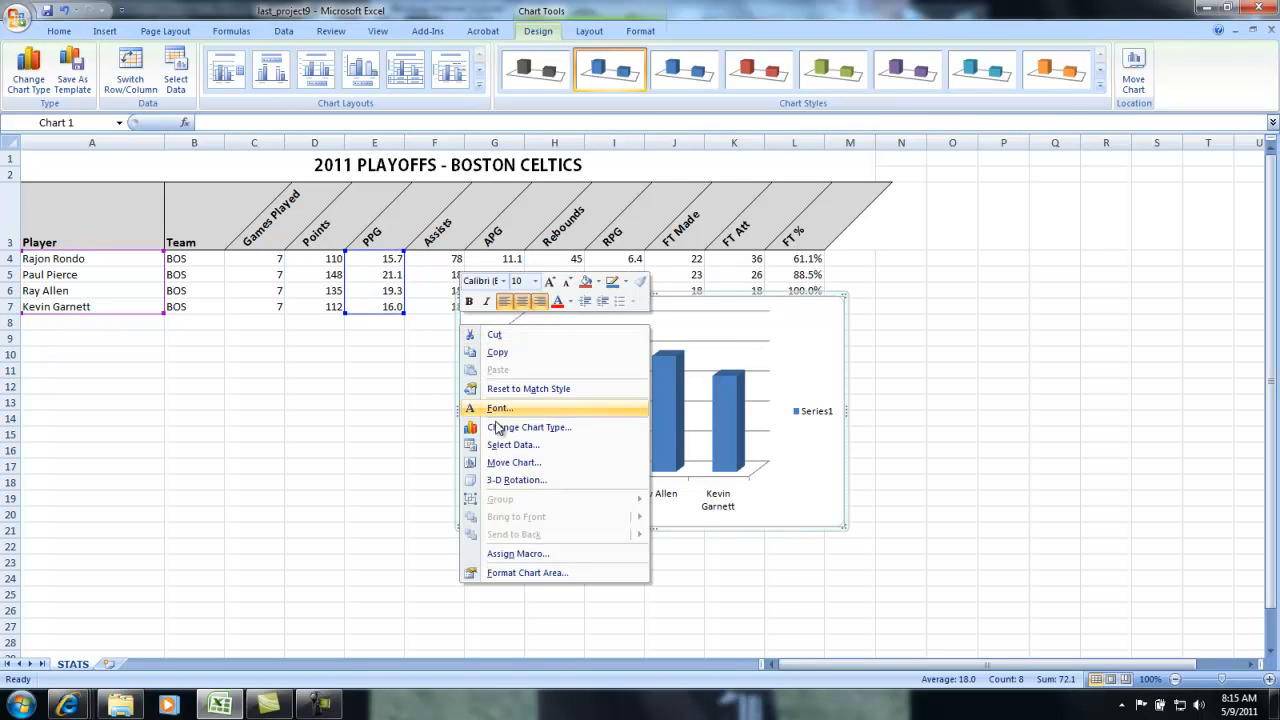
{"action": "left_click", "coordinate": [513, 462]}
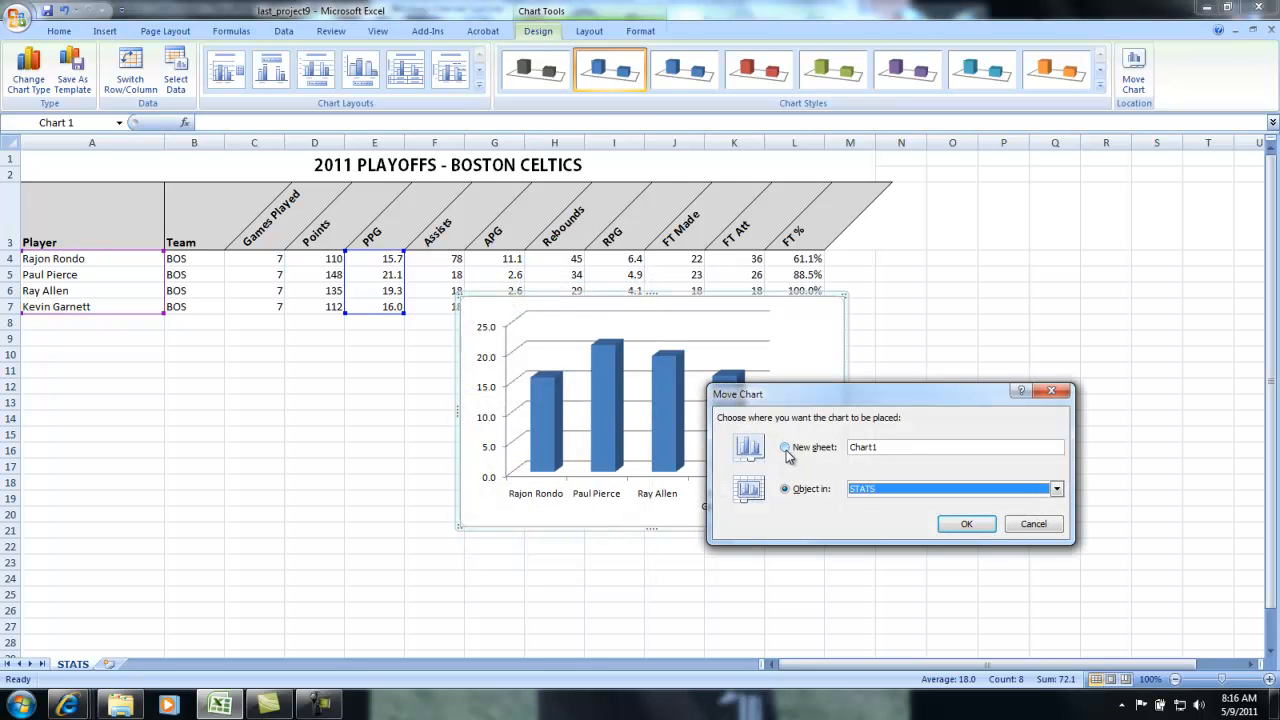
{"action": "left_click", "coordinate": [785, 447]}
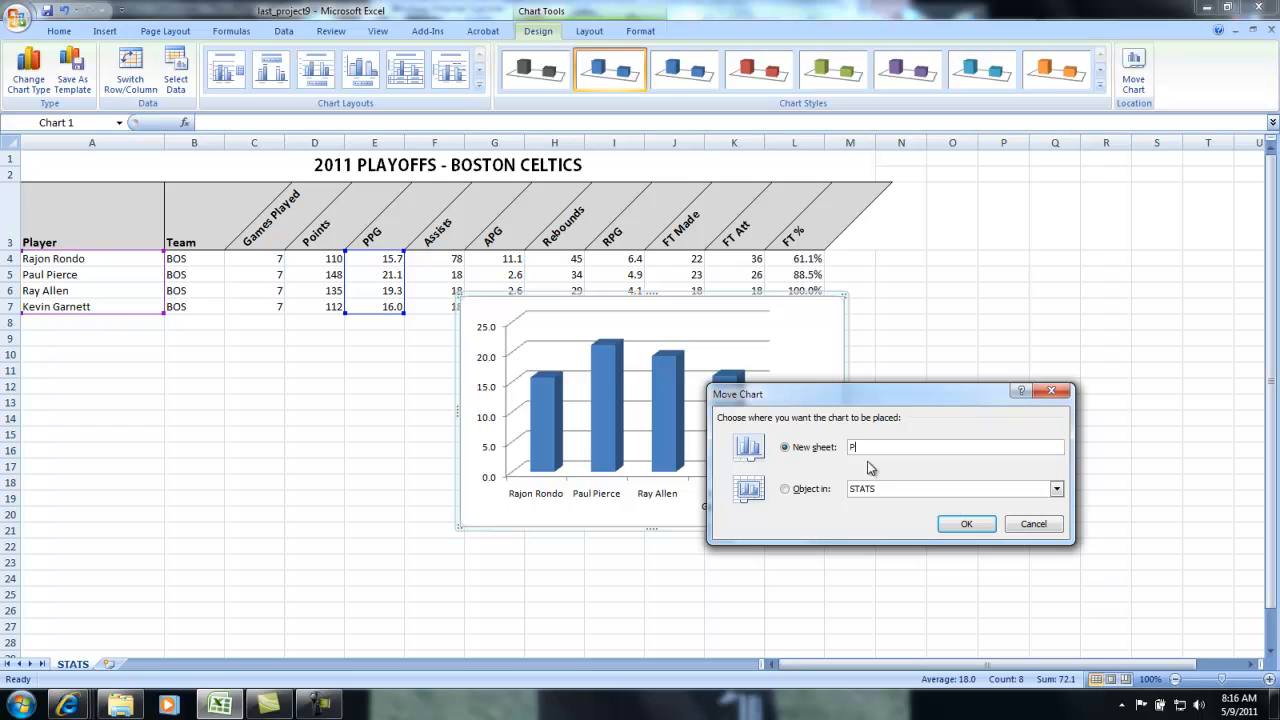
{"action": "type", "text": "PG"}
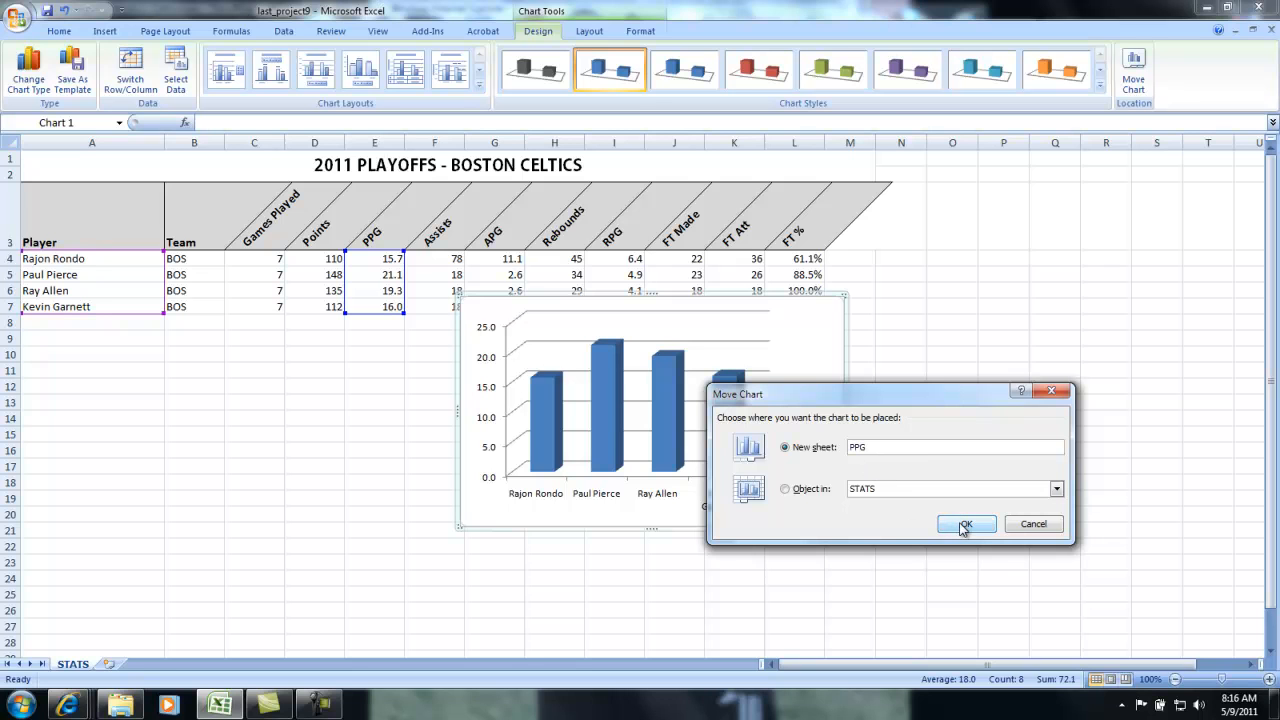
{"action": "left_click", "coordinate": [965, 524]}
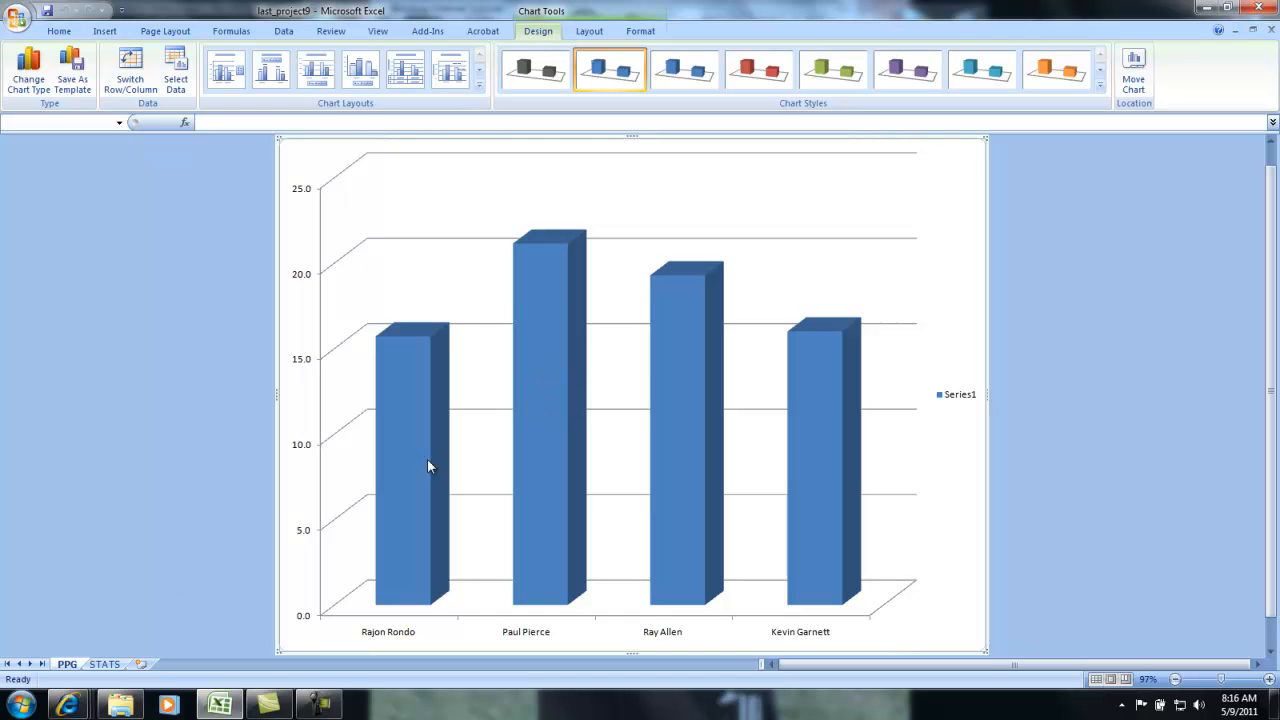
{"action": "mouse_move", "coordinate": [400, 365]}
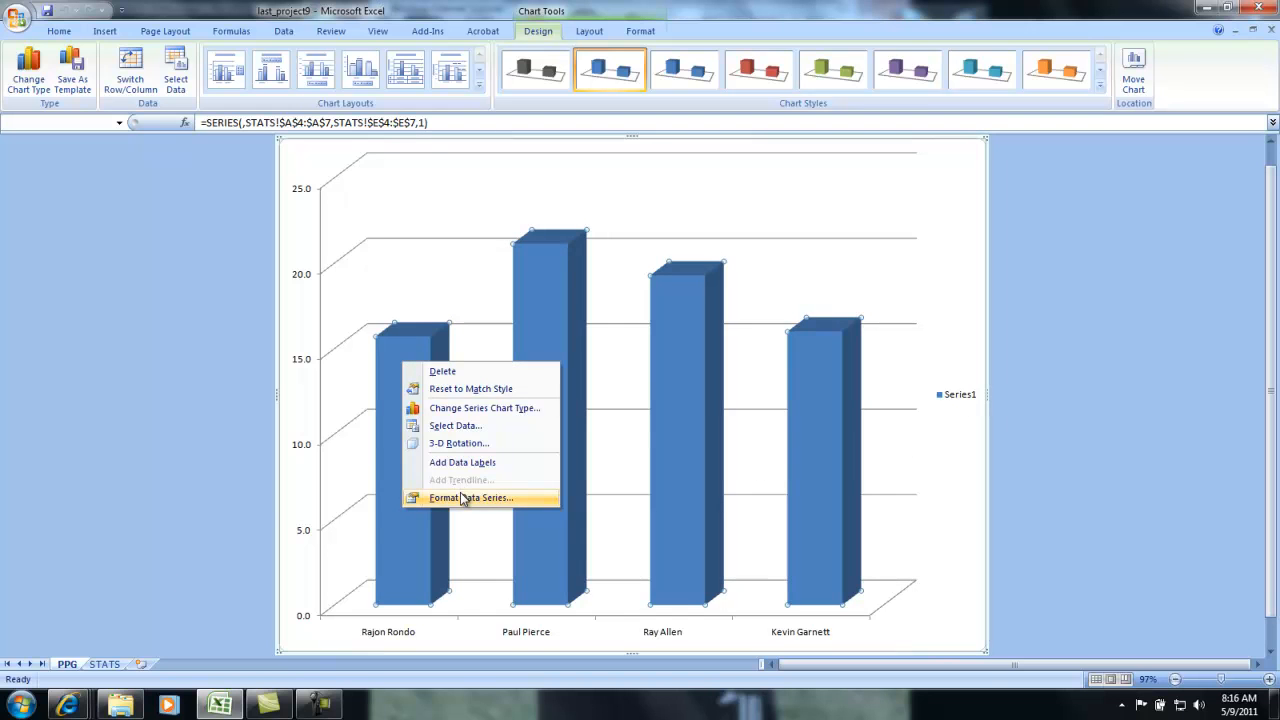
Turn on Vary colors by point for the PPG chart's data series.
{"action": "left_click", "coordinate": [471, 498]}
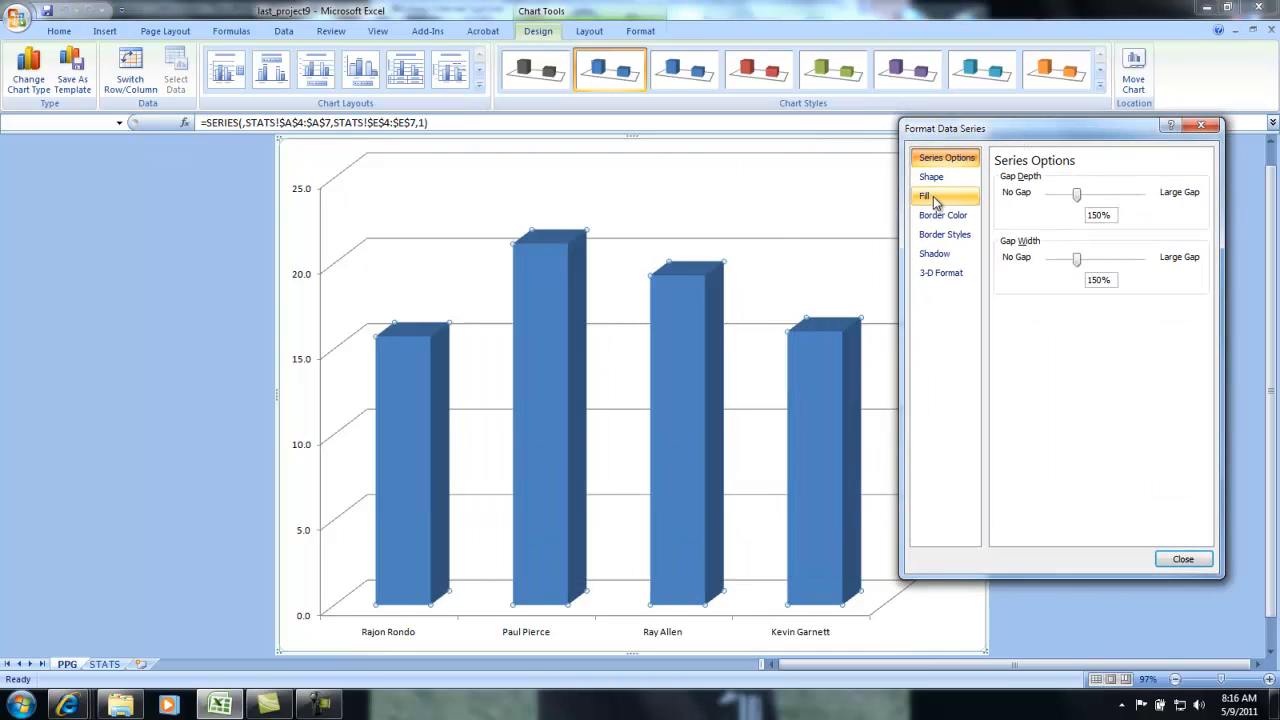
{"action": "left_click", "coordinate": [924, 196]}
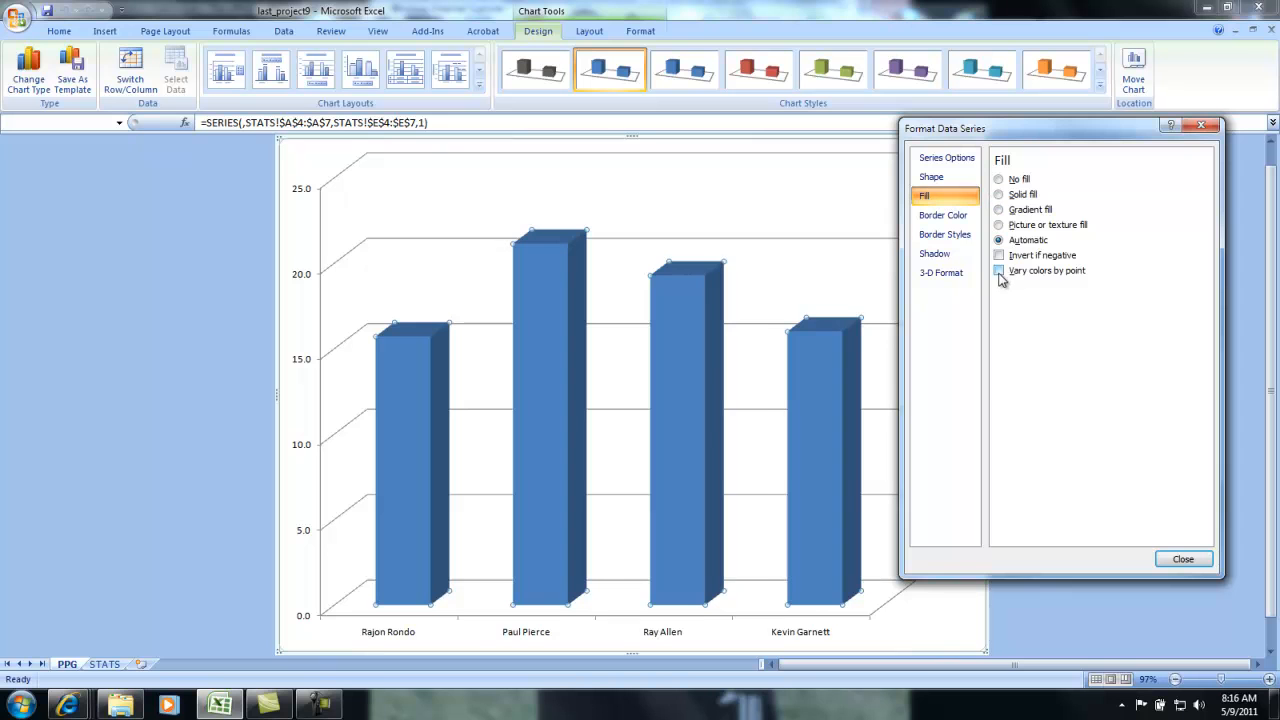
{"action": "left_click", "coordinate": [998, 270]}
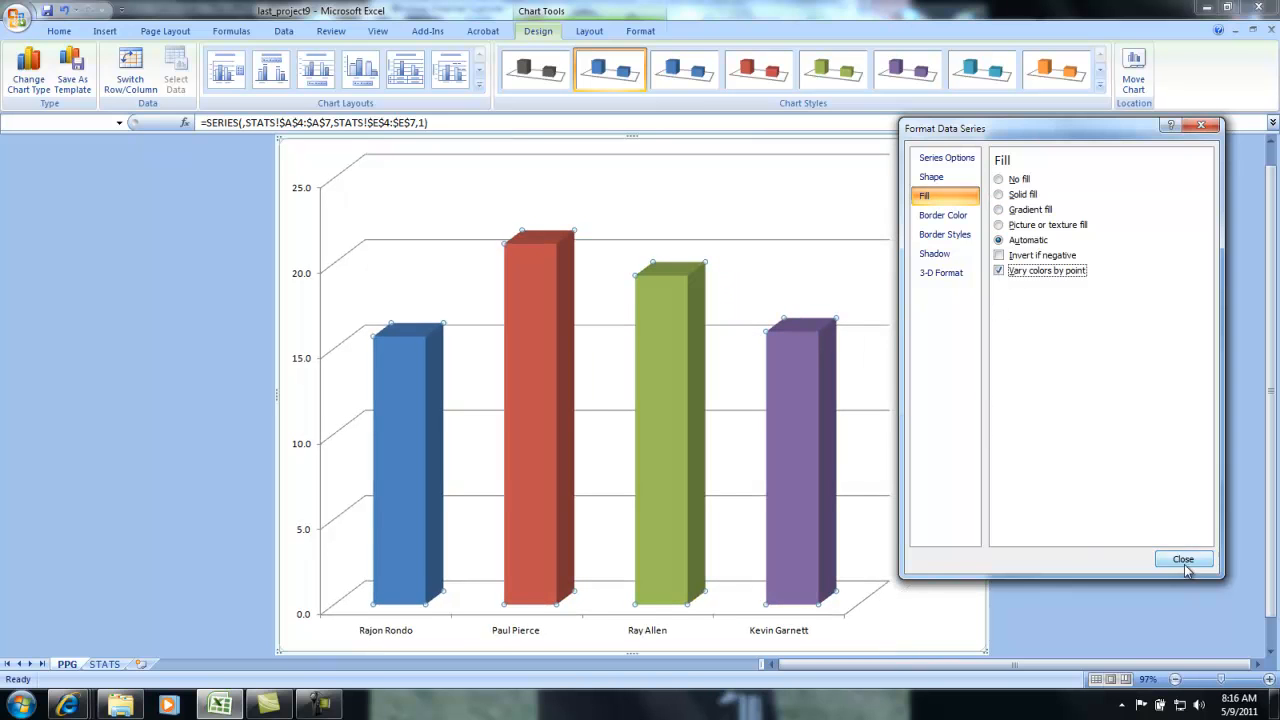
{"action": "left_click", "coordinate": [1183, 559]}
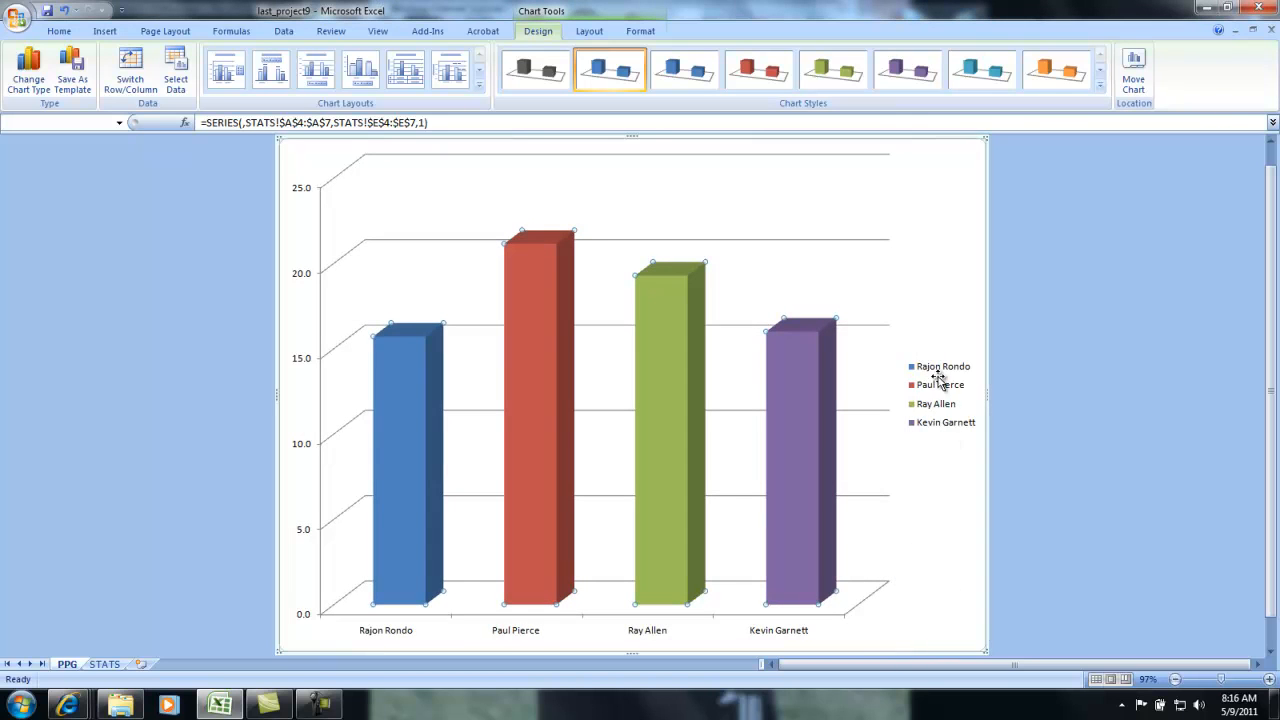
{"action": "mouse_move", "coordinate": [1007, 427]}
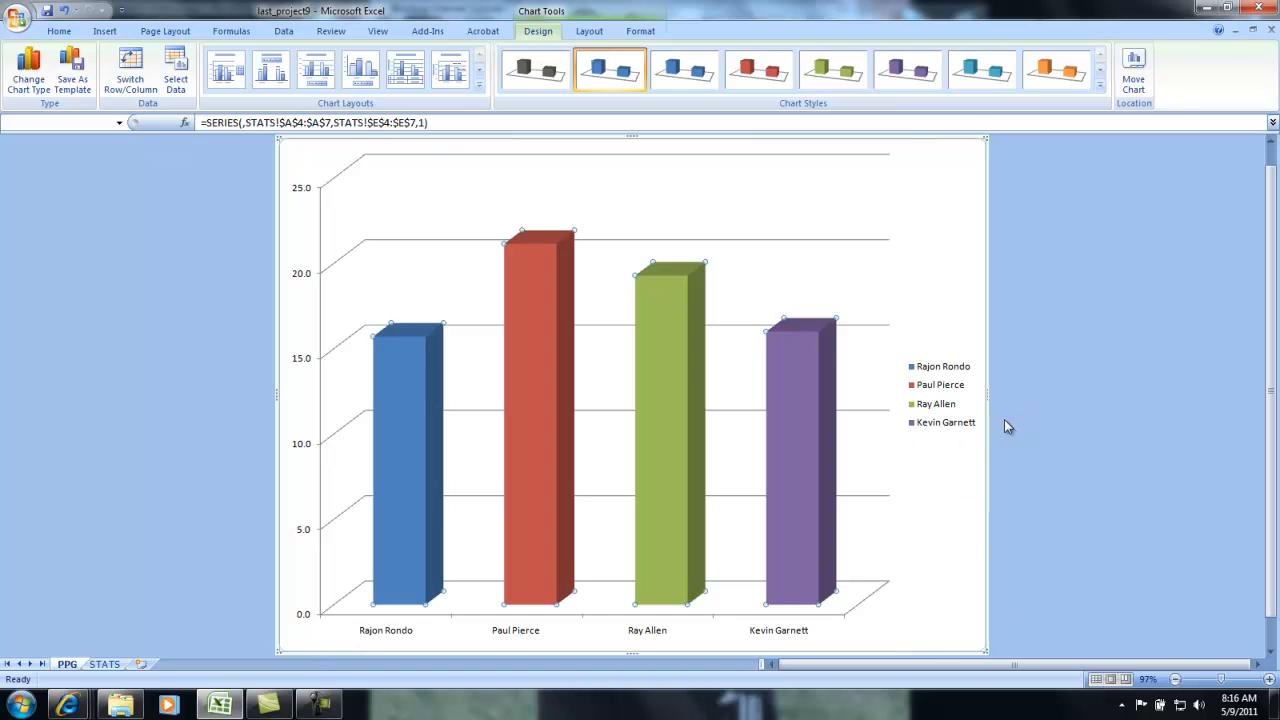
{"action": "mouse_move", "coordinate": [391, 364]}
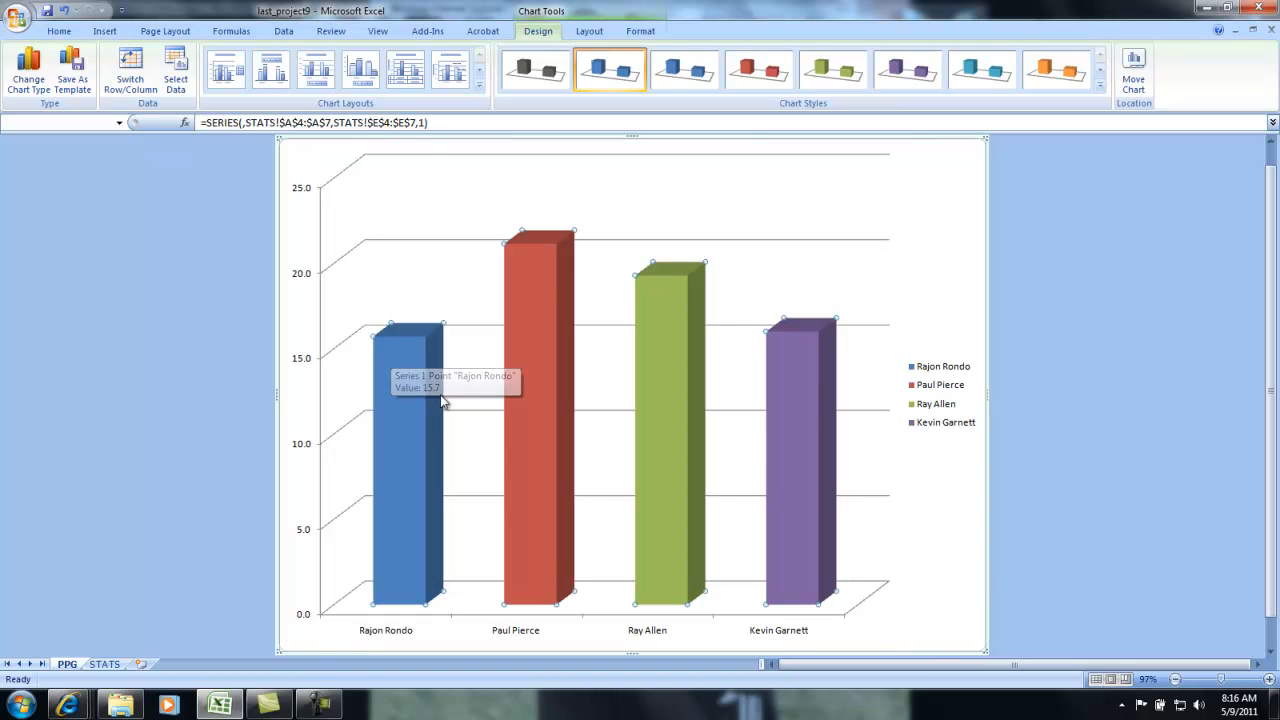
{"action": "mouse_move", "coordinate": [773, 442]}
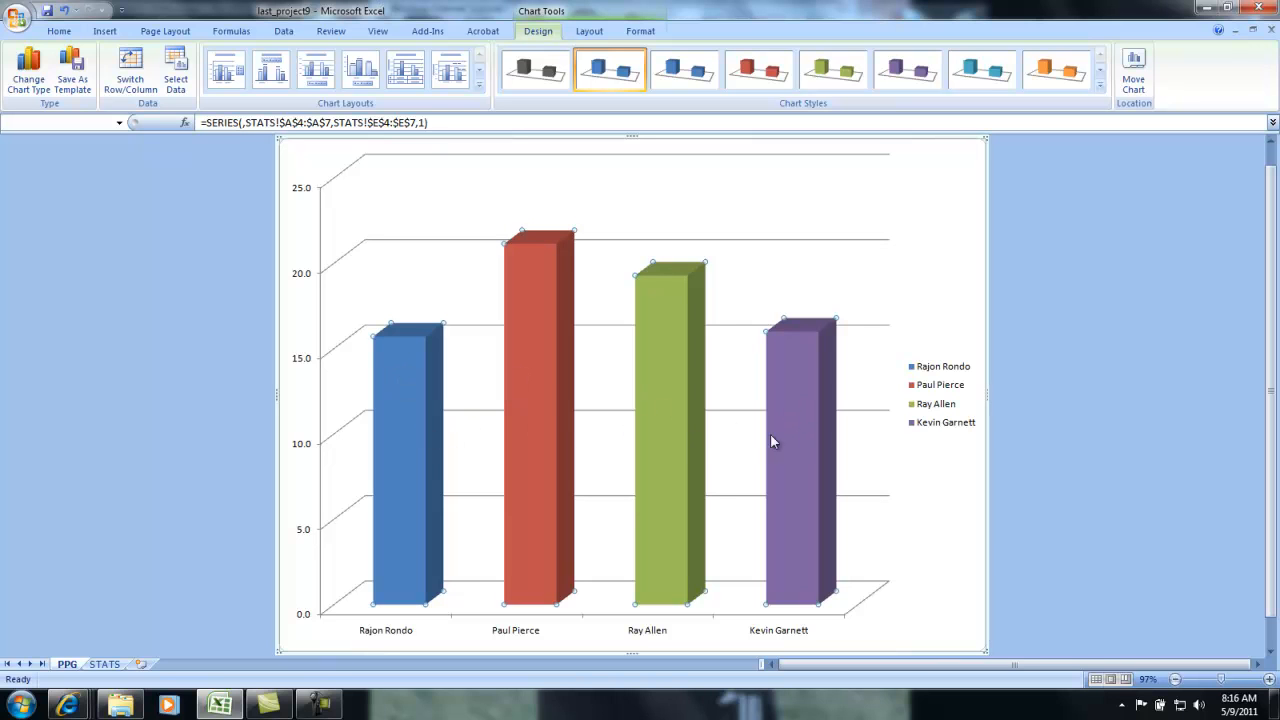
{"action": "mouse_move", "coordinate": [925, 384]}
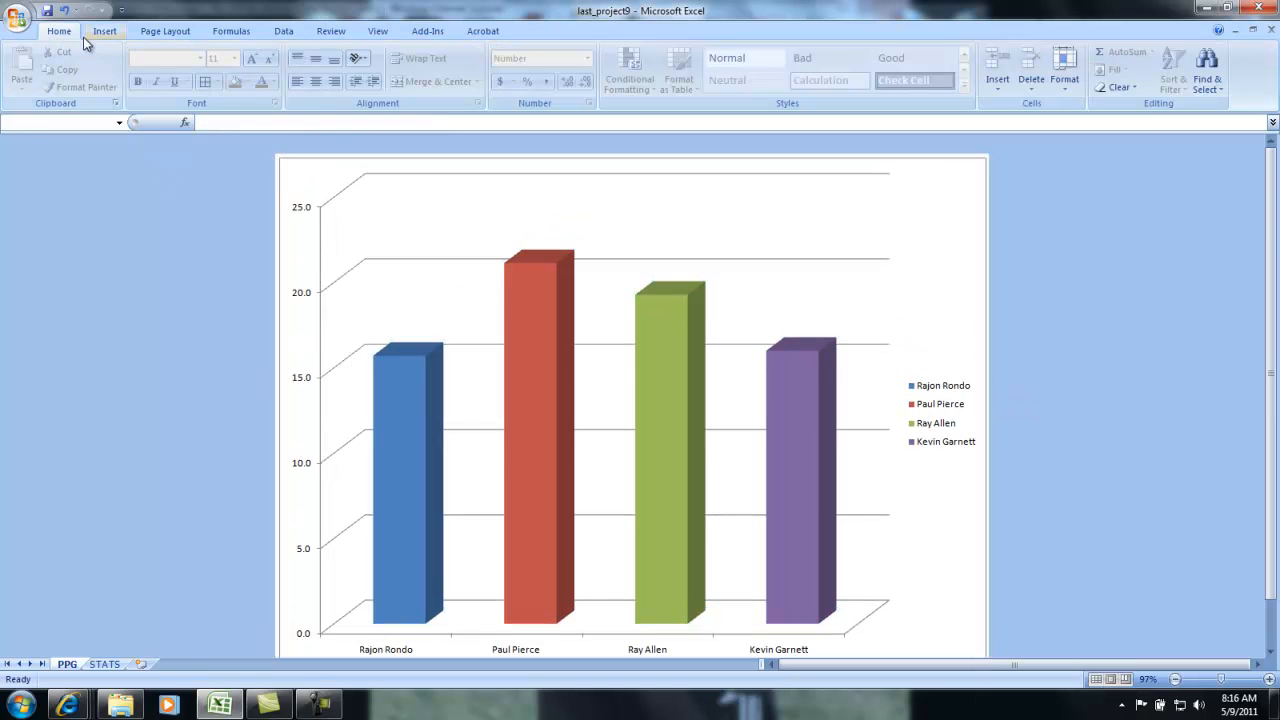
Add a black outlined WordArt title 'Points Per Game' to the PPG chart, then return to STATS.
{"action": "left_click", "coordinate": [105, 31]}
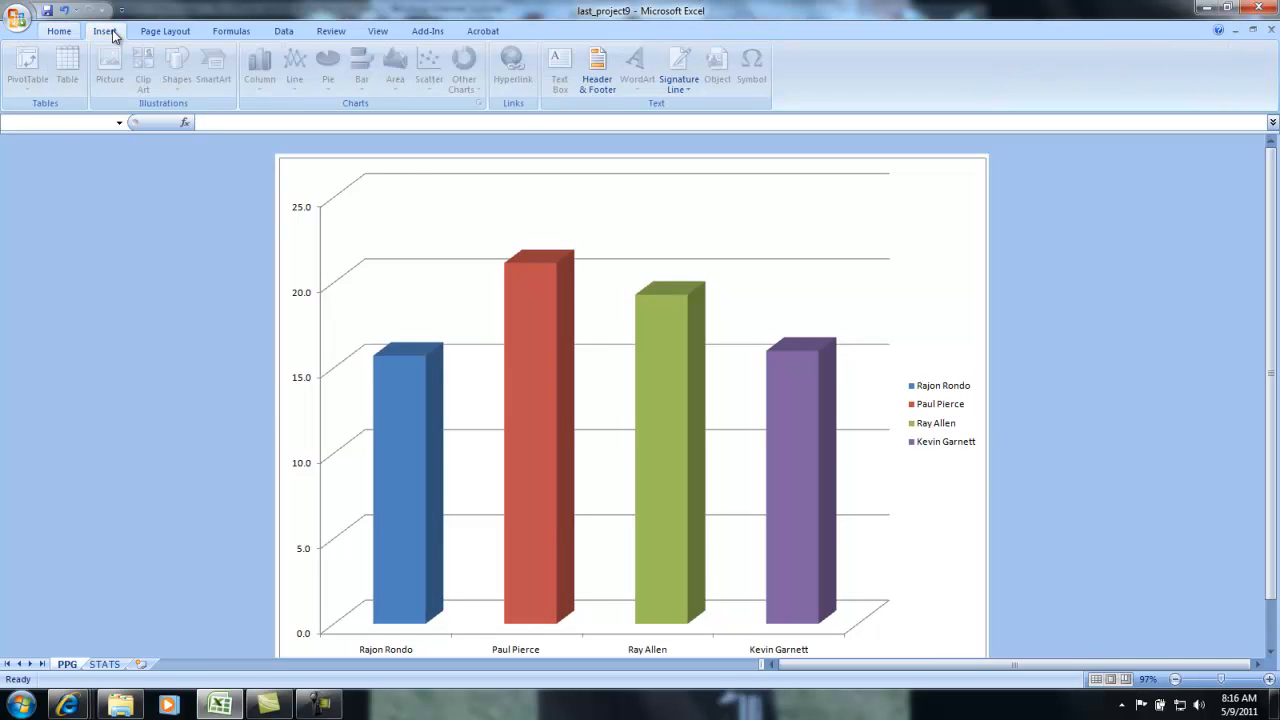
{"action": "left_click", "coordinate": [632, 400]}
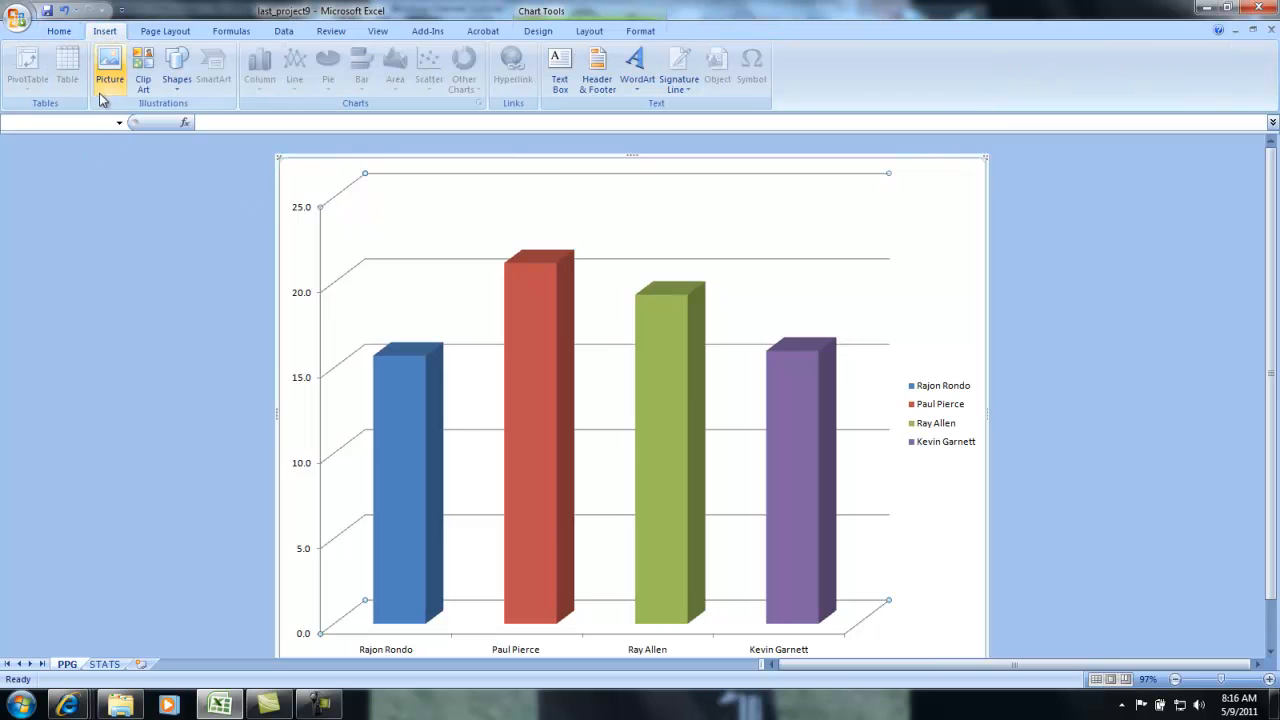
{"action": "mouse_move", "coordinate": [513, 70]}
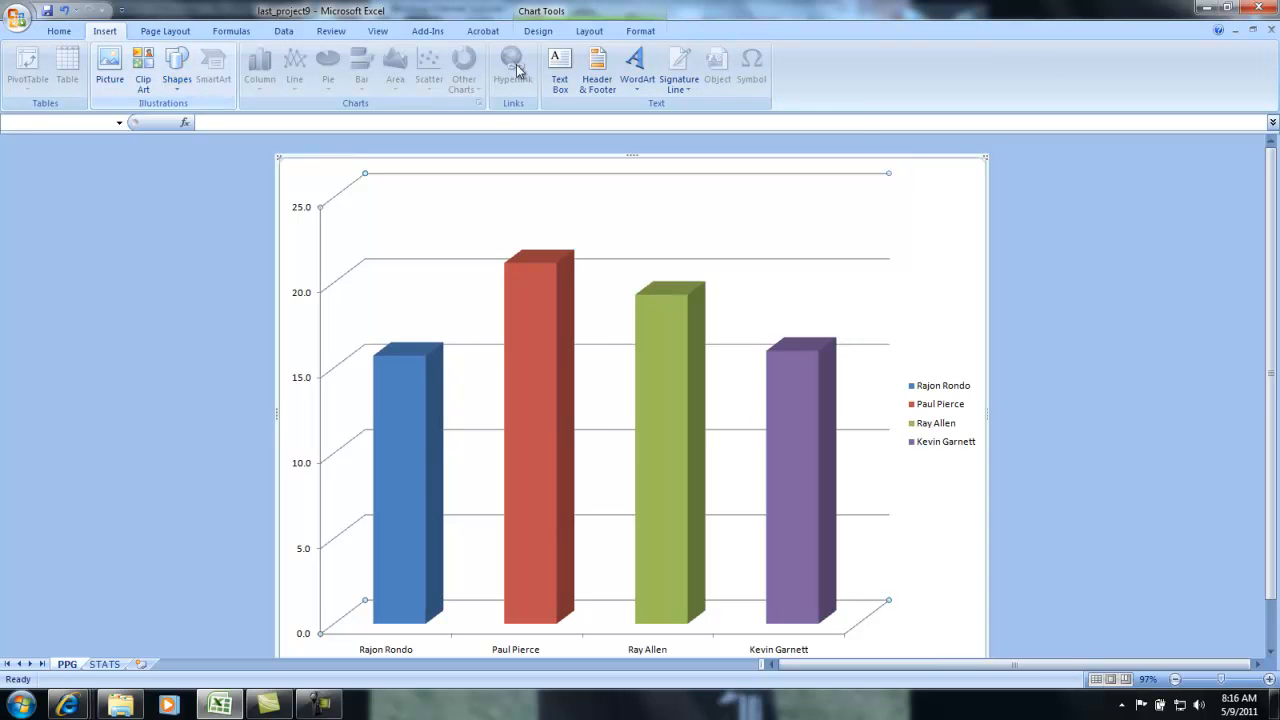
{"action": "left_click", "coordinate": [637, 65]}
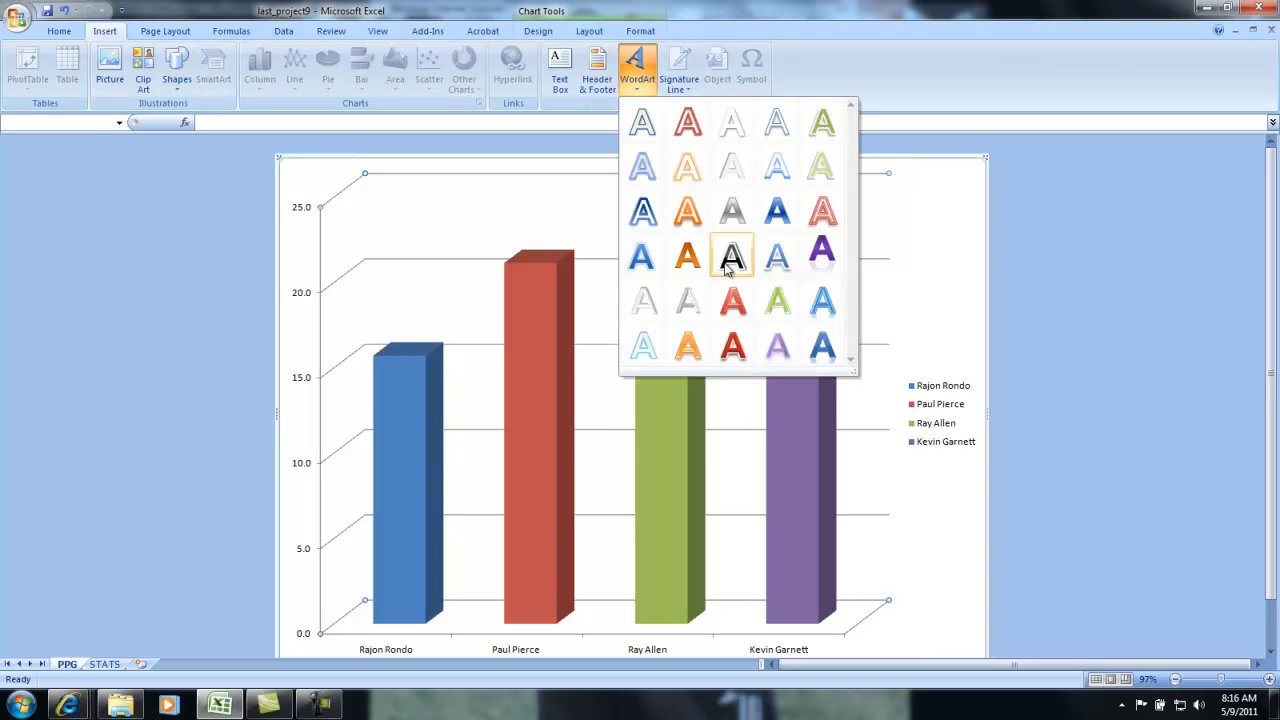
{"action": "left_click", "coordinate": [731, 257]}
{"action": "type", "text": "Points Per Game"}
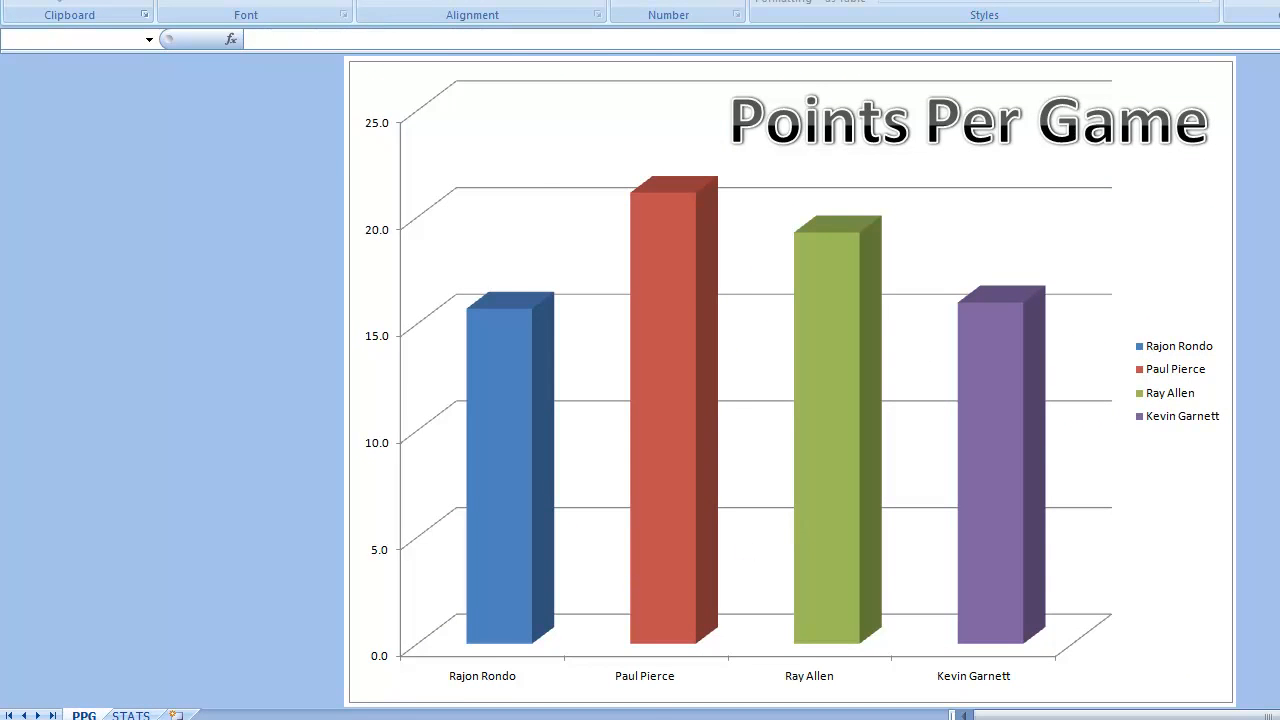
{"action": "left_click", "coordinate": [130, 715]}
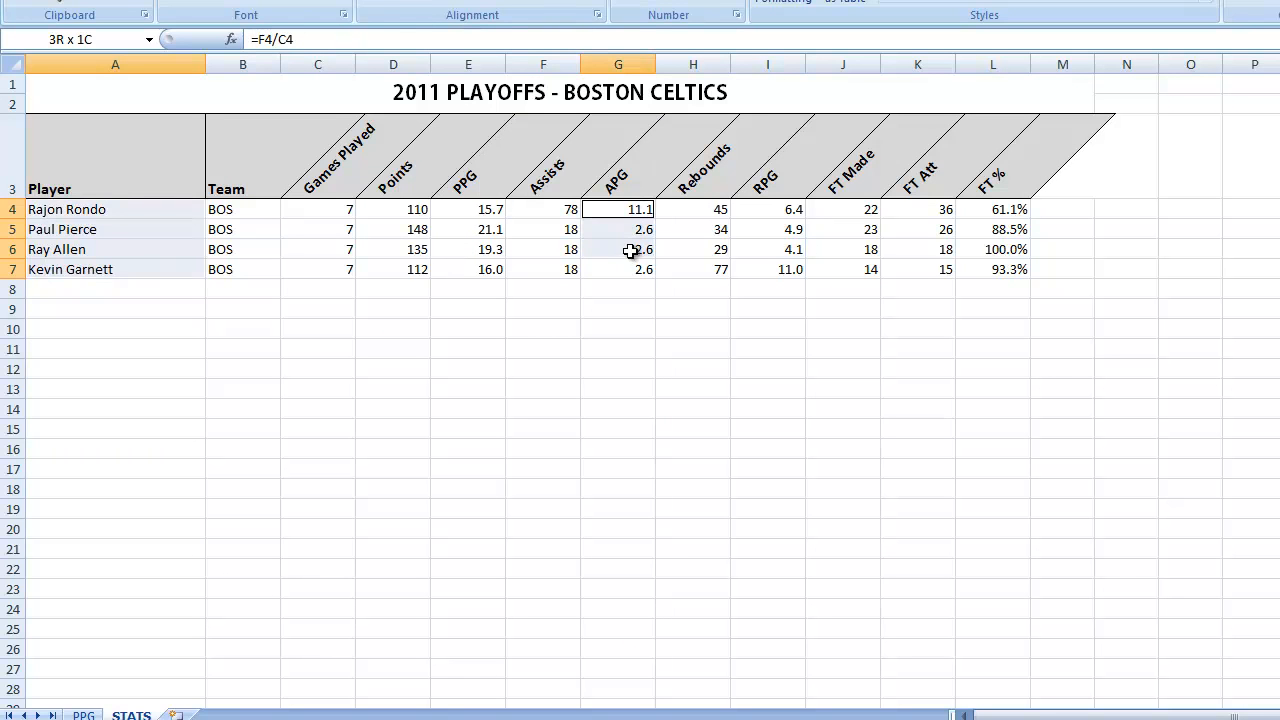
Insert a 3-D column chart of APG and move it to new sheet APG.
{"action": "left_click", "coordinate": [618, 209]}
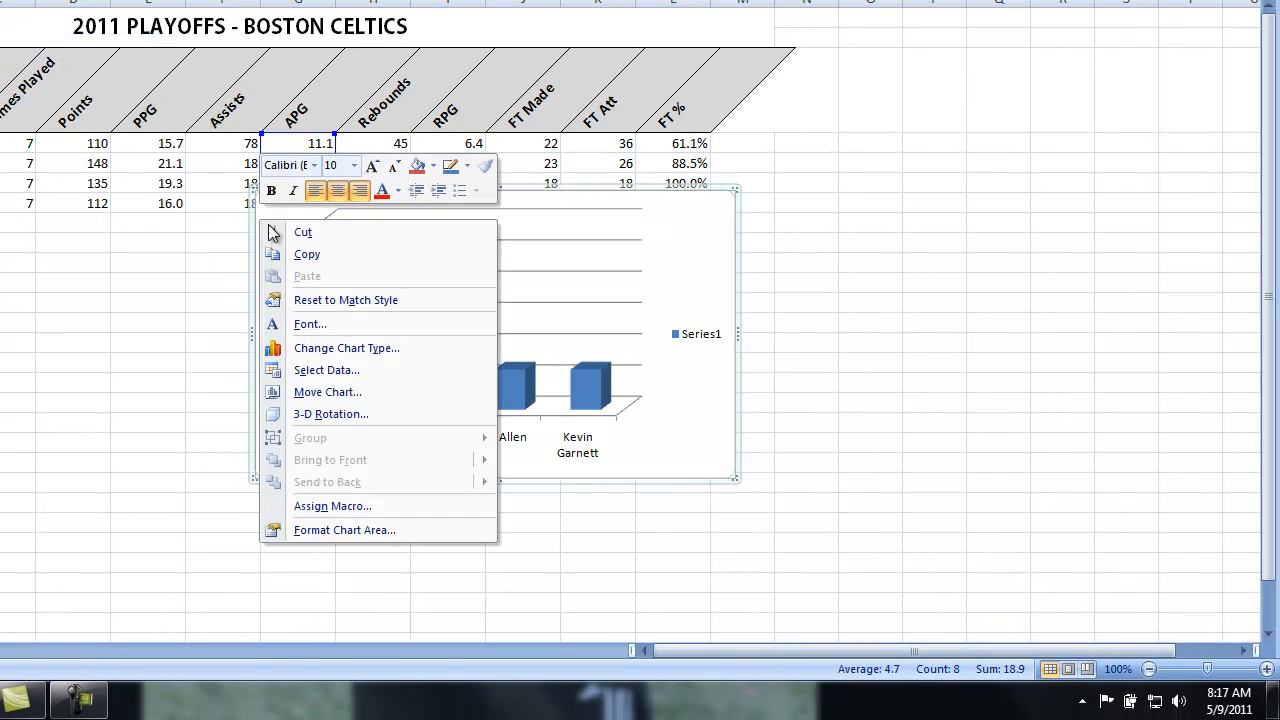
{"action": "left_click", "coordinate": [327, 391]}
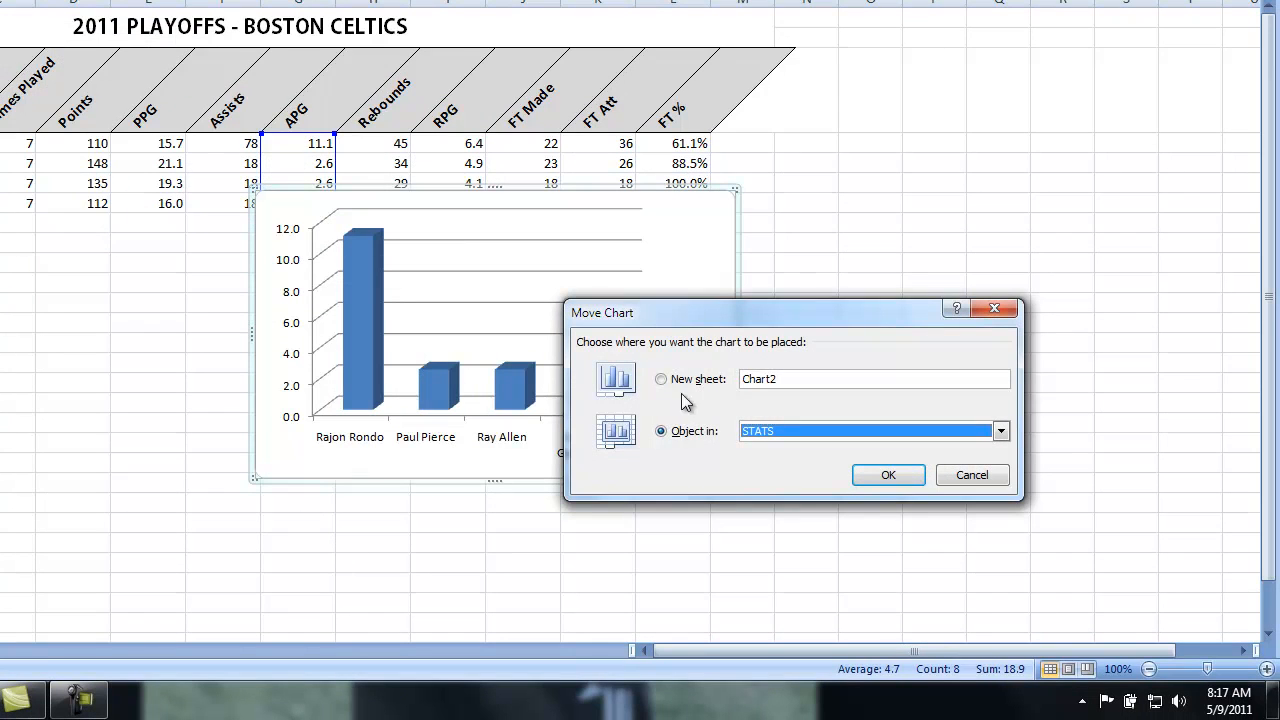
{"action": "left_click", "coordinate": [661, 379]}
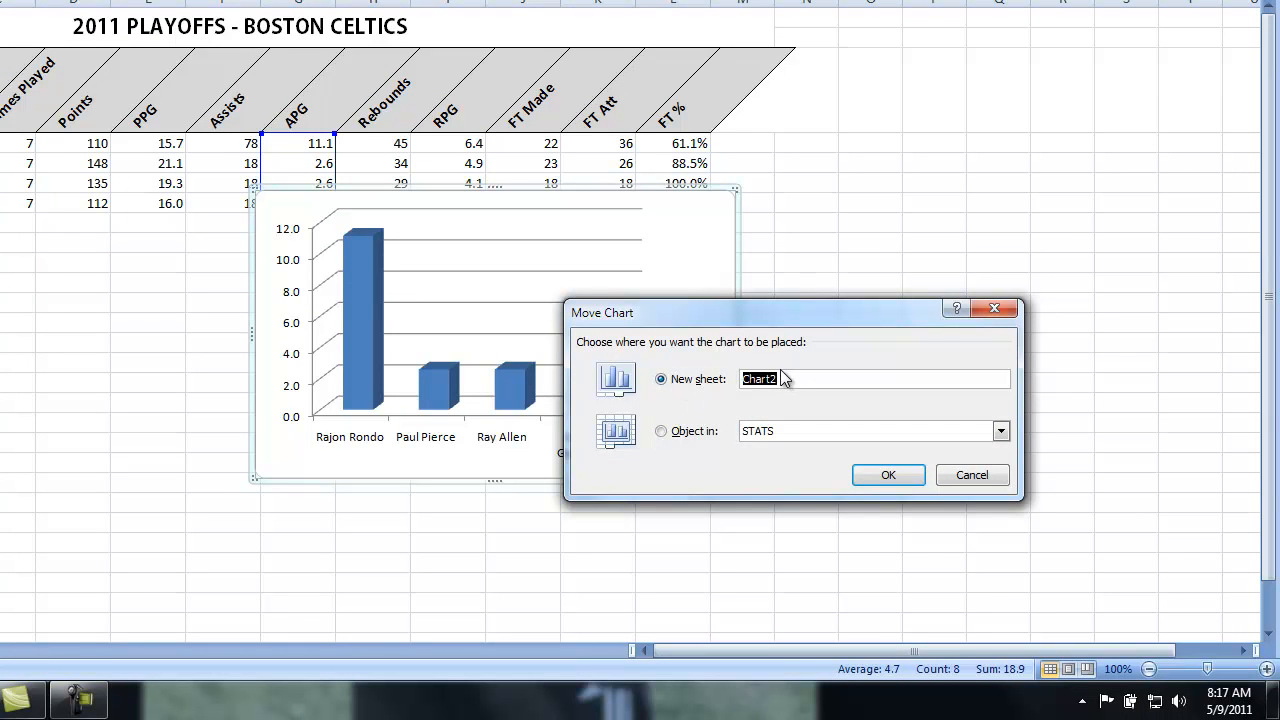
{"action": "type", "text": "APG"}
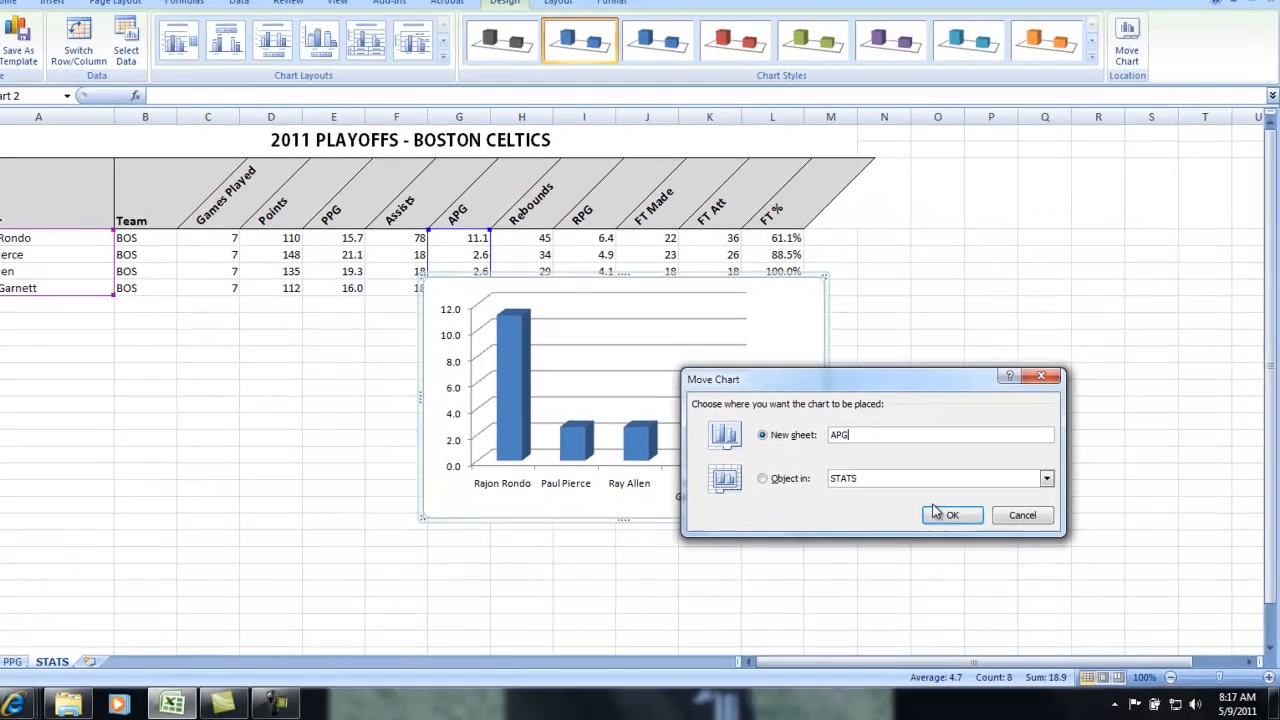
{"action": "left_click", "coordinate": [952, 515]}
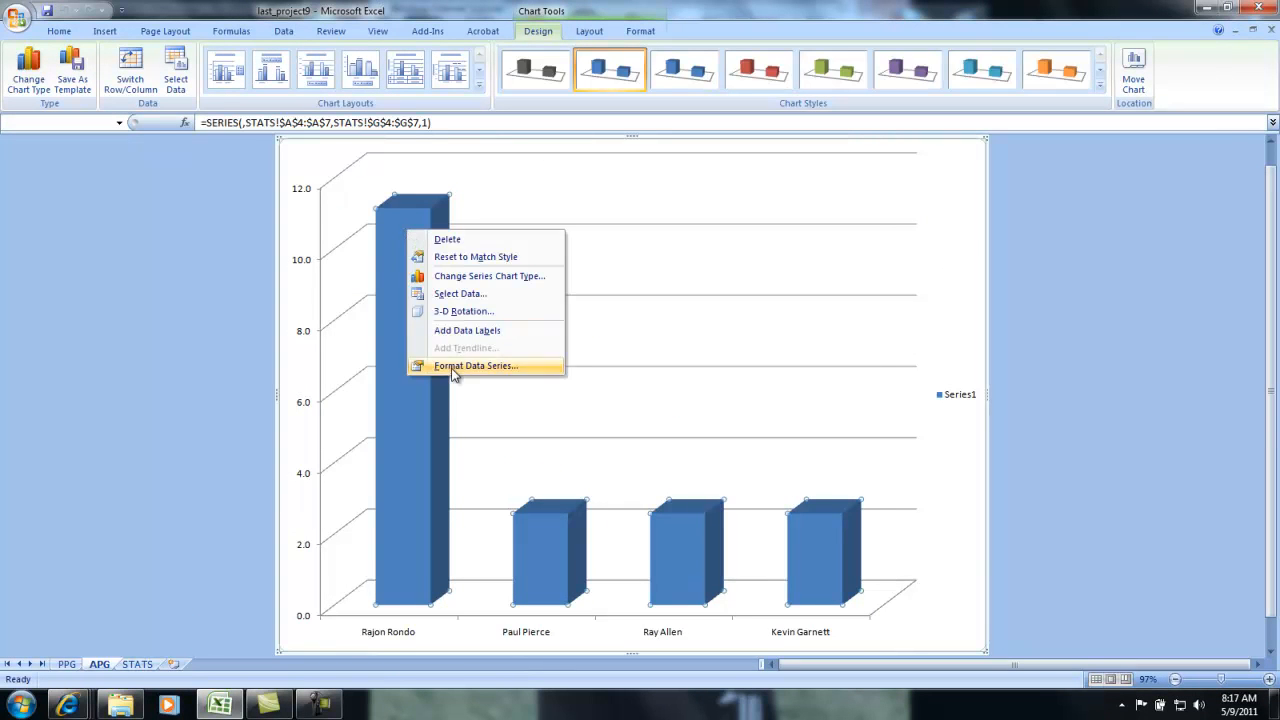
Turn on Vary colors by point for the APG chart's data series.
{"action": "left_click", "coordinate": [476, 365]}
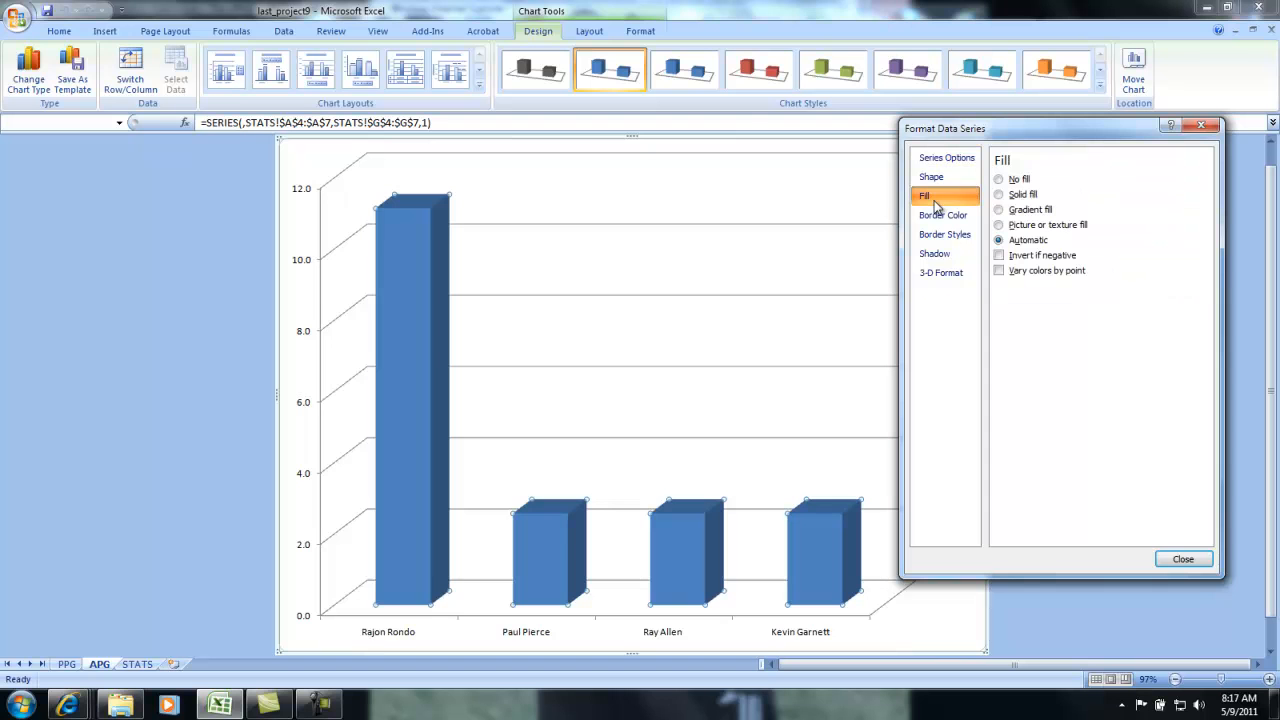
{"action": "left_click", "coordinate": [998, 270]}
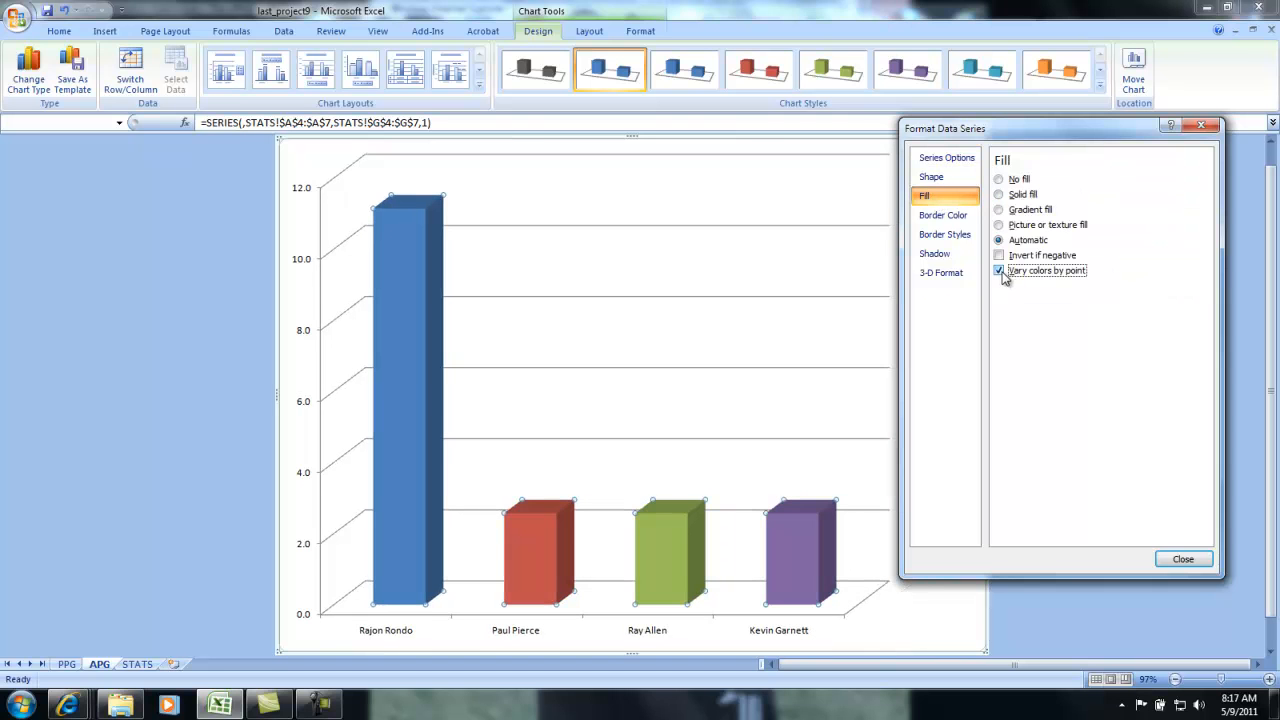
{"action": "left_click", "coordinate": [1183, 558]}
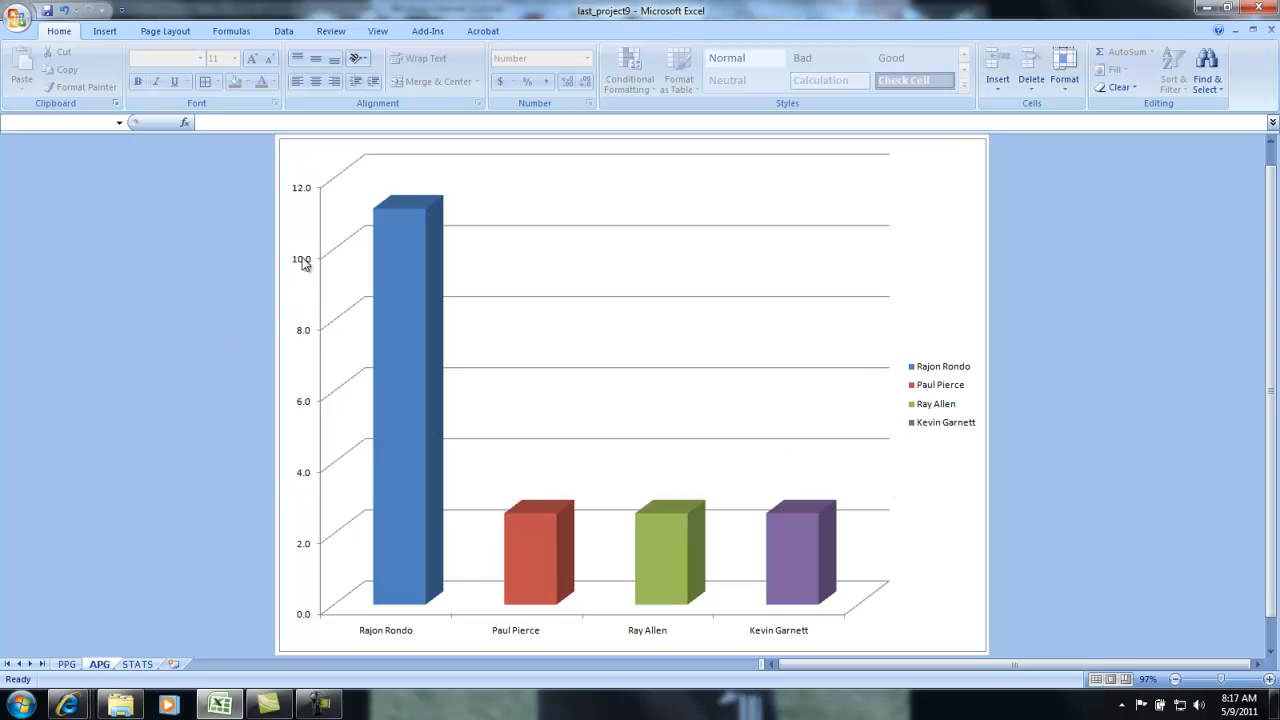
Add an 'Assists Per Game' WordArt title to the APG chart.
{"action": "left_click", "coordinate": [104, 31]}
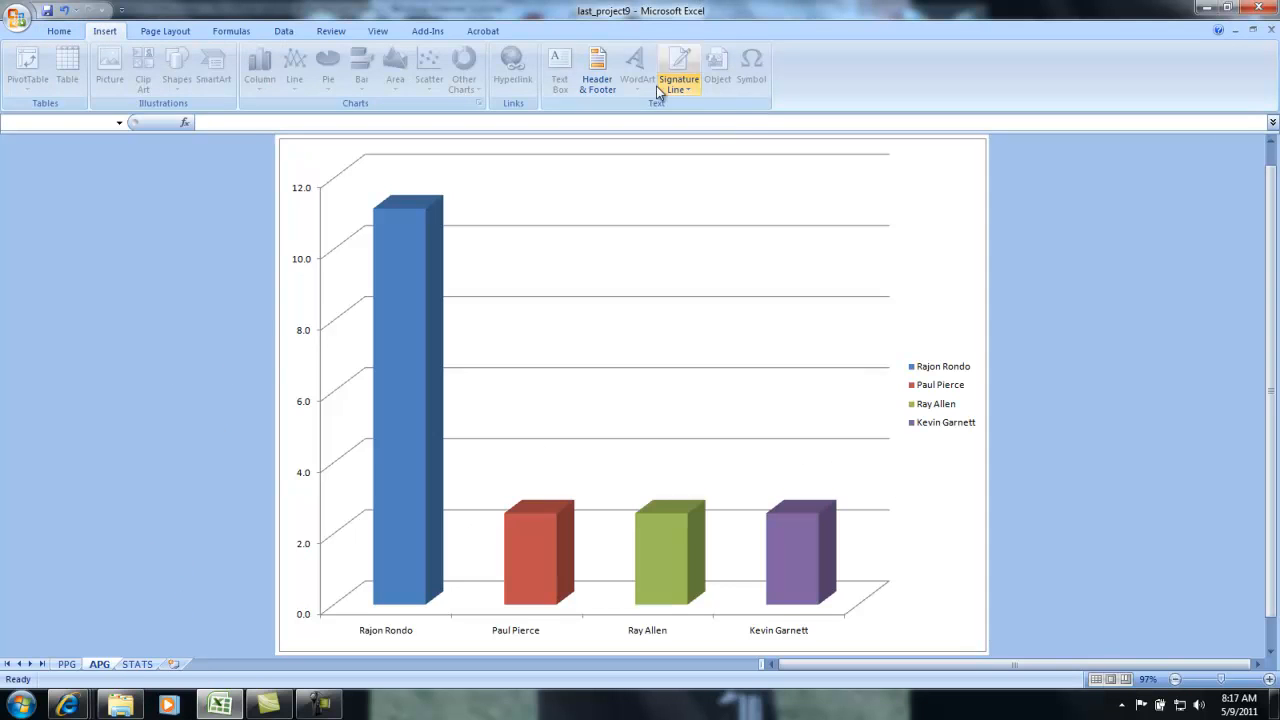
{"action": "left_click", "coordinate": [637, 70]}
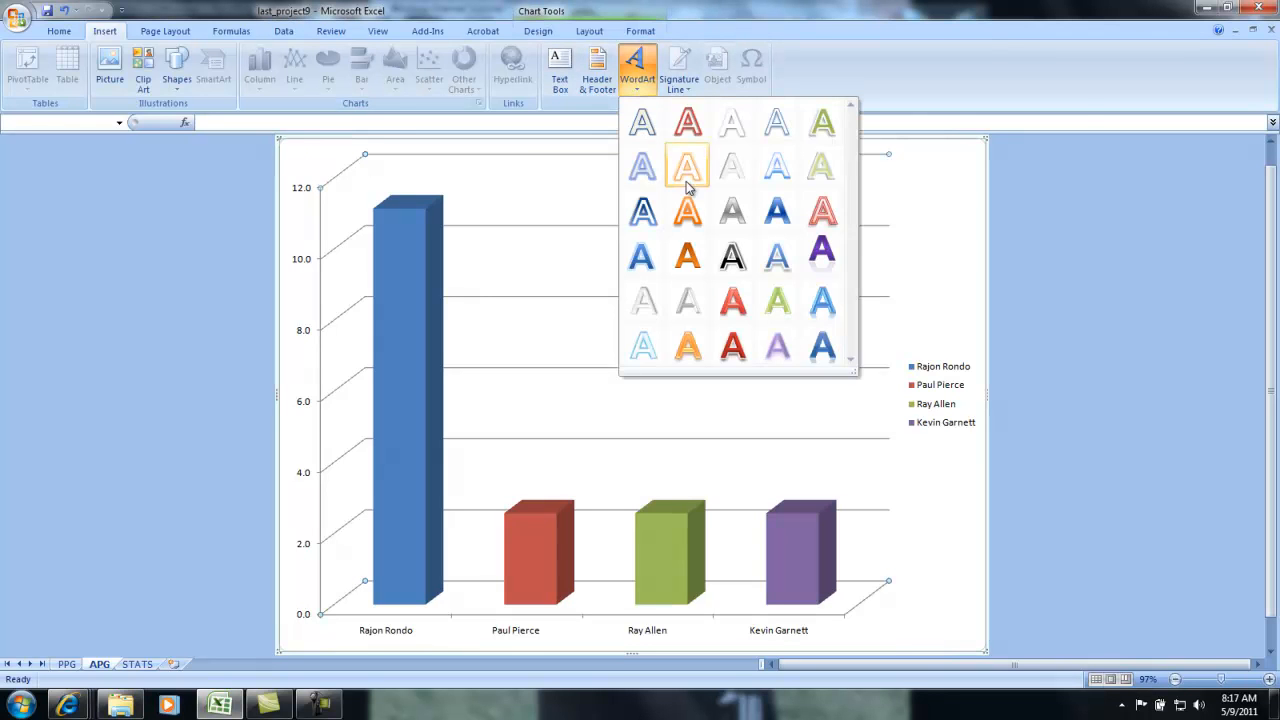
{"action": "left_click", "coordinate": [687, 166]}
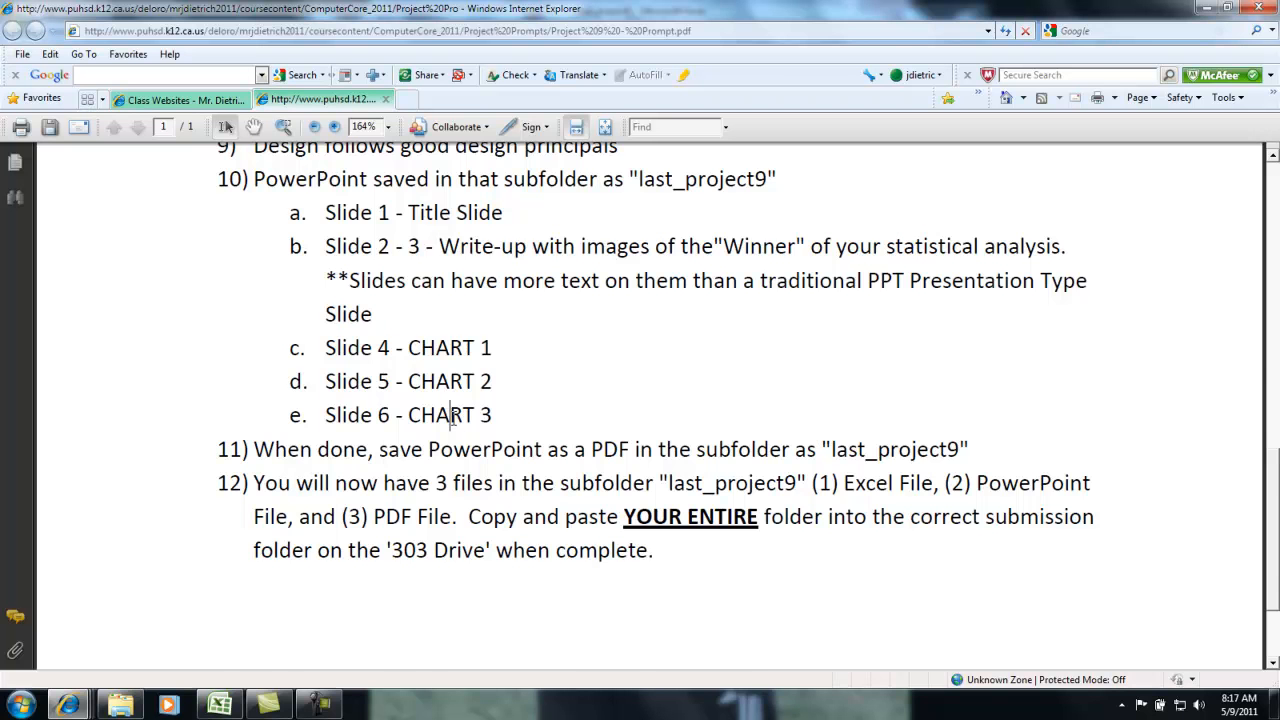
{"action": "scroll", "scroll_direction": "down", "scroll_amount": 3}
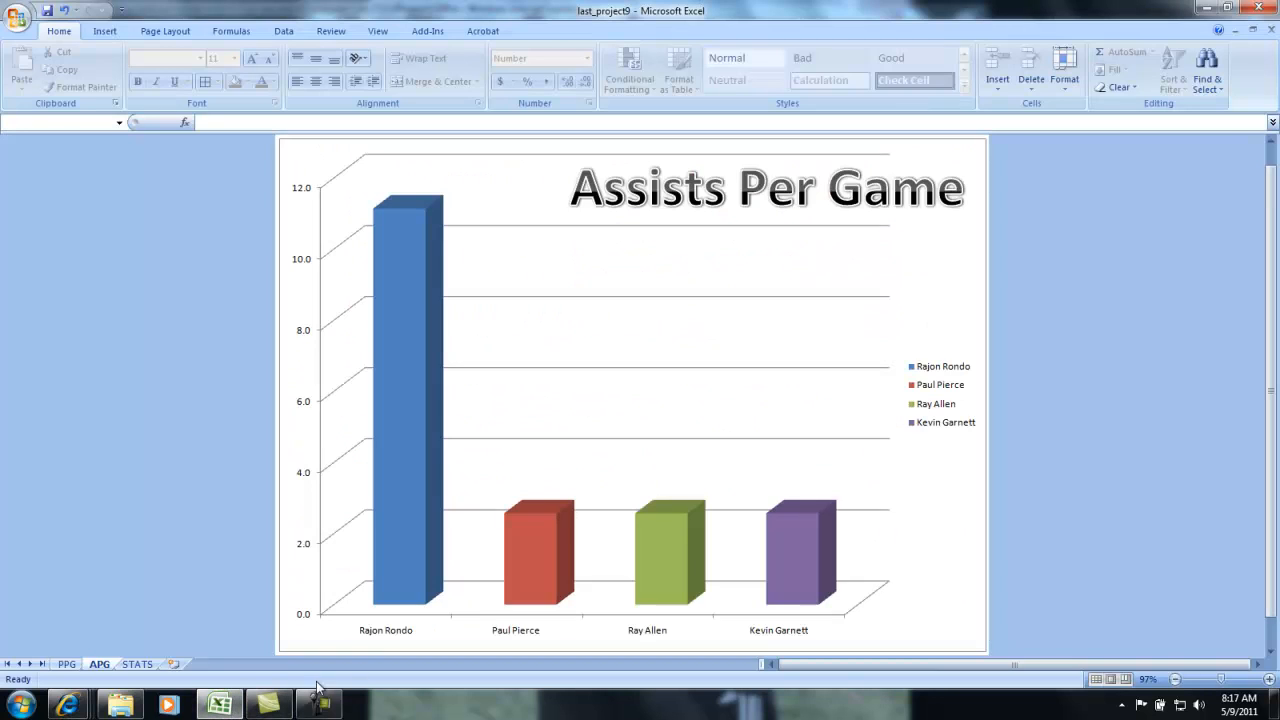
Chart player names with RPG as a 3D column chart, moved to a new sheet 'RPG'.
{"action": "left_click", "coordinate": [137, 664]}
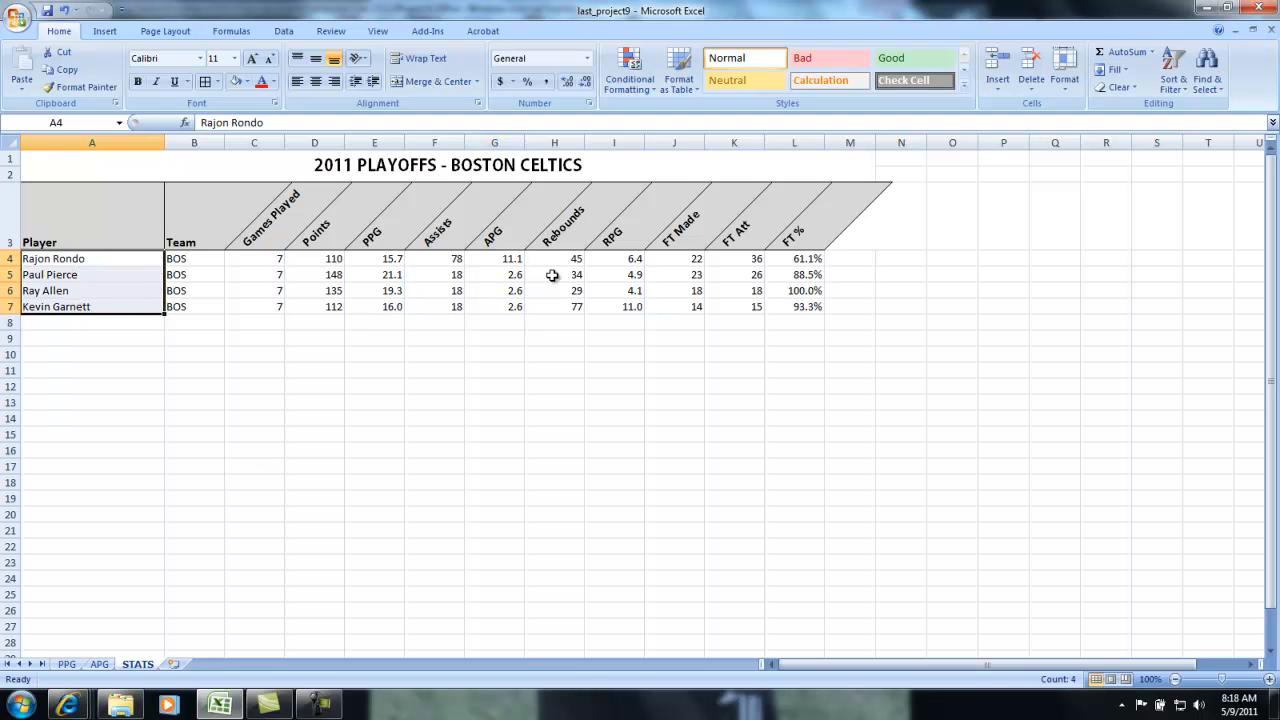
{"action": "left_click", "coordinate": [614, 258]}
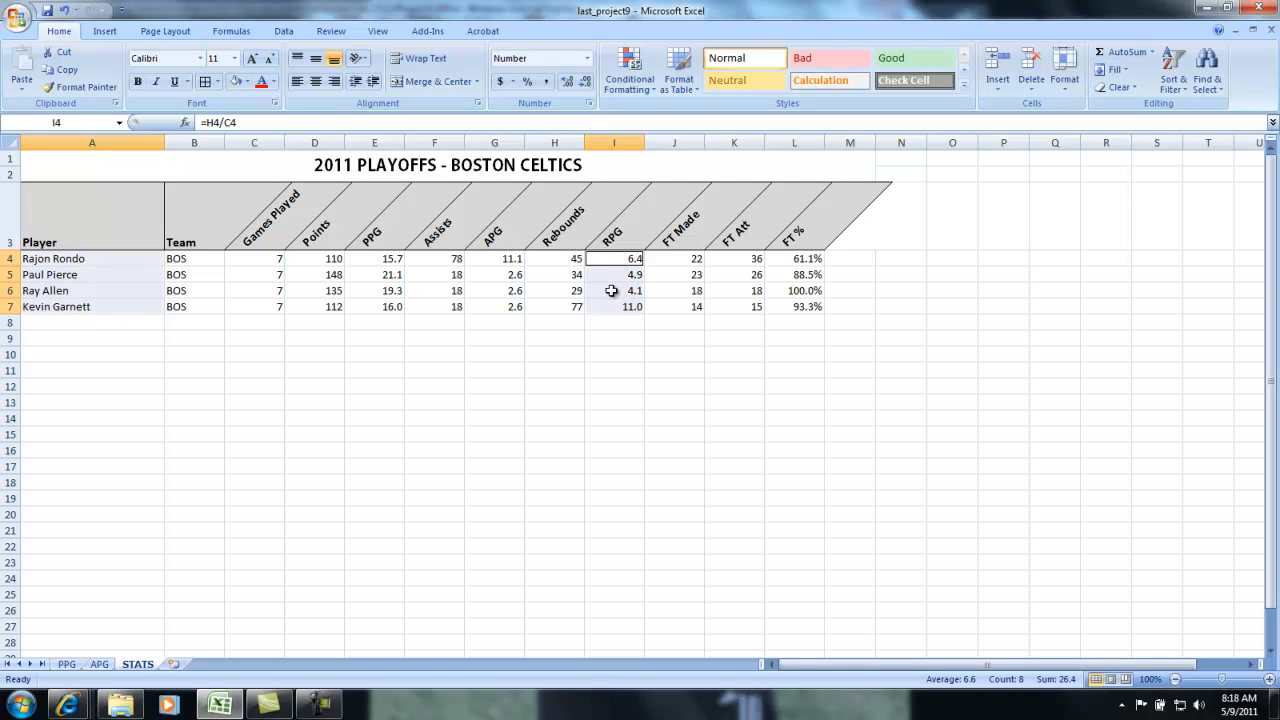
{"action": "left_click", "coordinate": [259, 70]}
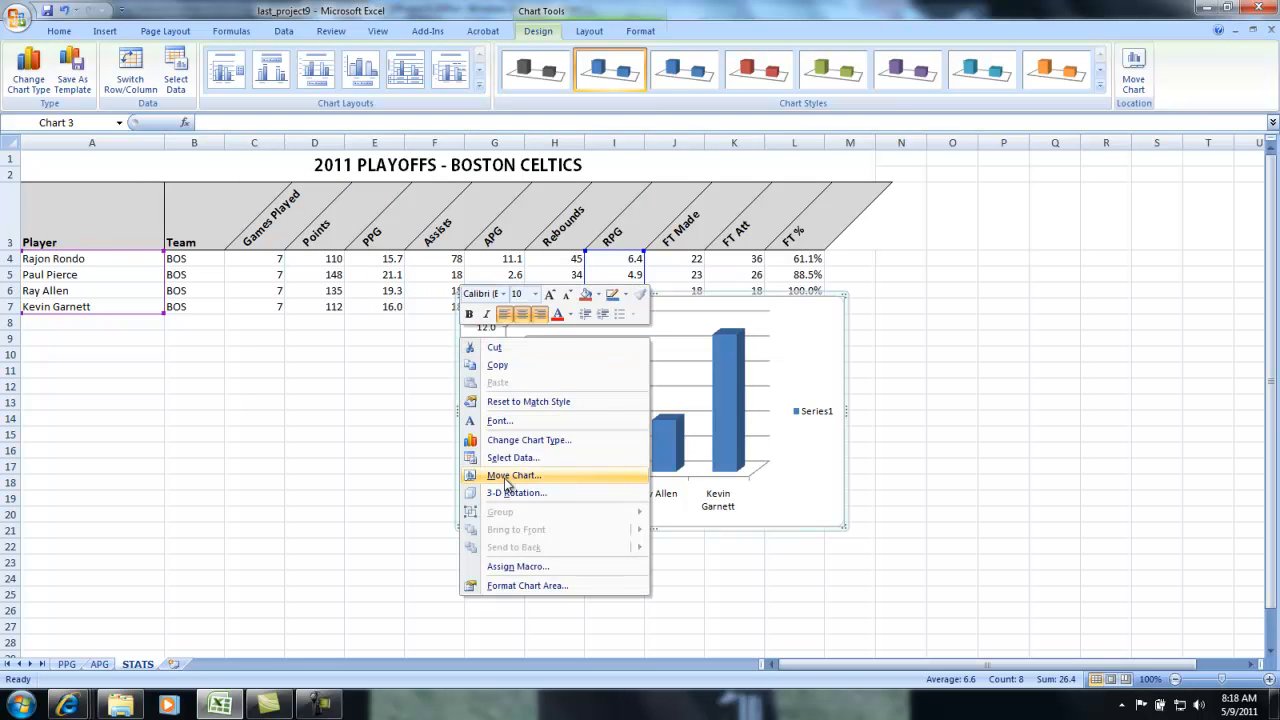
{"action": "left_click", "coordinate": [513, 475]}
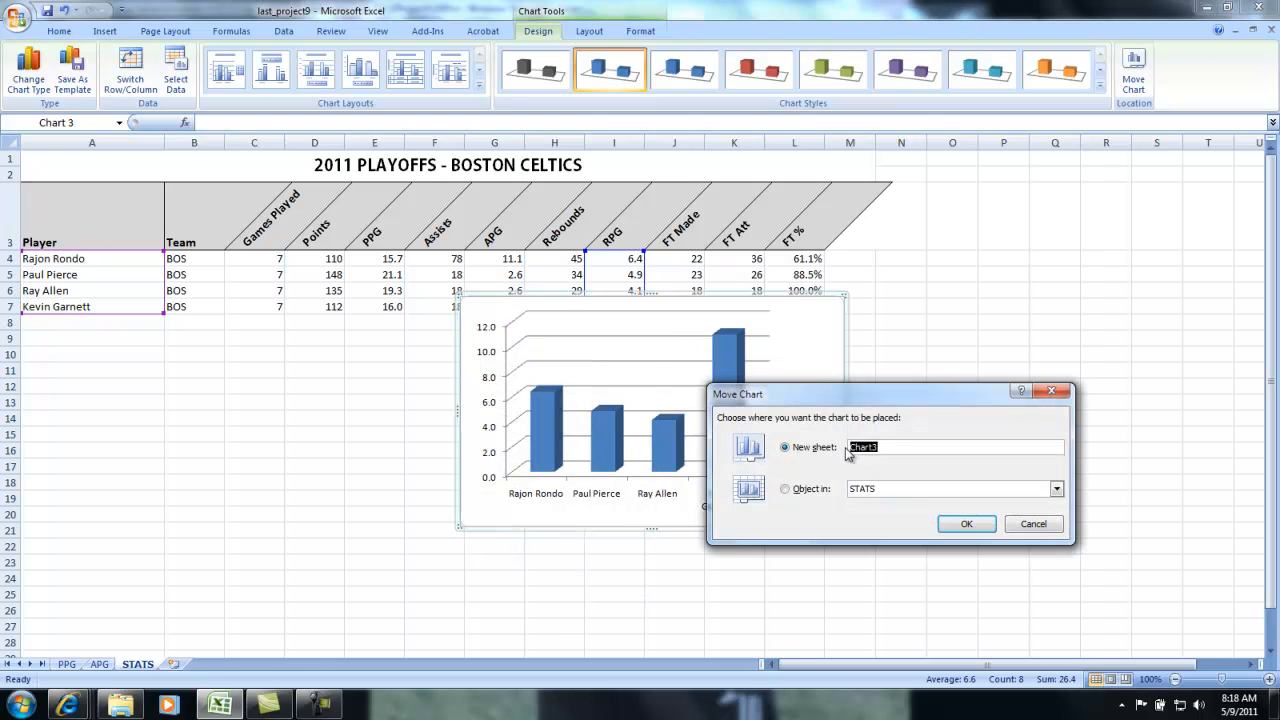
{"action": "type", "text": "RPG"}
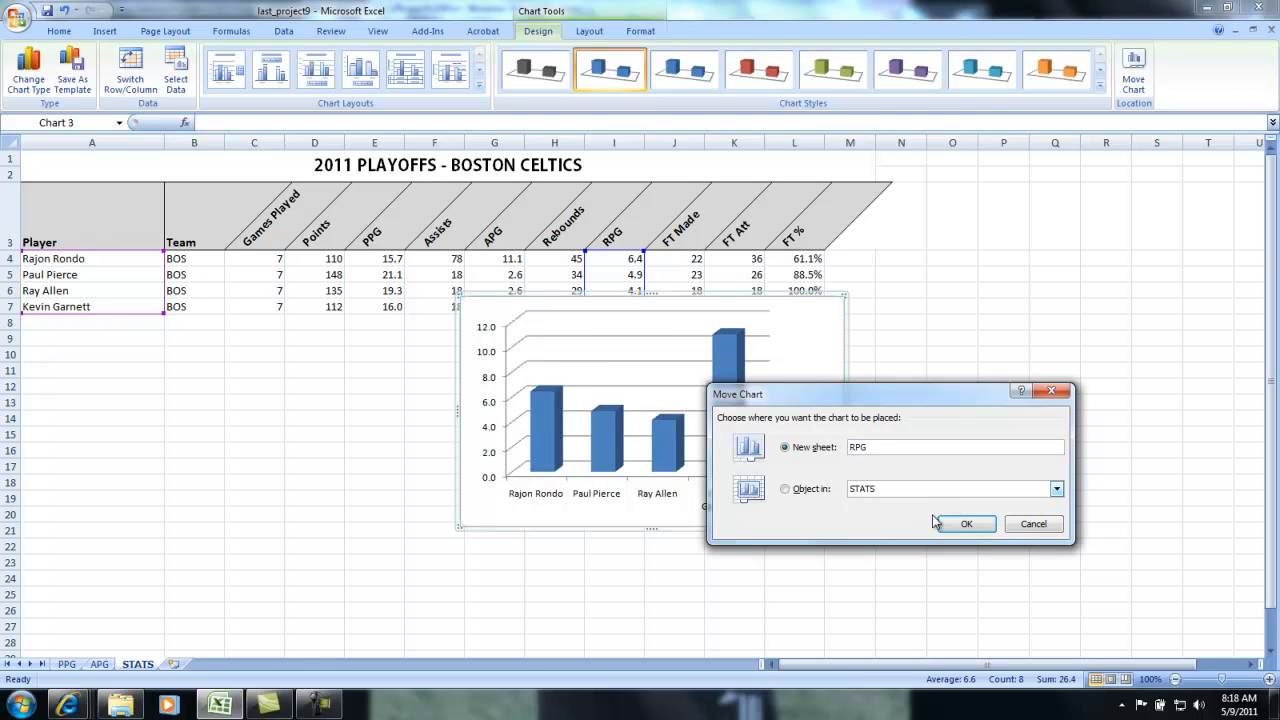
{"action": "left_click", "coordinate": [966, 523]}
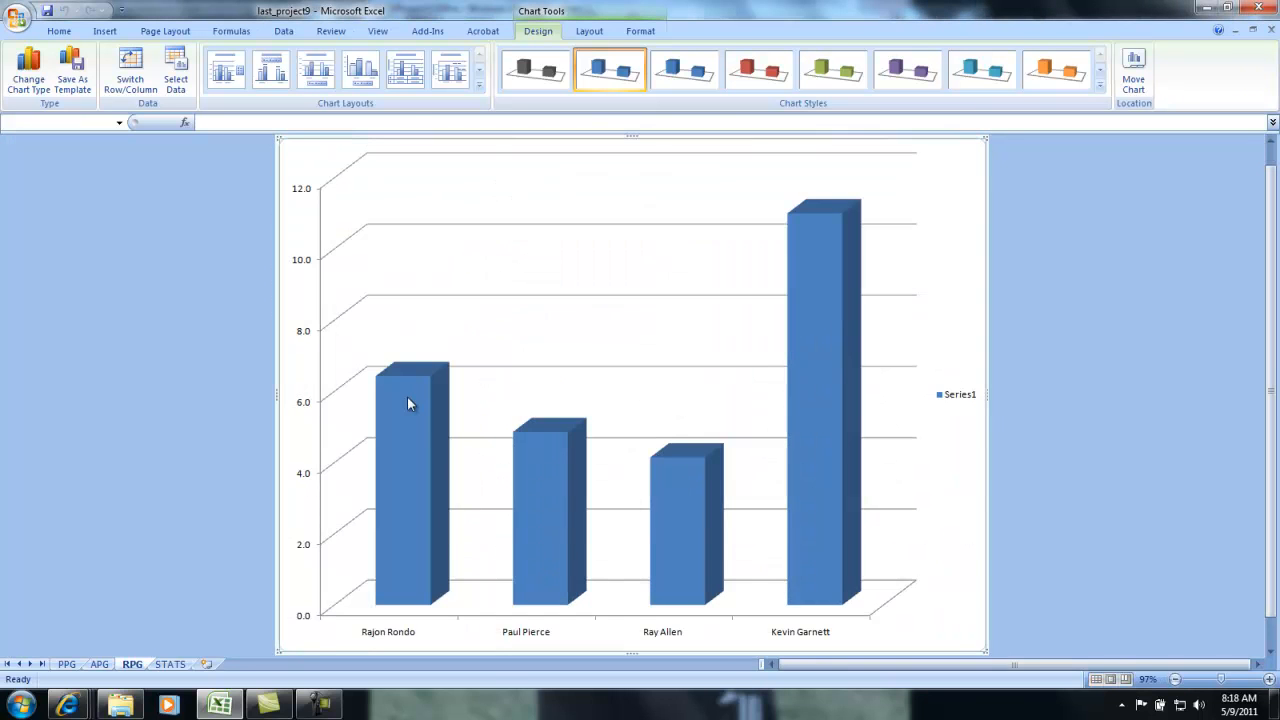
Turn on Vary colors by point for the rebounds series so each player's column differs.
{"action": "double_click", "coordinate": [408, 403]}
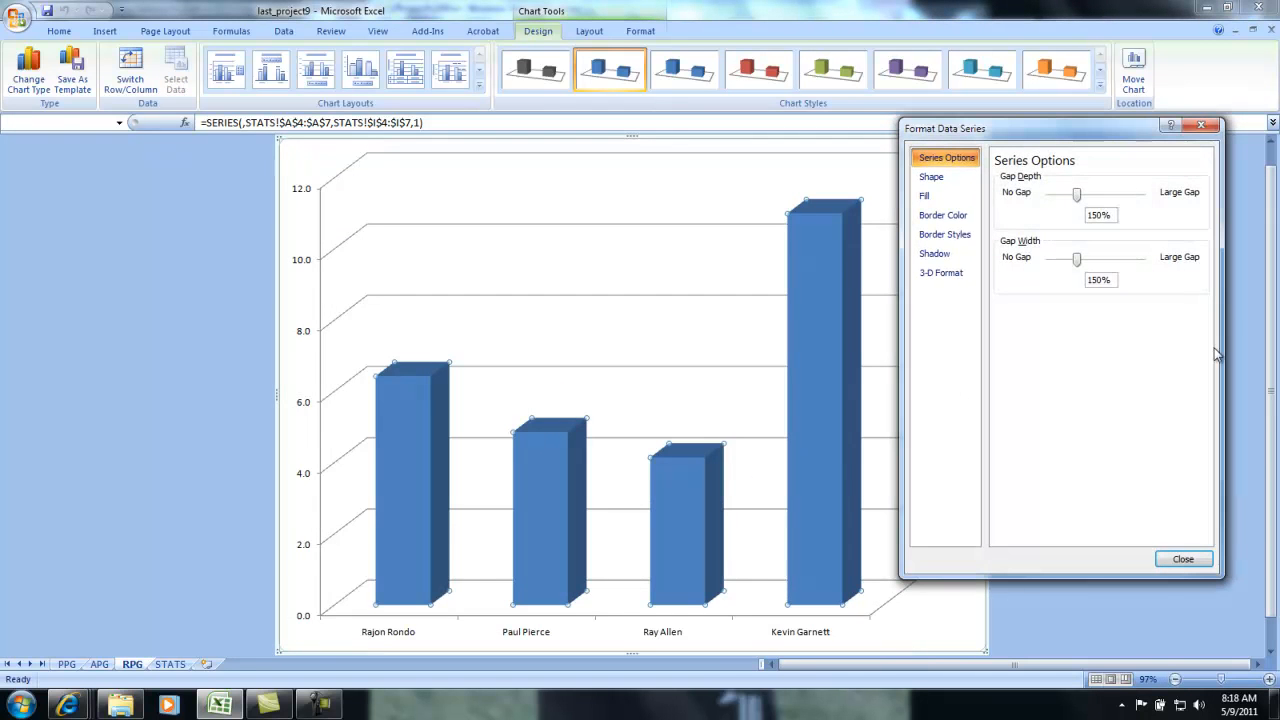
{"action": "left_click", "coordinate": [923, 195]}
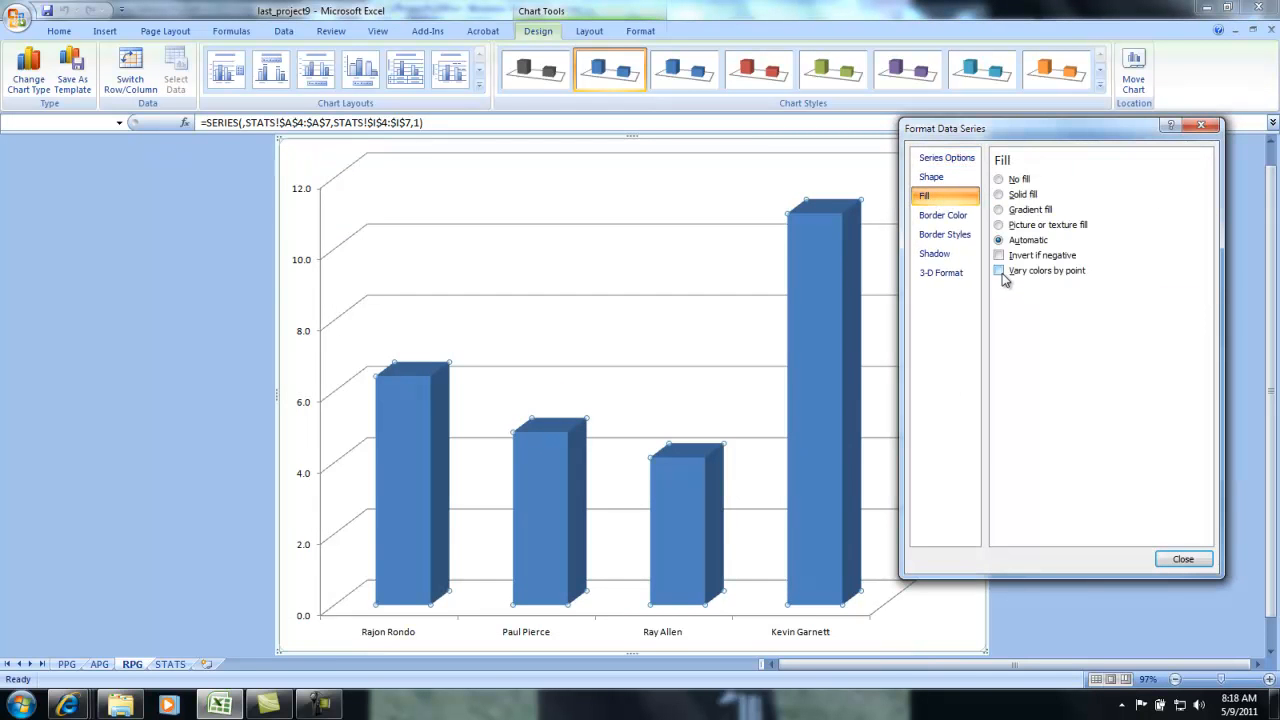
{"action": "left_click", "coordinate": [998, 270]}
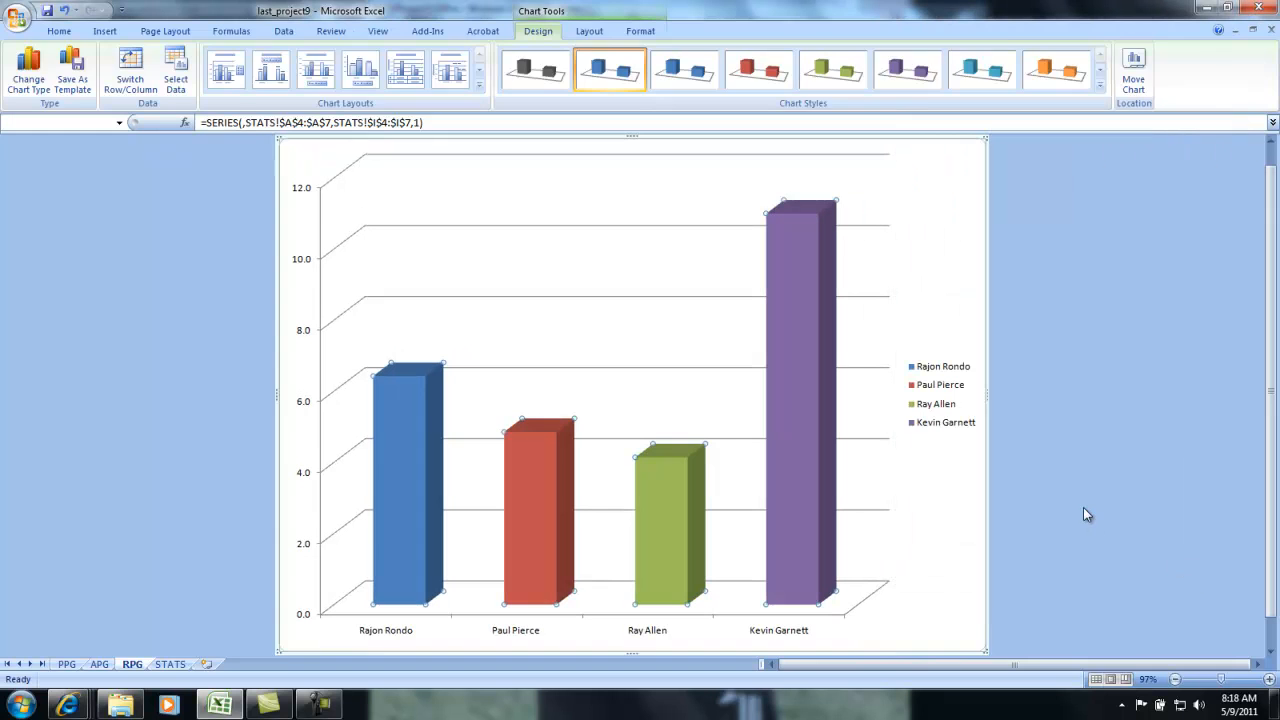
{"action": "left_click", "coordinate": [240, 635]}
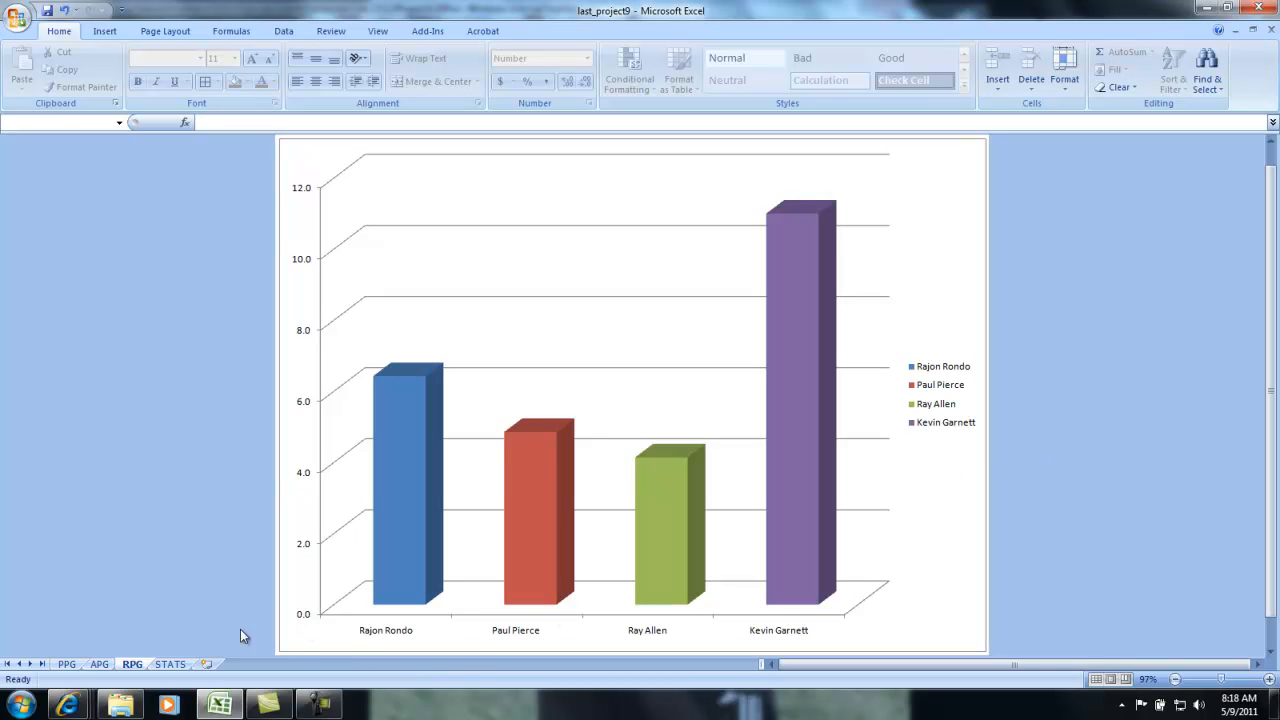
Switch to Internet Explorer to view the project's technical requirements.
{"action": "left_click", "coordinate": [170, 664]}
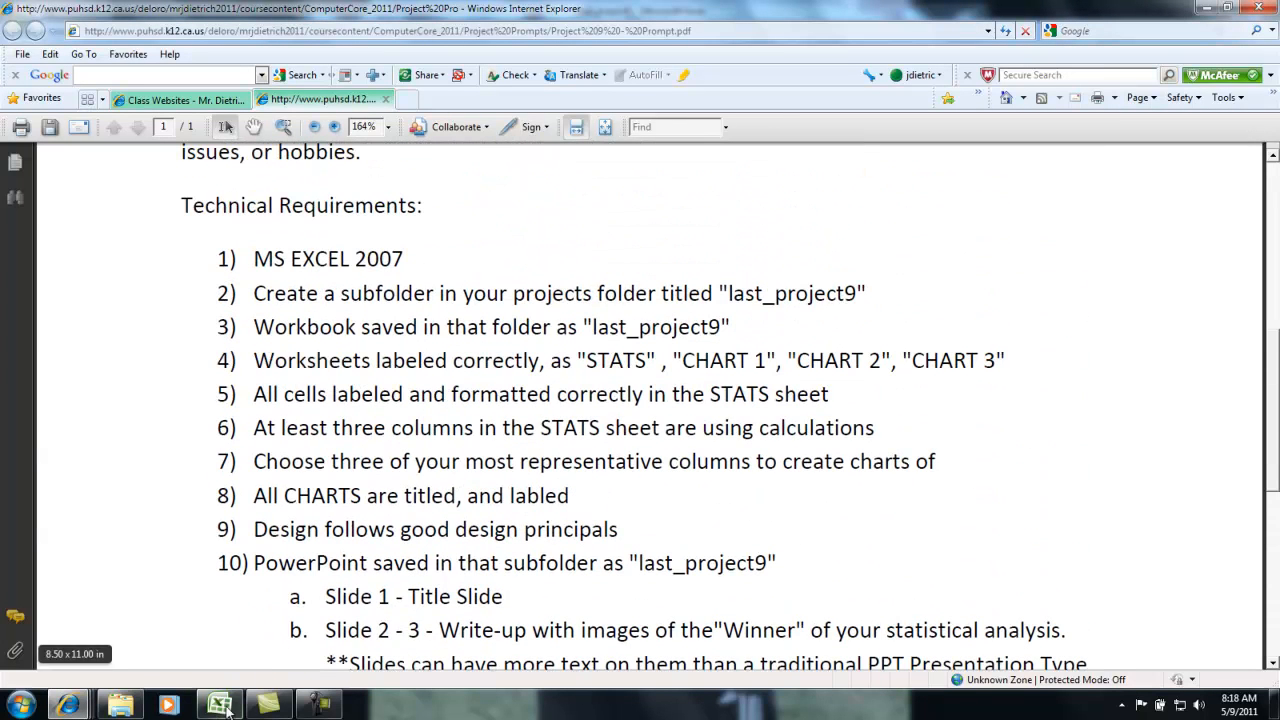
Back in Excel, flip through the RPG, PPG and STATS sheets, ending on RPG.
{"action": "left_click", "coordinate": [218, 705]}
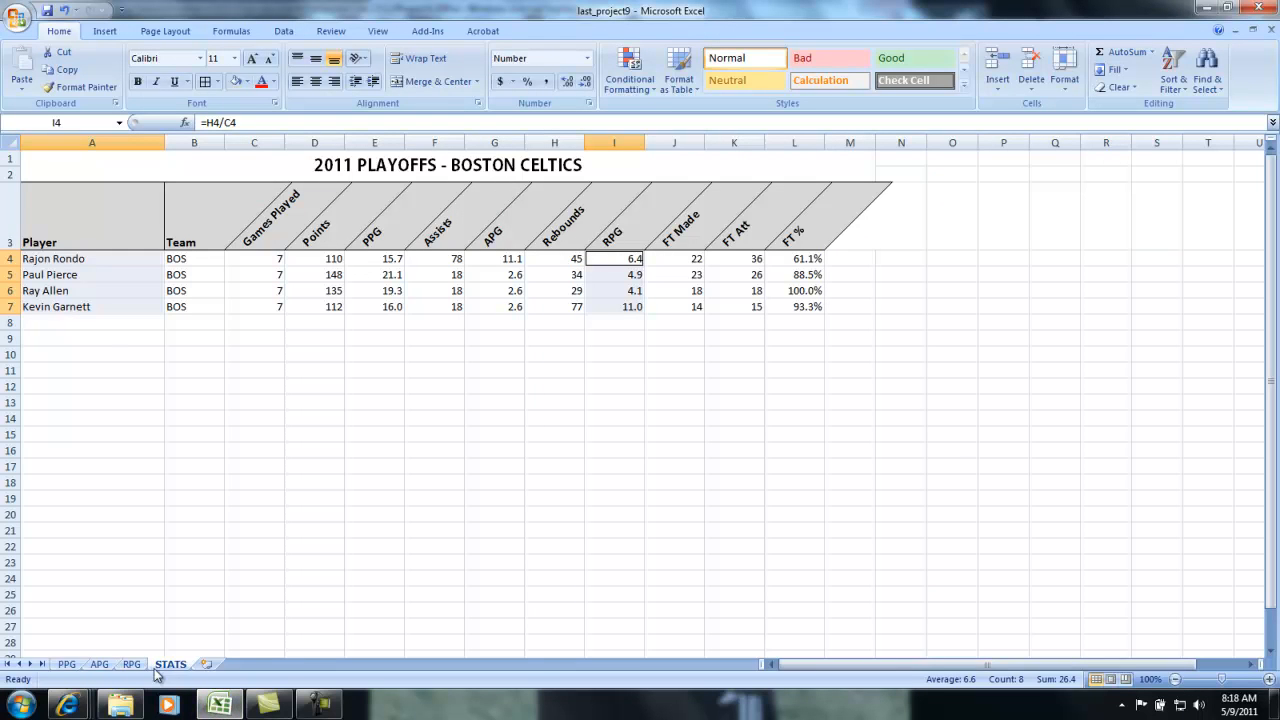
{"action": "left_click", "coordinate": [132, 664]}
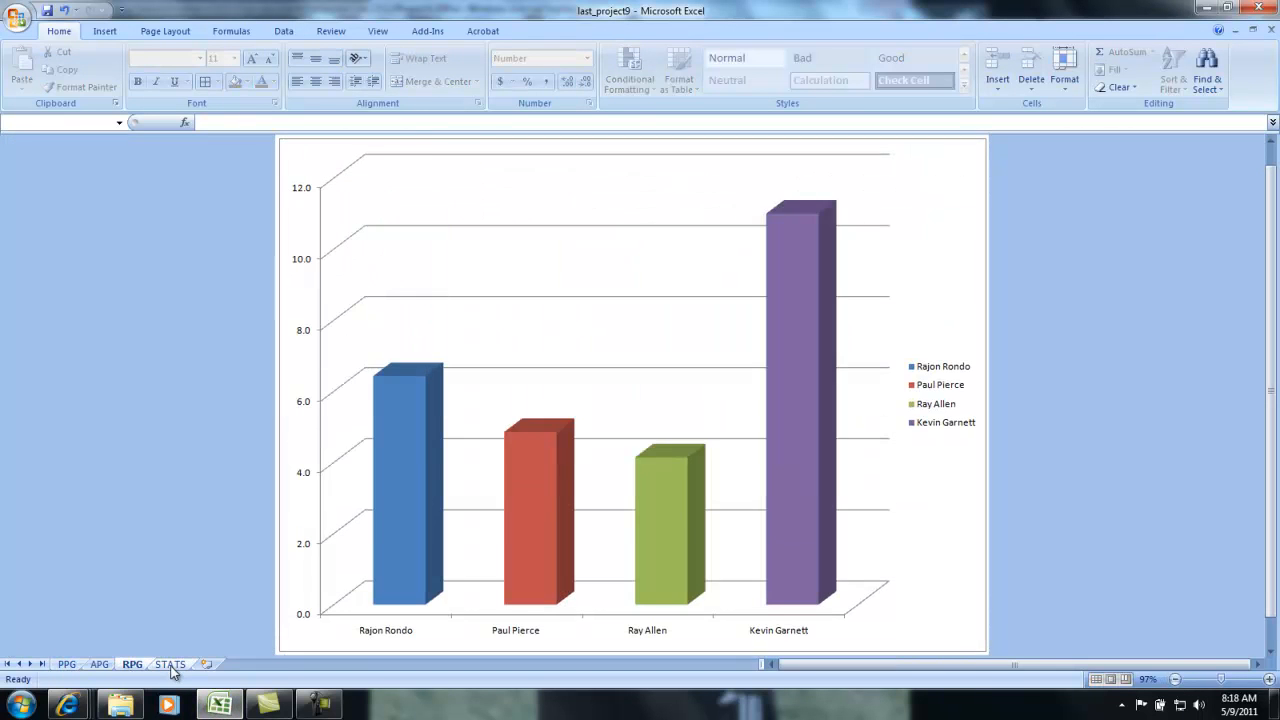
{"action": "left_click", "coordinate": [67, 664]}
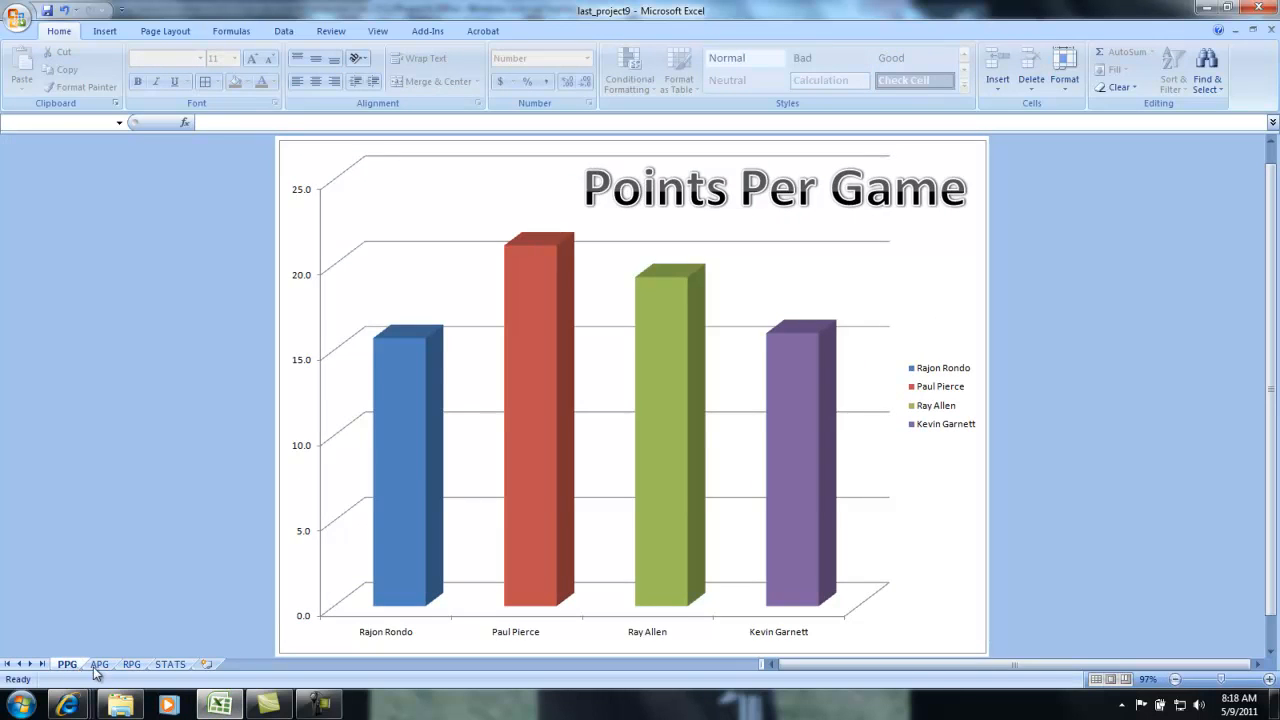
{"action": "left_click", "coordinate": [170, 664]}
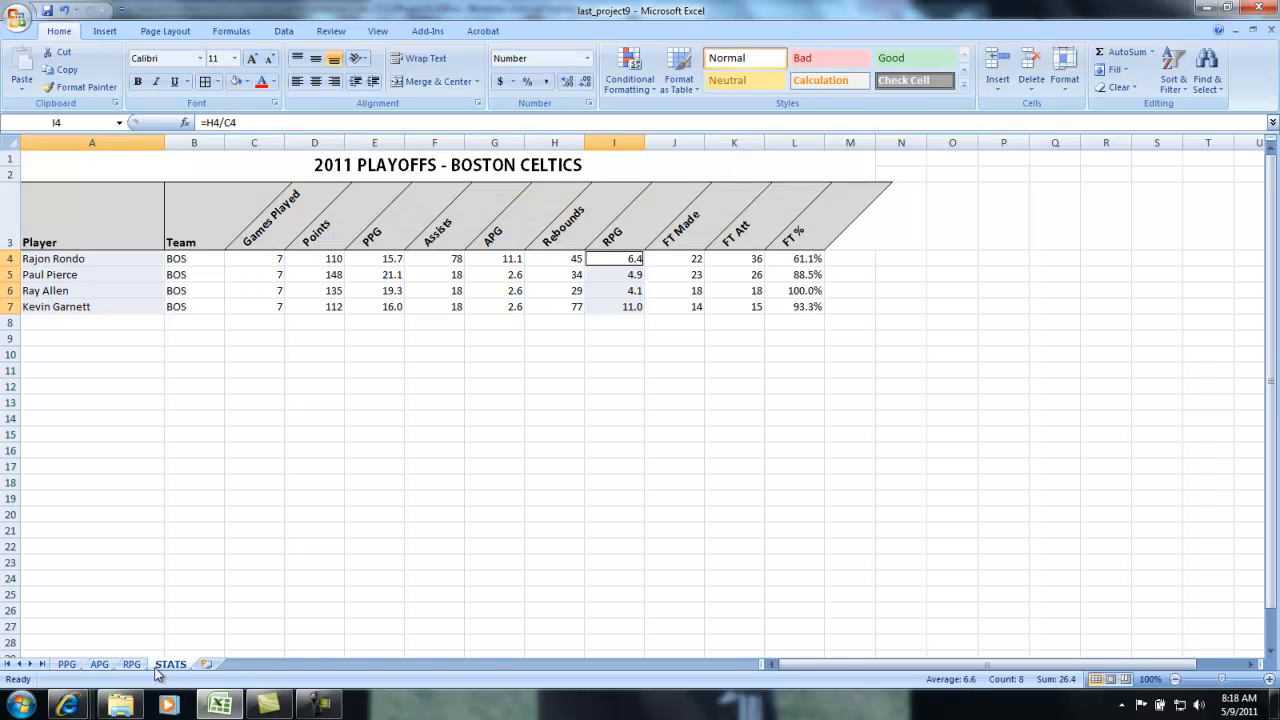
{"action": "left_click", "coordinate": [132, 664]}
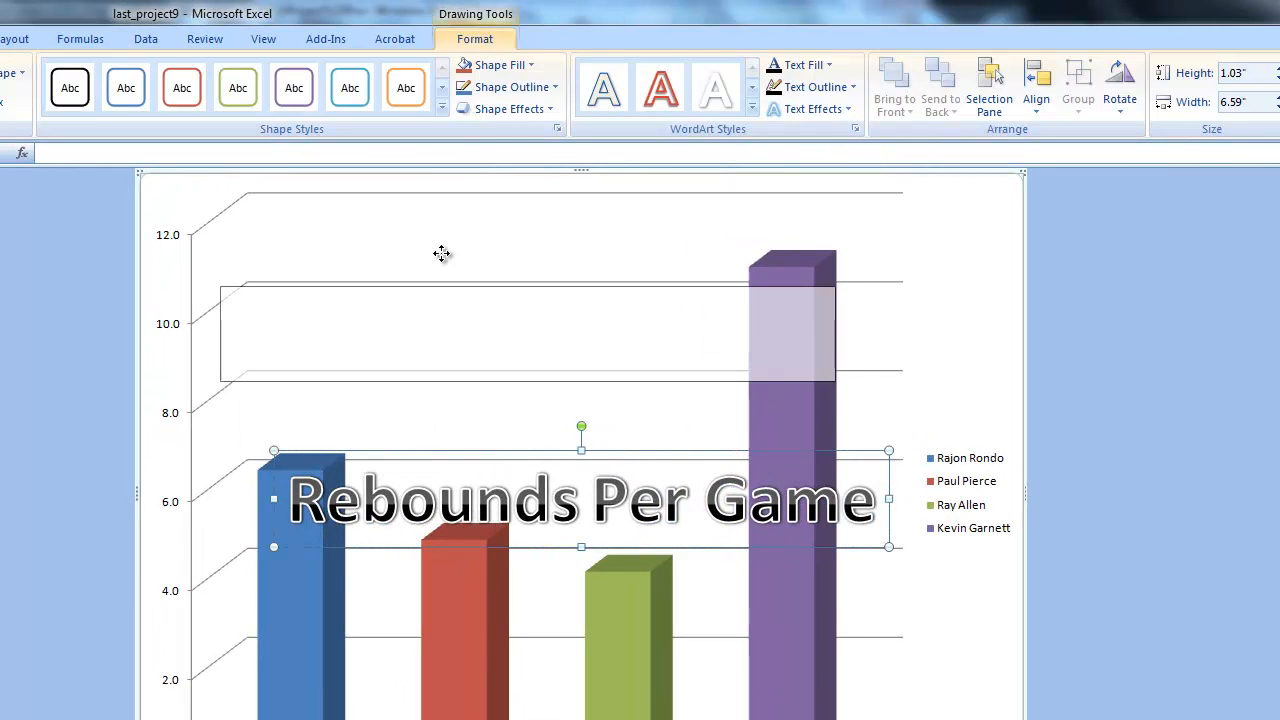
Move the Rebounds Per Game title to the chart top at 44 pt, then return to STATS.
{"action": "left_click_drag", "start_coordinate": [581, 500], "coordinate": [510, 240]}
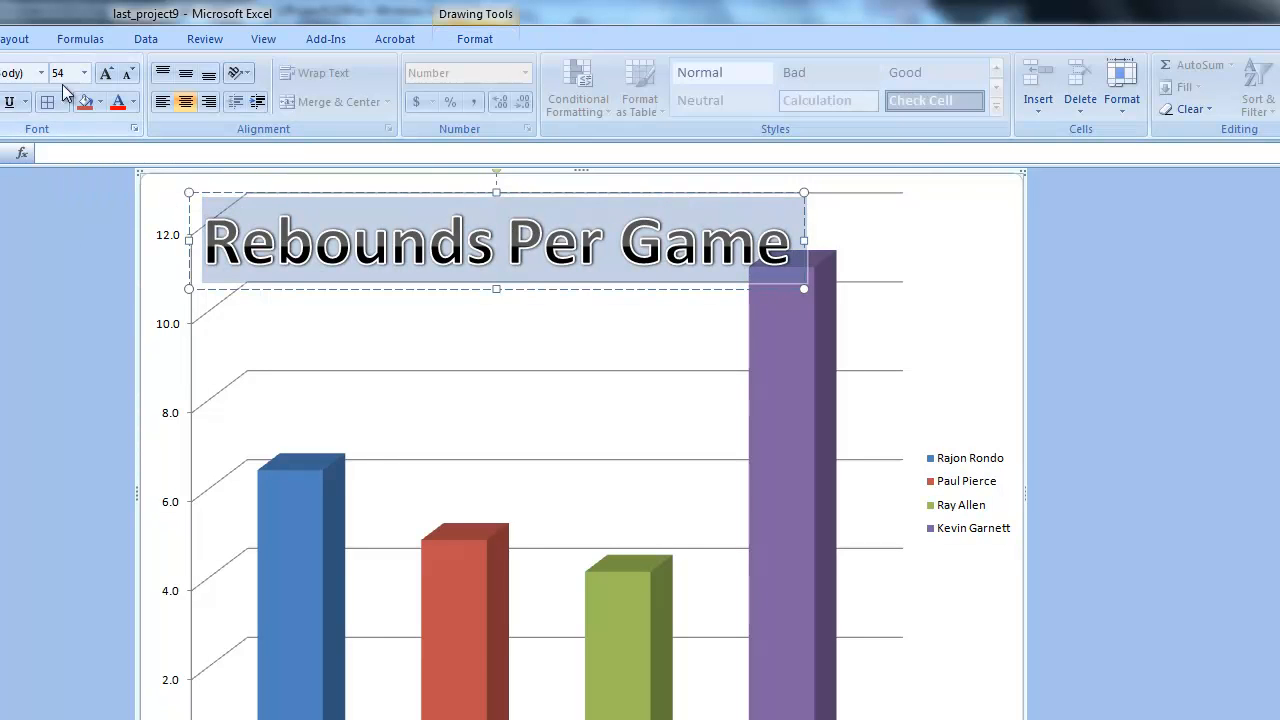
{"action": "left_click", "coordinate": [84, 72]}
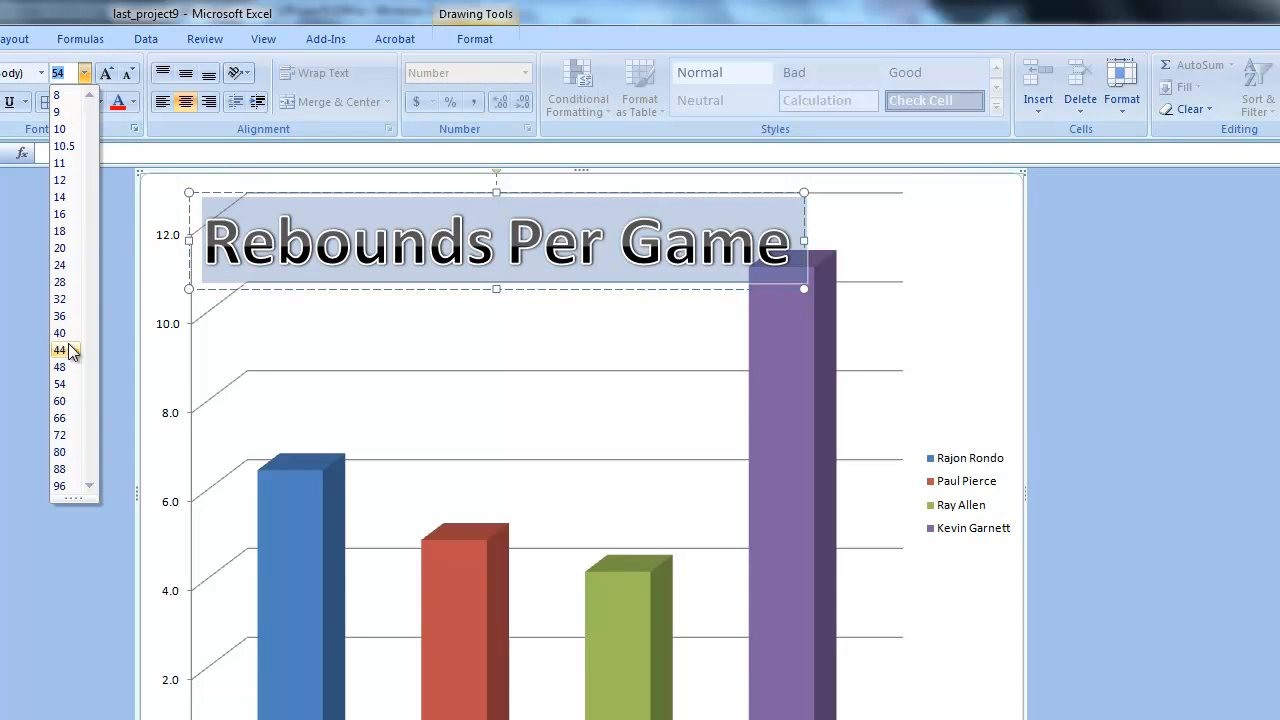
{"action": "left_click", "coordinate": [59, 349]}
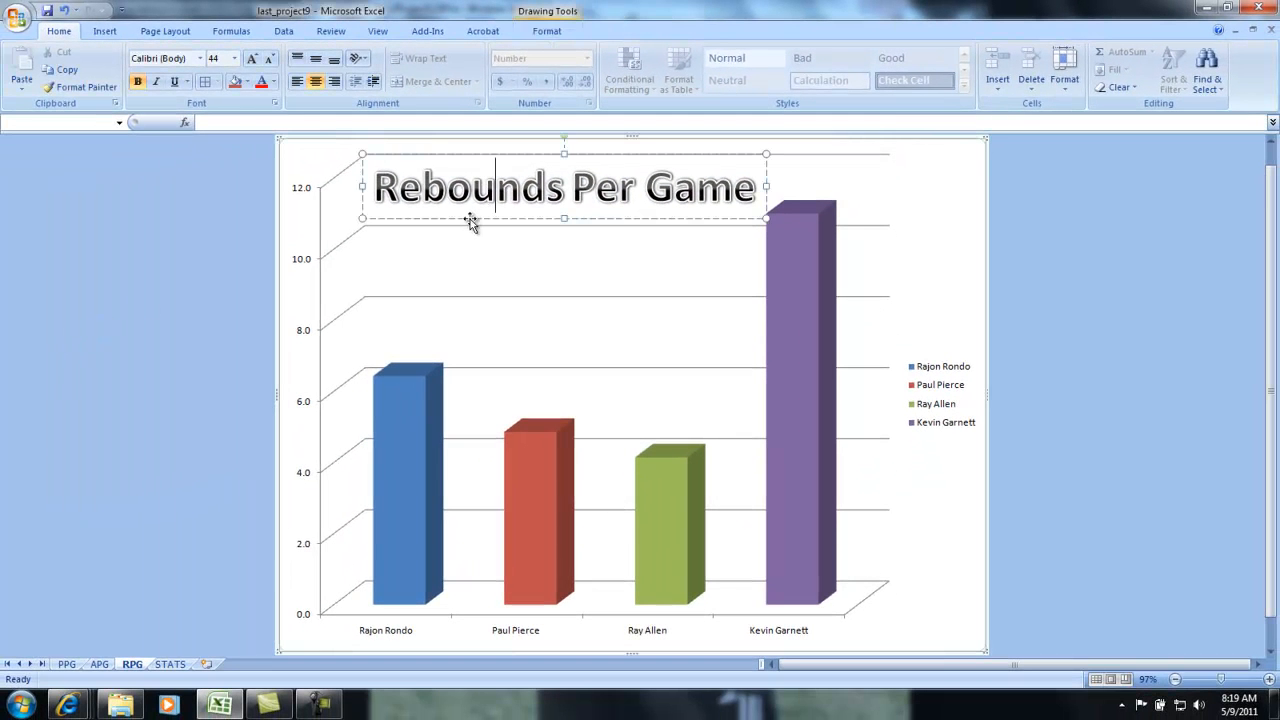
{"action": "left_click", "coordinate": [200, 170]}
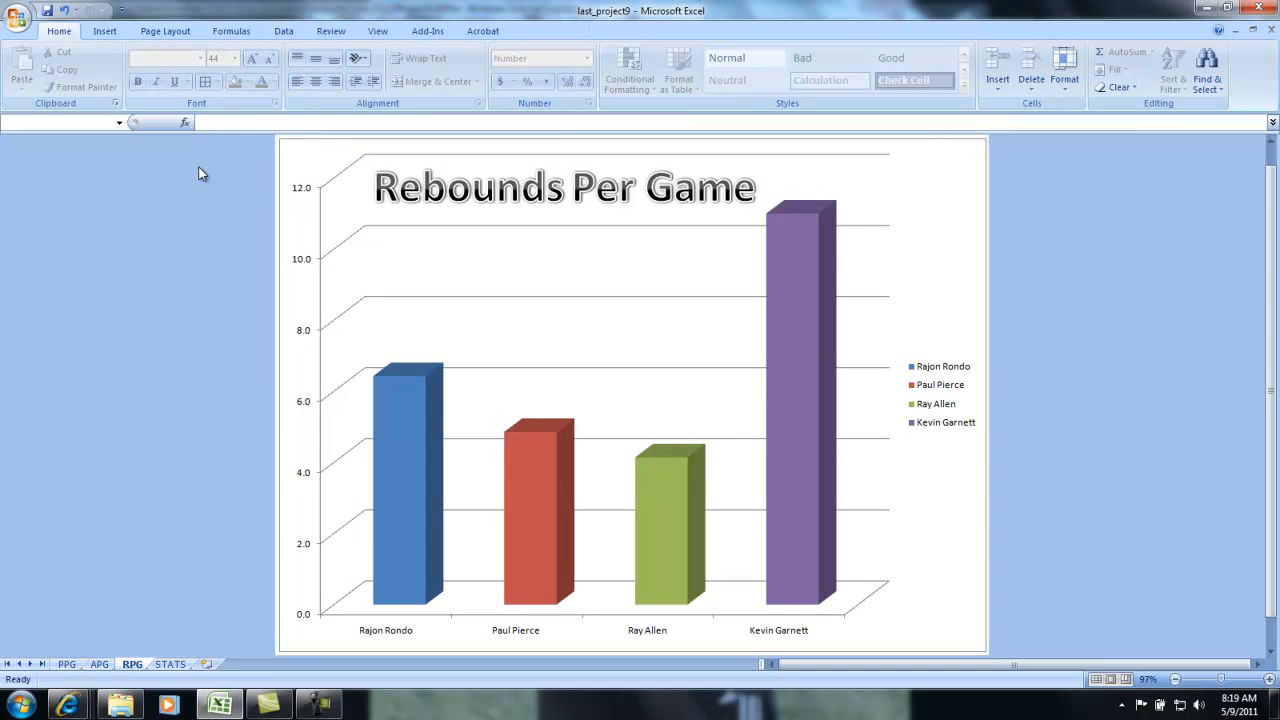
{"action": "left_click", "coordinate": [170, 664]}
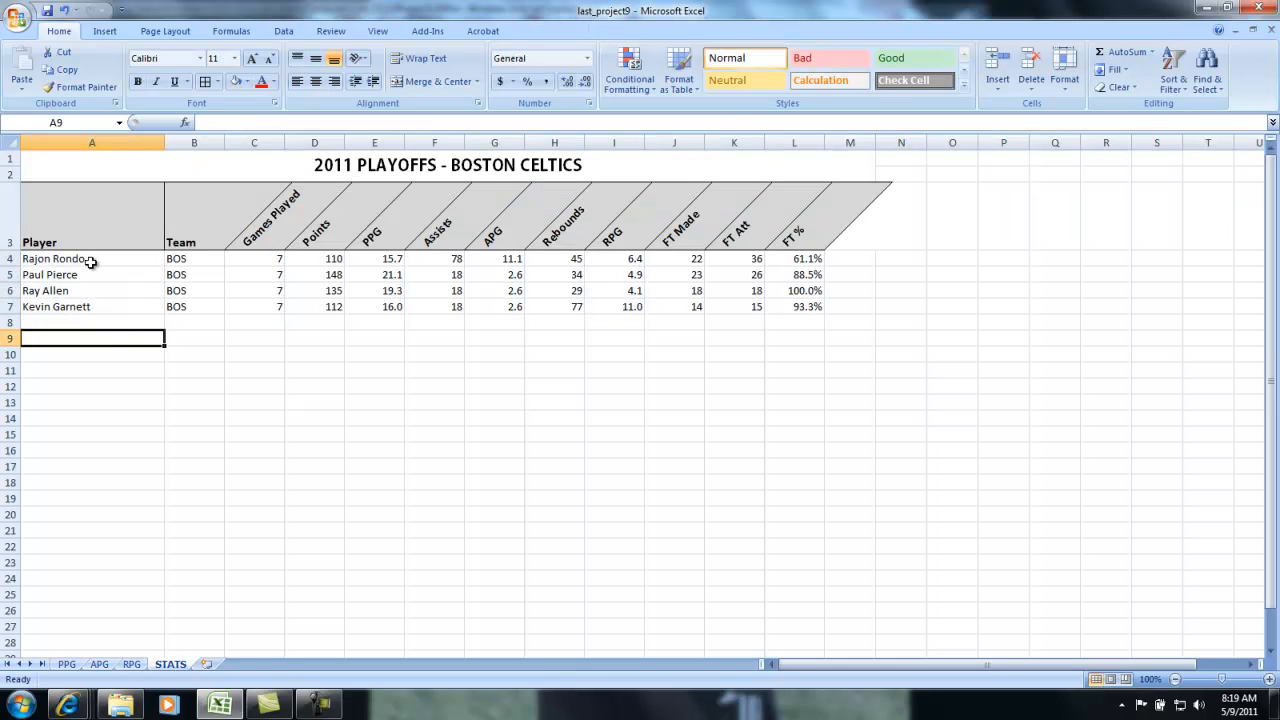
{"action": "left_click", "coordinate": [92, 258]}
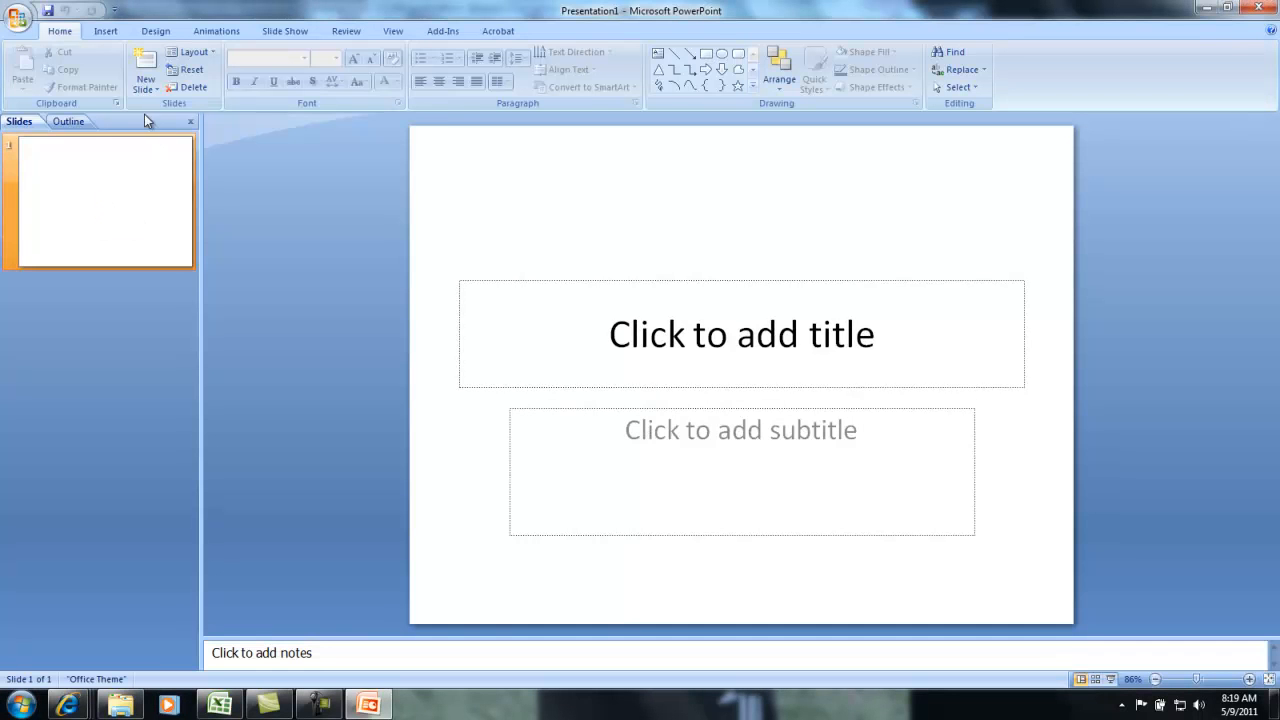
Show PowerPoint's Design tab slide themes.
{"action": "left_click", "coordinate": [155, 31]}
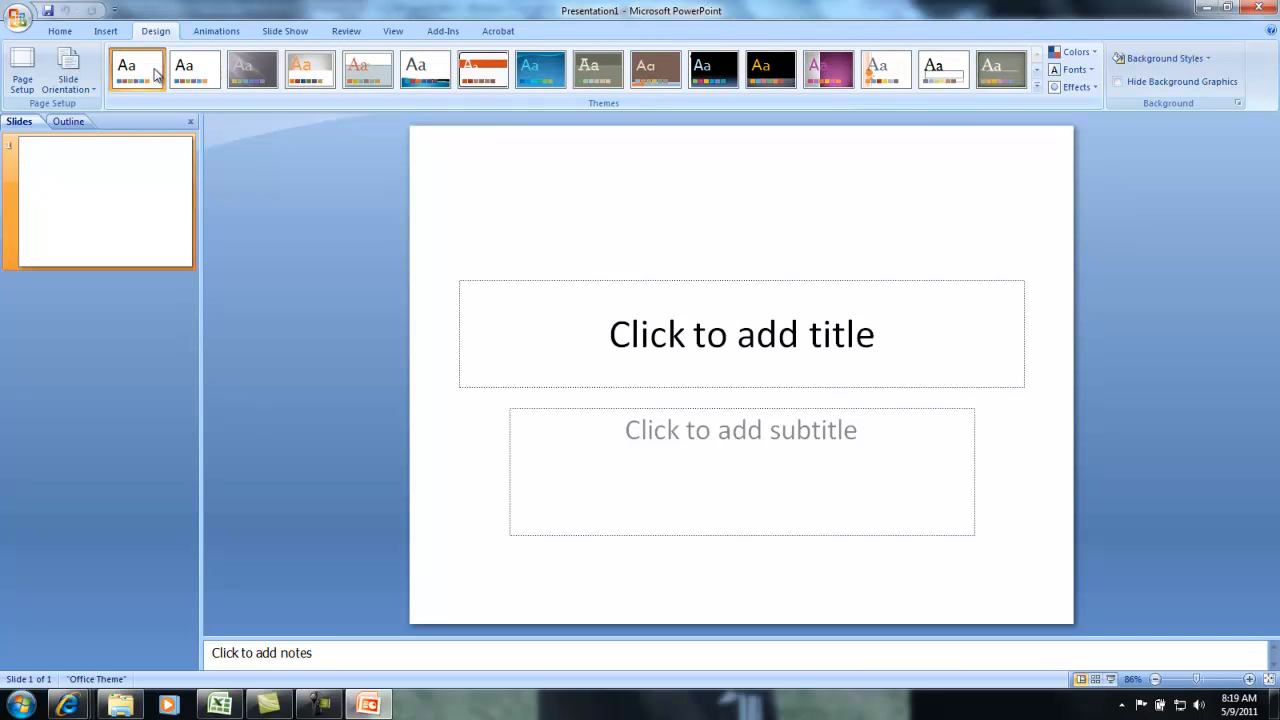
{"action": "mouse_move", "coordinate": [400, 358]}
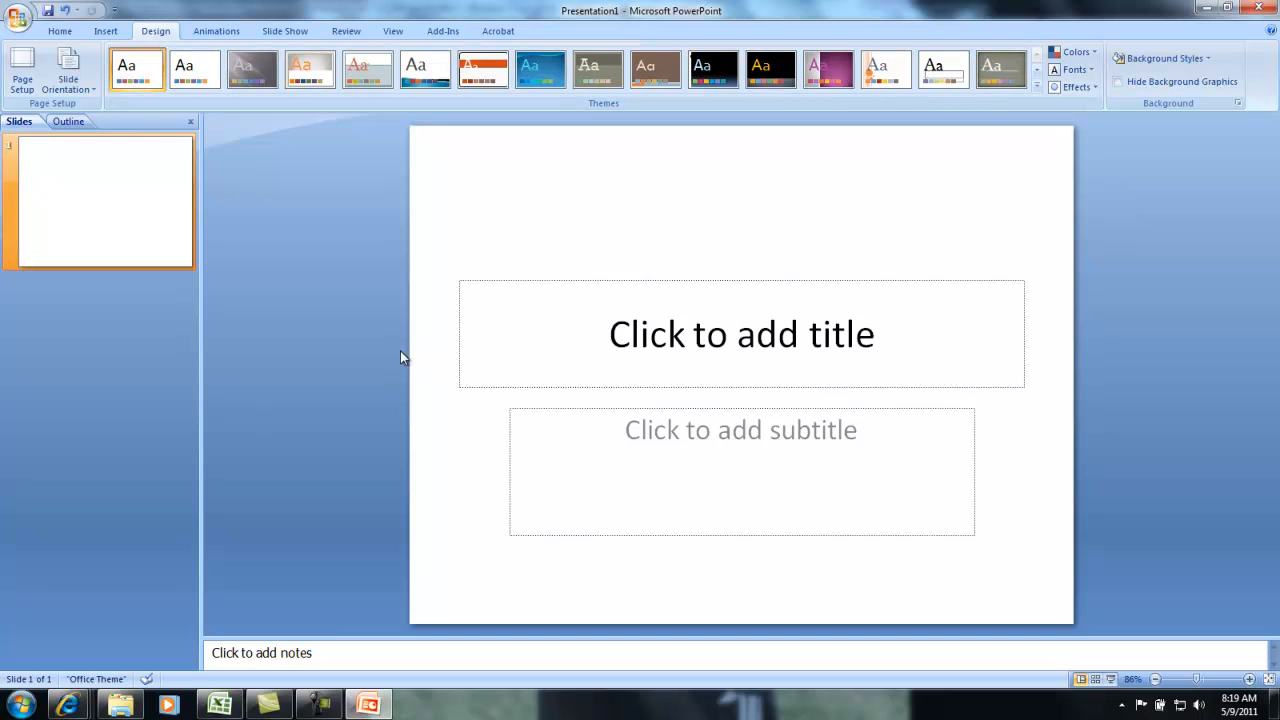
{"action": "mouse_move", "coordinate": [360, 384]}
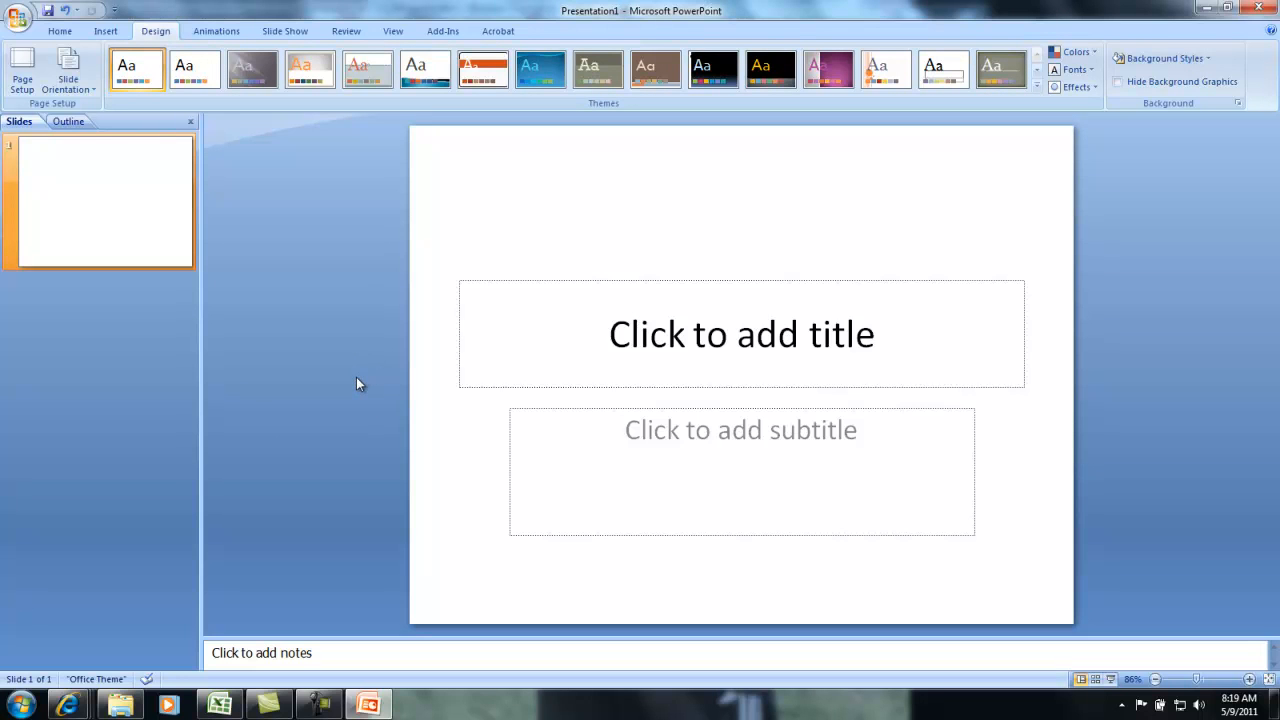
{"action": "mouse_move", "coordinate": [563, 284]}
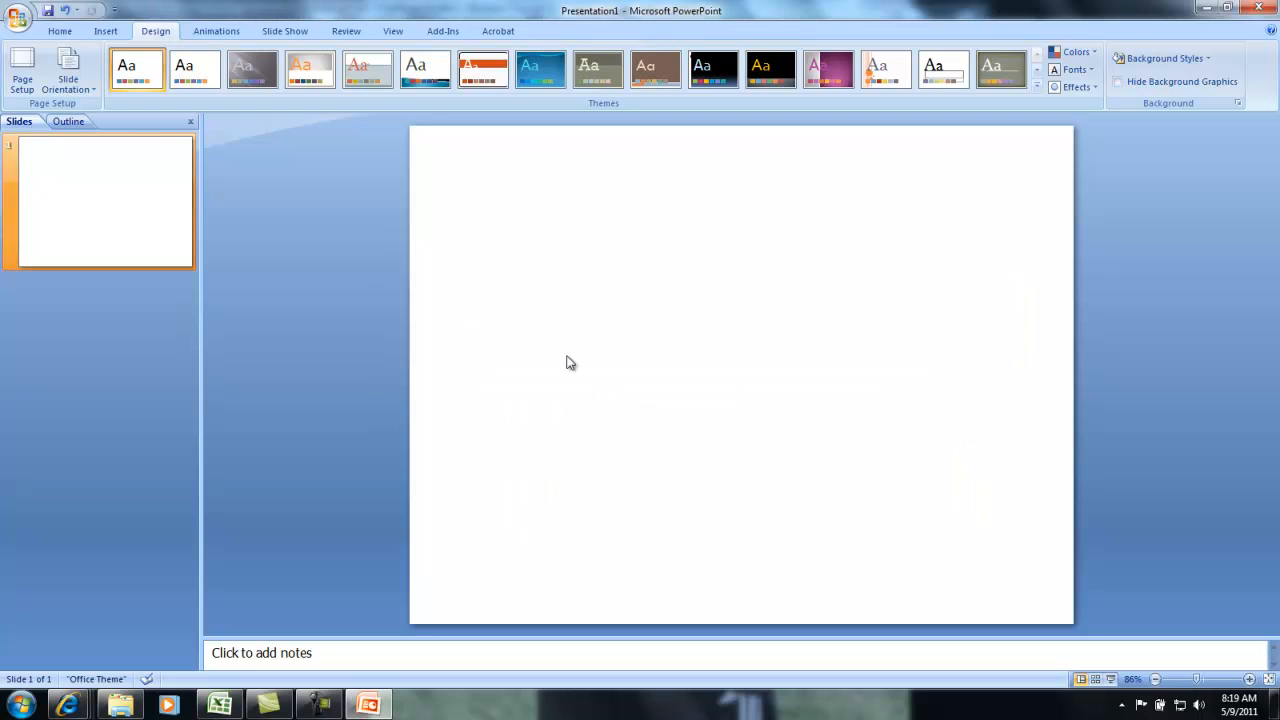
{"action": "mouse_move", "coordinate": [461, 338]}
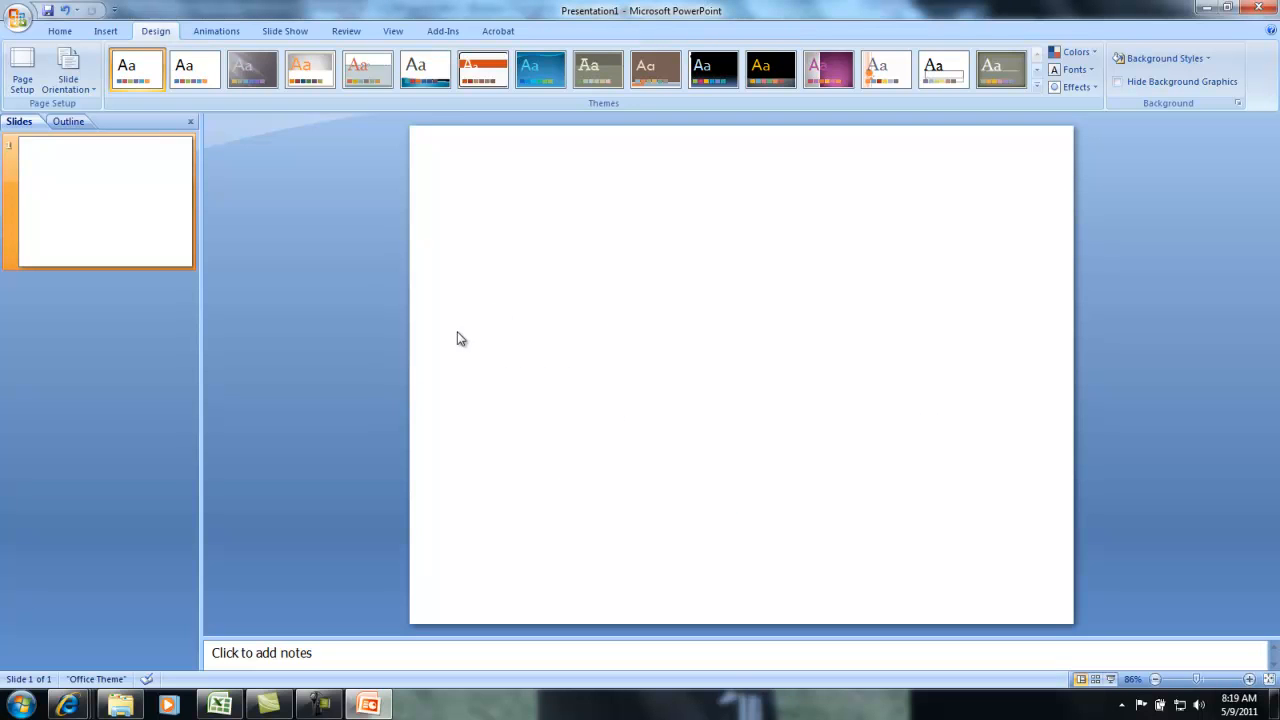
{"action": "mouse_move", "coordinate": [173, 352]}
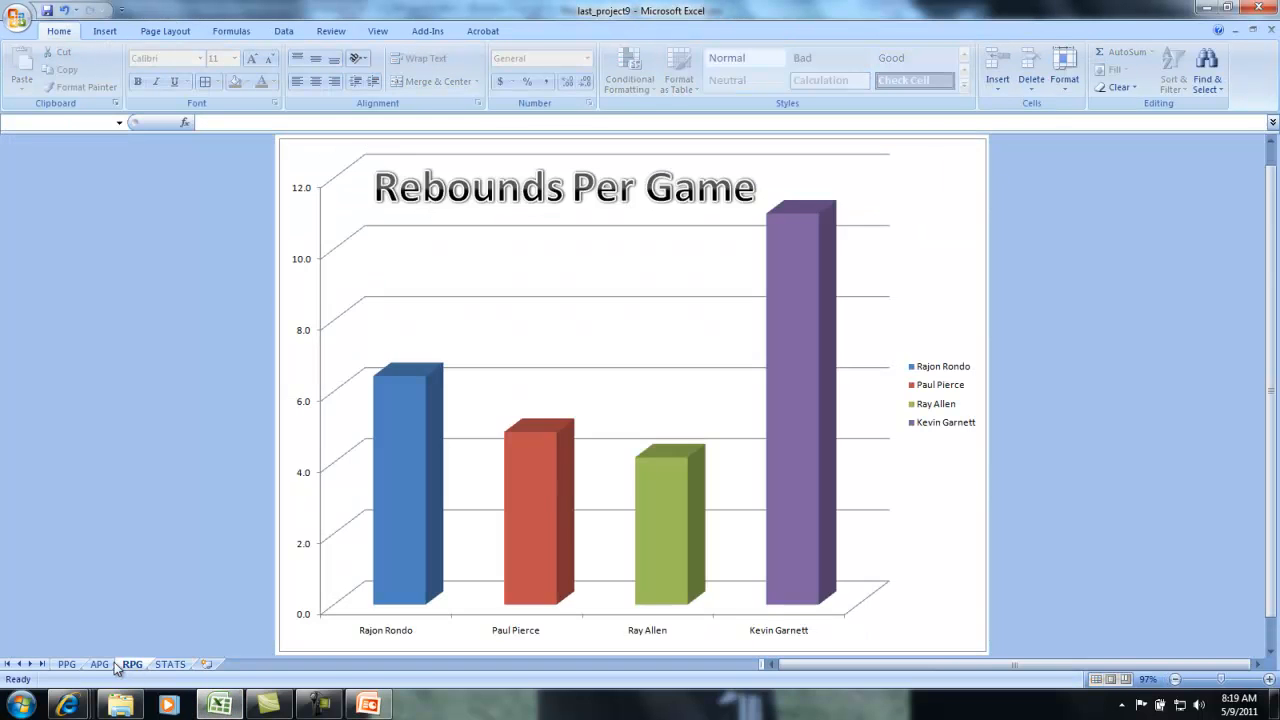
Flip between the Assists Per Game and Points Per Game chart sheets.
{"action": "left_click", "coordinate": [99, 664]}
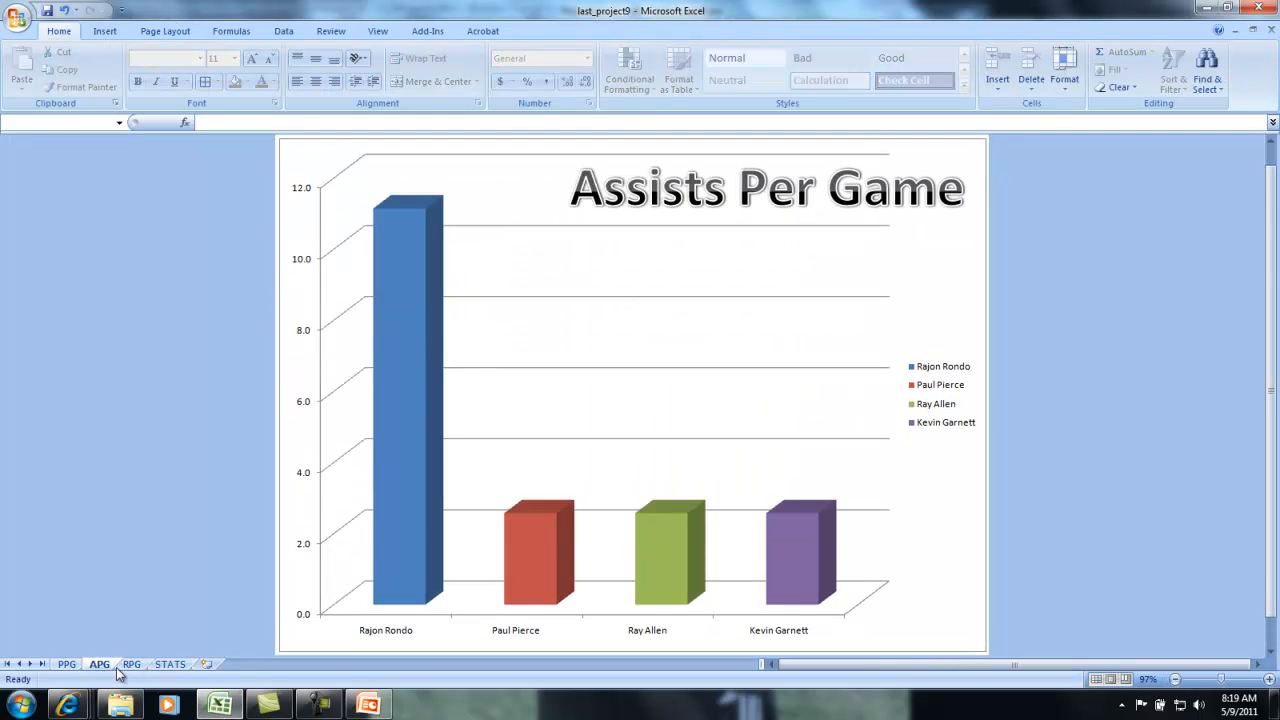
{"action": "left_click", "coordinate": [66, 664]}
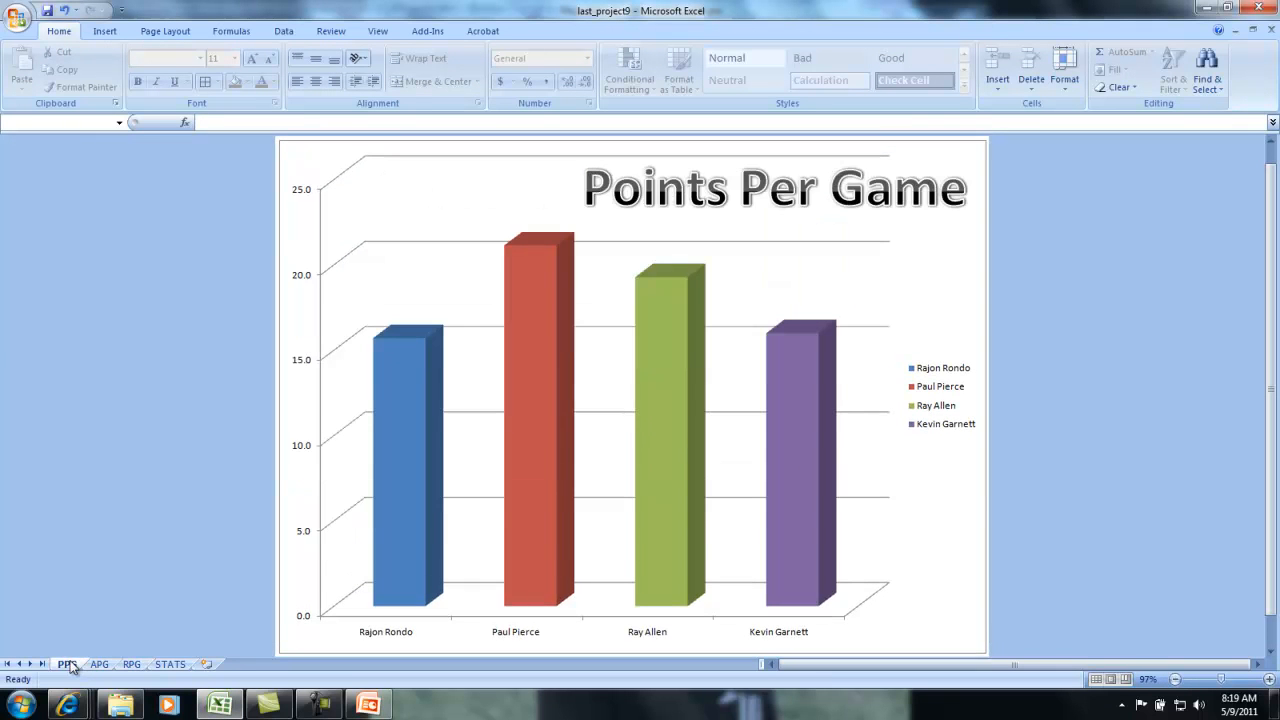
{"action": "left_click", "coordinate": [99, 664]}
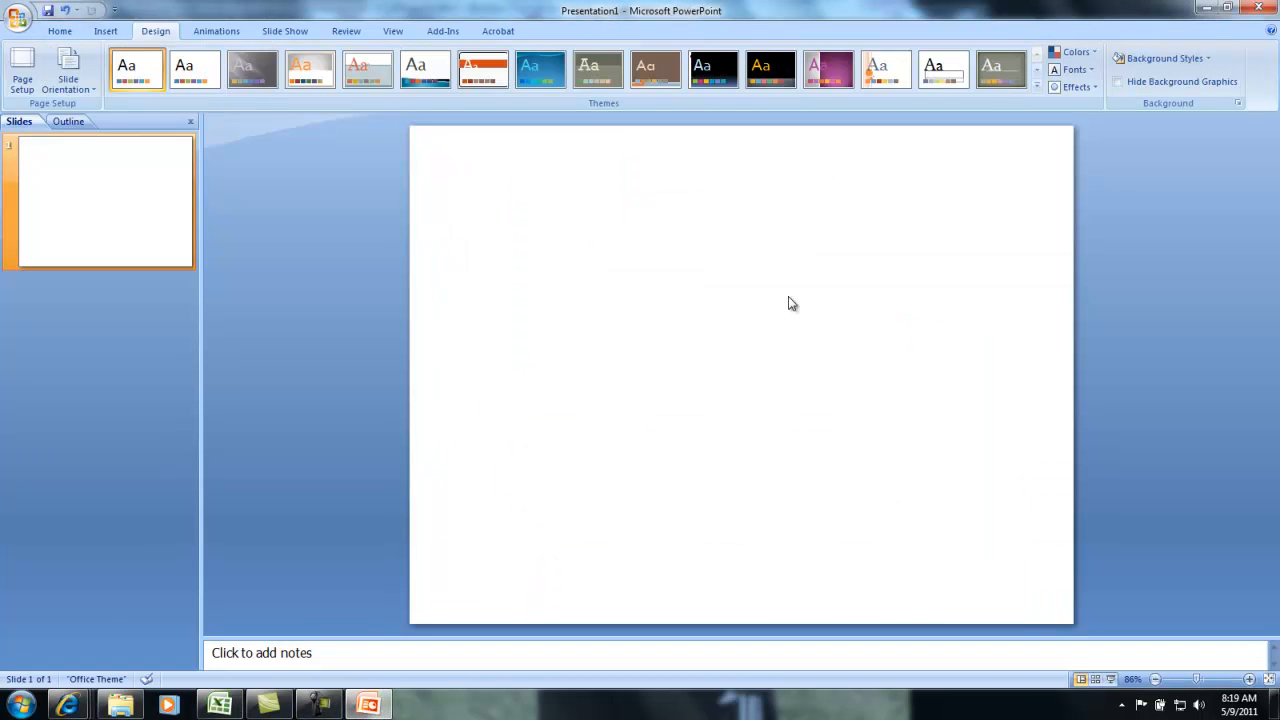
{"action": "mouse_move", "coordinate": [516, 463]}
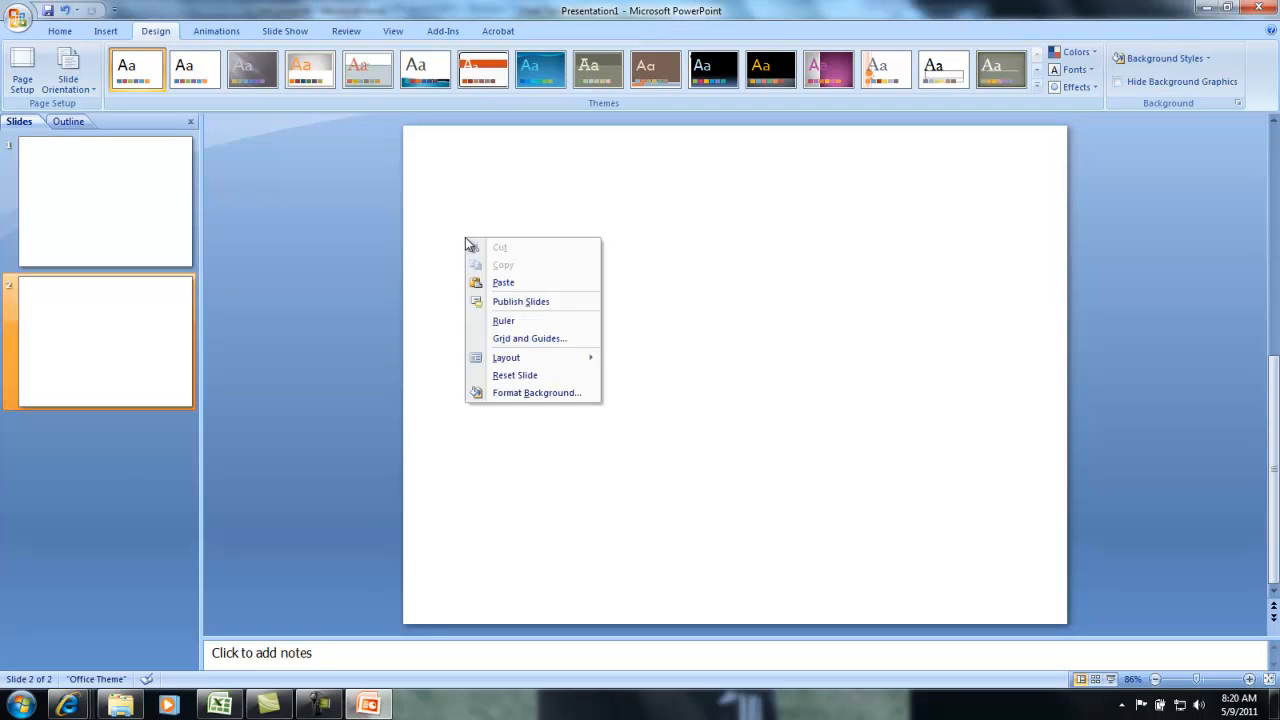
Select the new second blank slide in PowerPoint.
{"action": "left_click", "coordinate": [503, 282]}
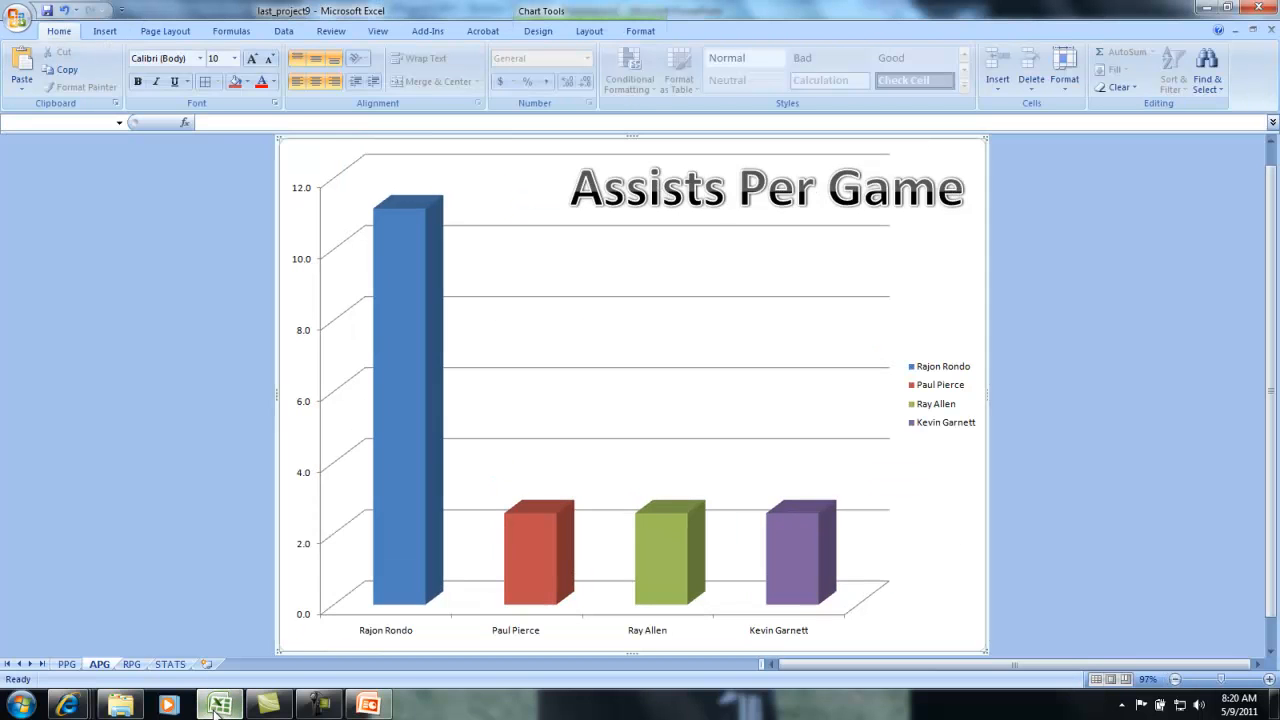
On STATS, inspect cells A4, A7, L7 and G4 for player names and FT%/APG formulas.
{"action": "left_click", "coordinate": [170, 664]}
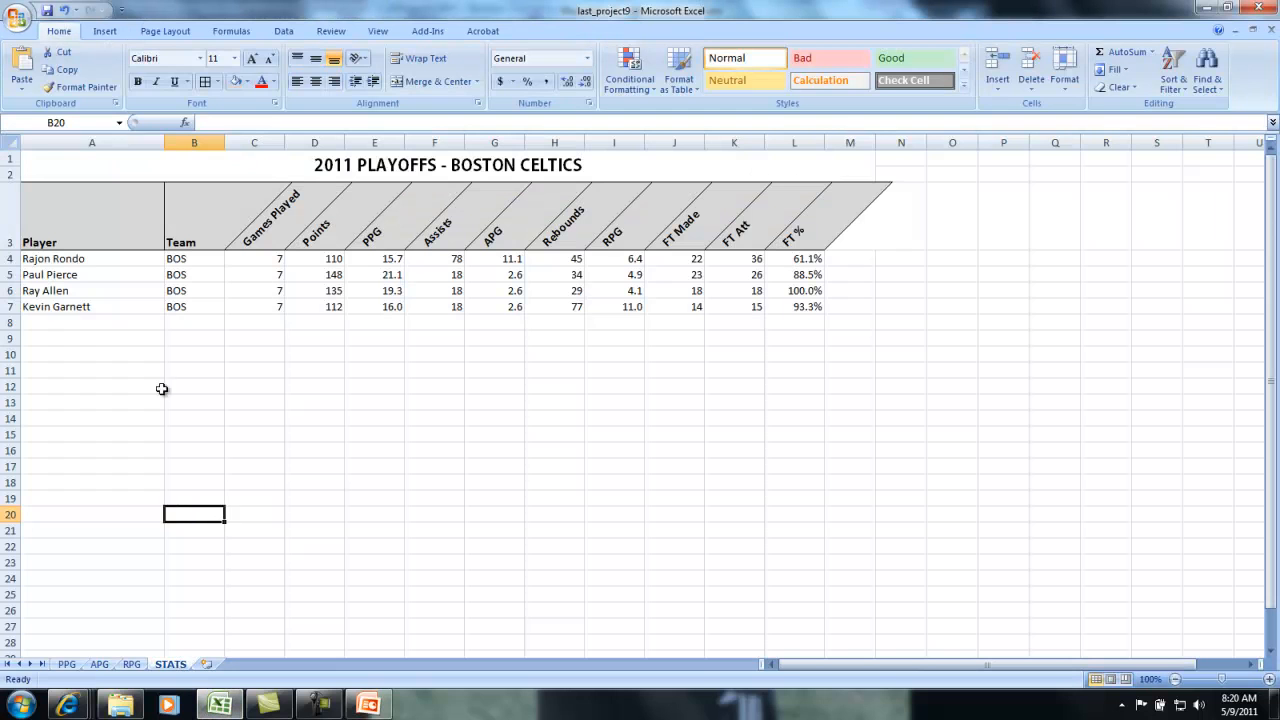
{"action": "left_click", "coordinate": [91, 258]}
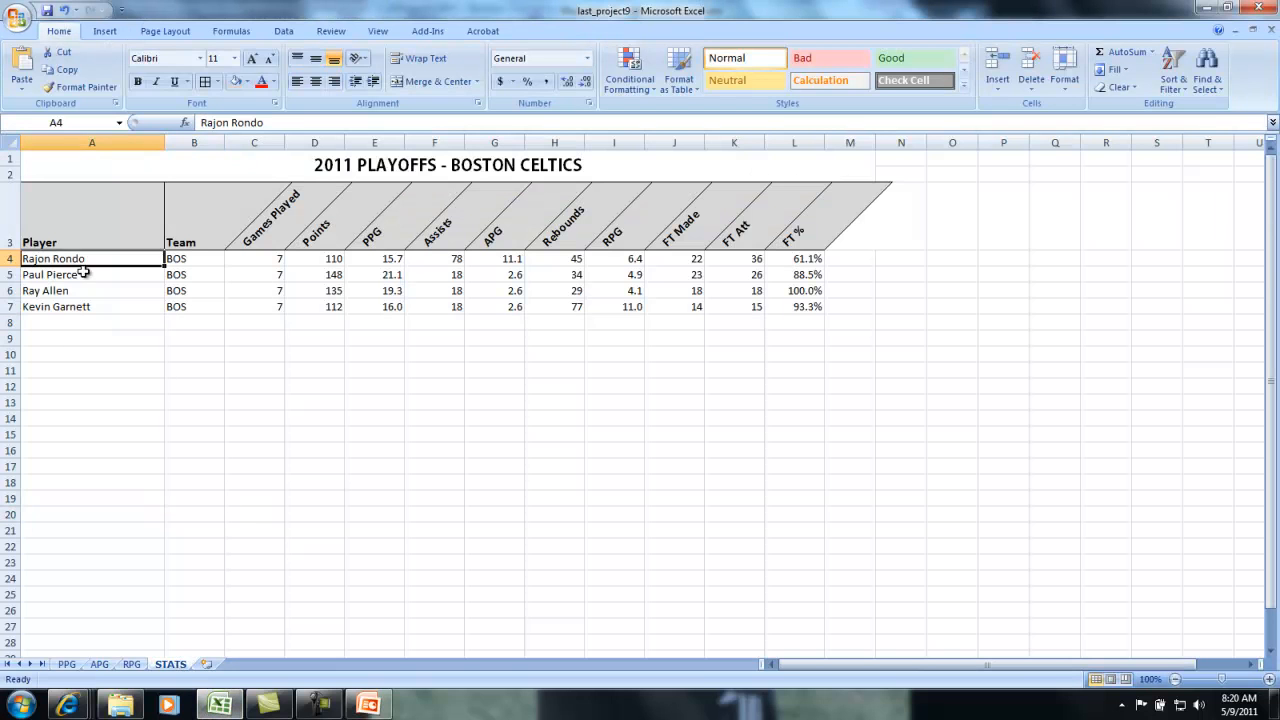
{"action": "left_click", "coordinate": [56, 306]}
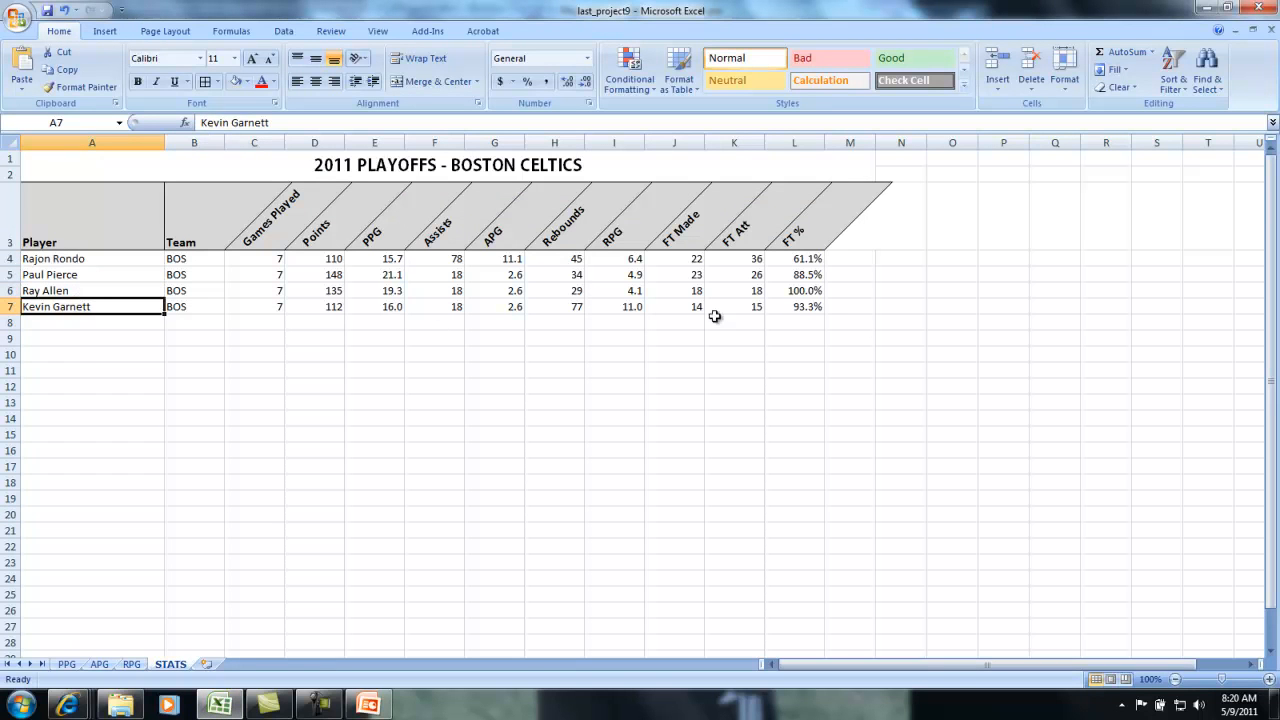
{"action": "left_click", "coordinate": [793, 306]}
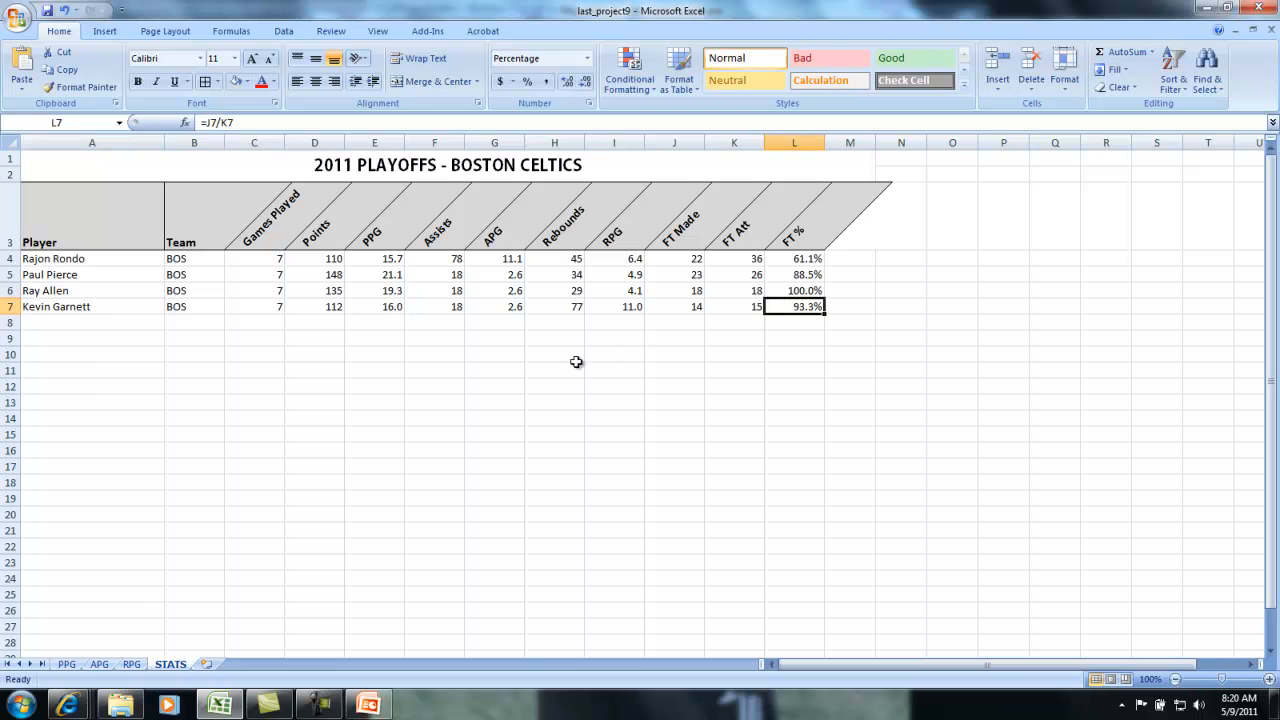
{"action": "mouse_move", "coordinate": [542, 361]}
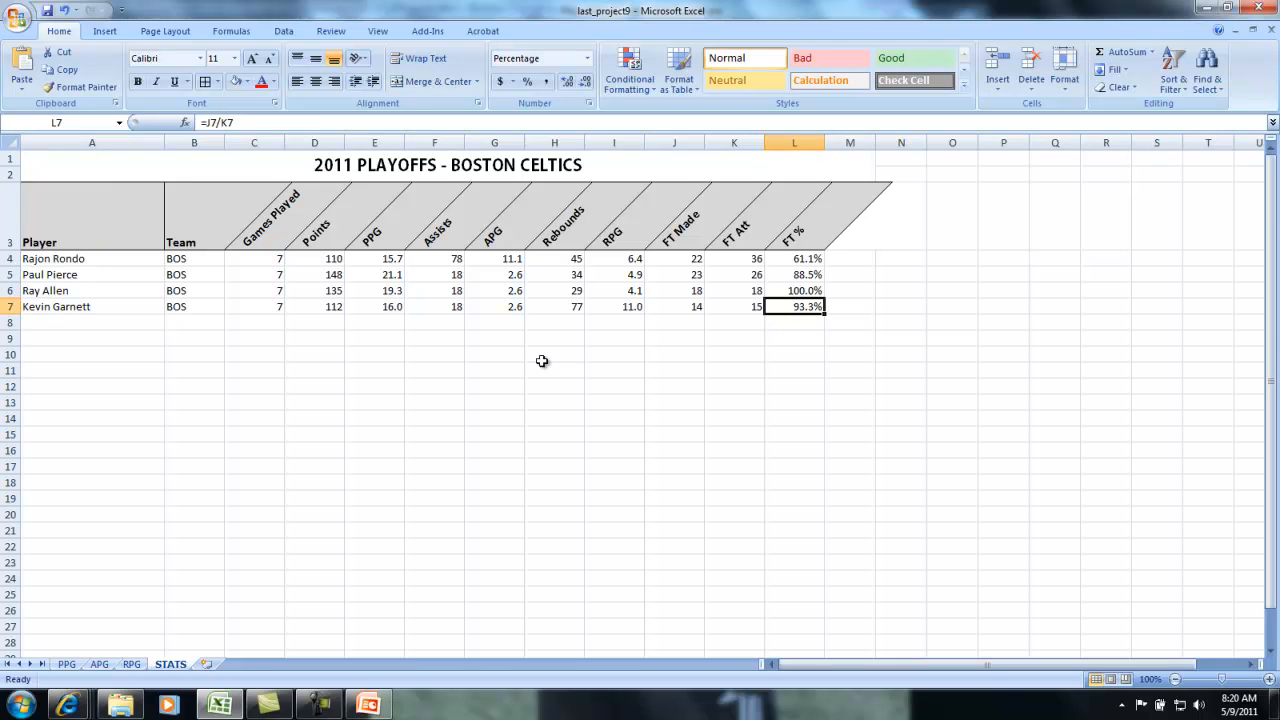
{"action": "mouse_move", "coordinate": [531, 361]}
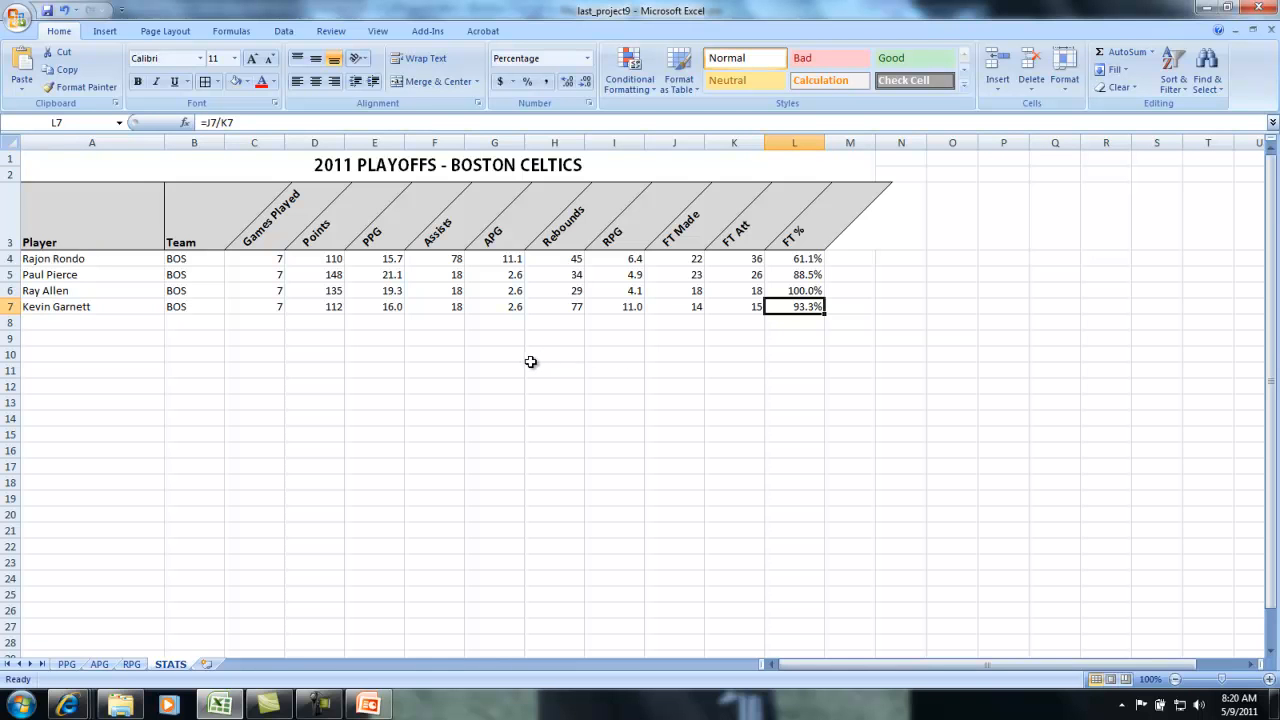
{"action": "mouse_move", "coordinate": [529, 362]}
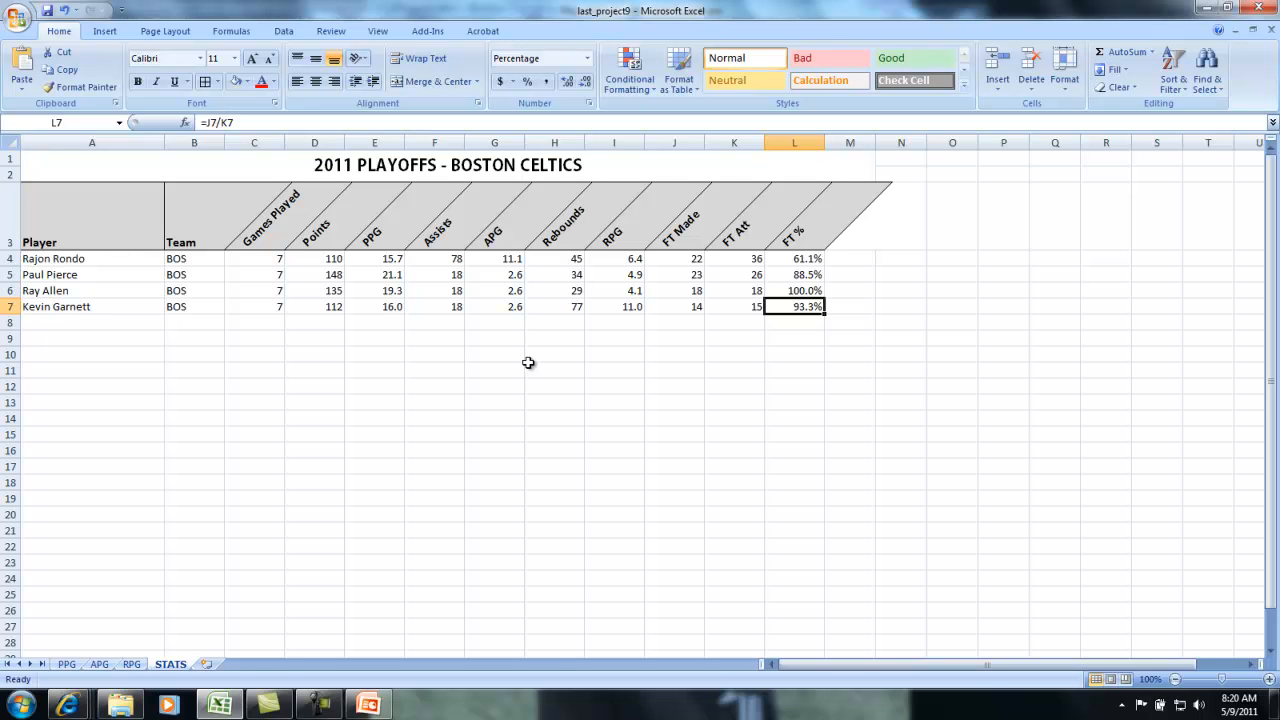
{"action": "mouse_move", "coordinate": [500, 259]}
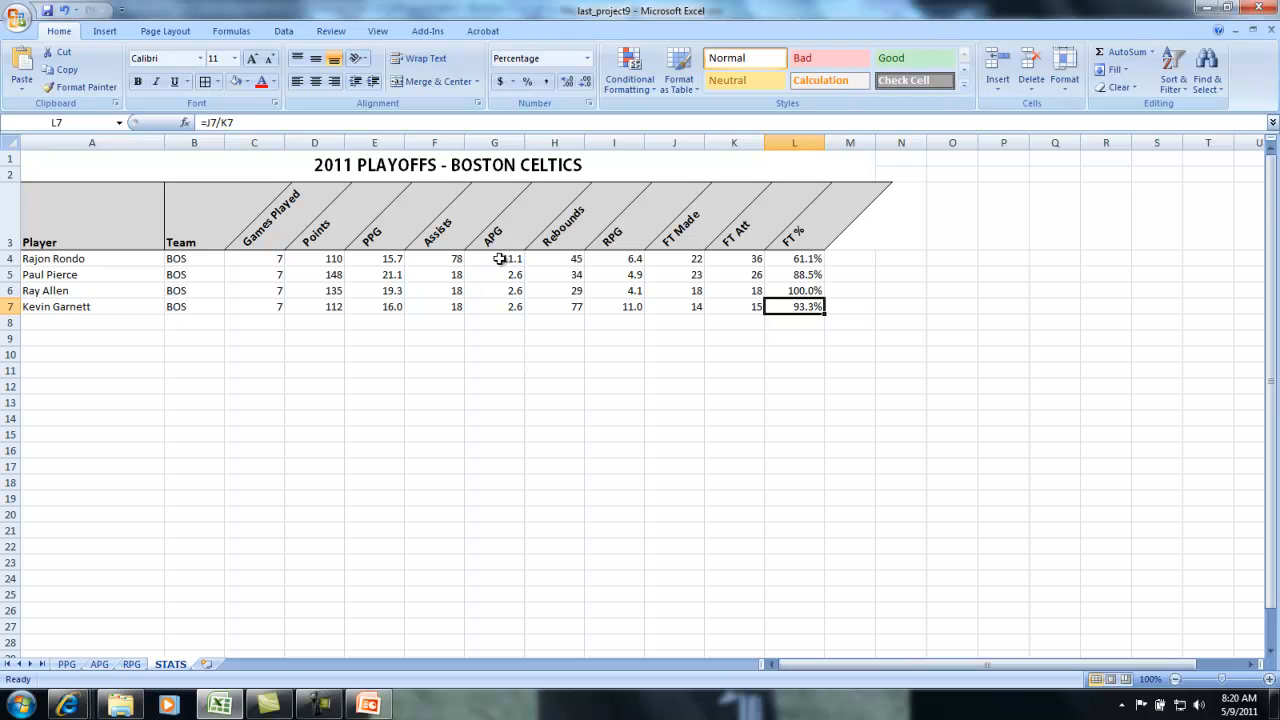
{"action": "left_click", "coordinate": [494, 258]}
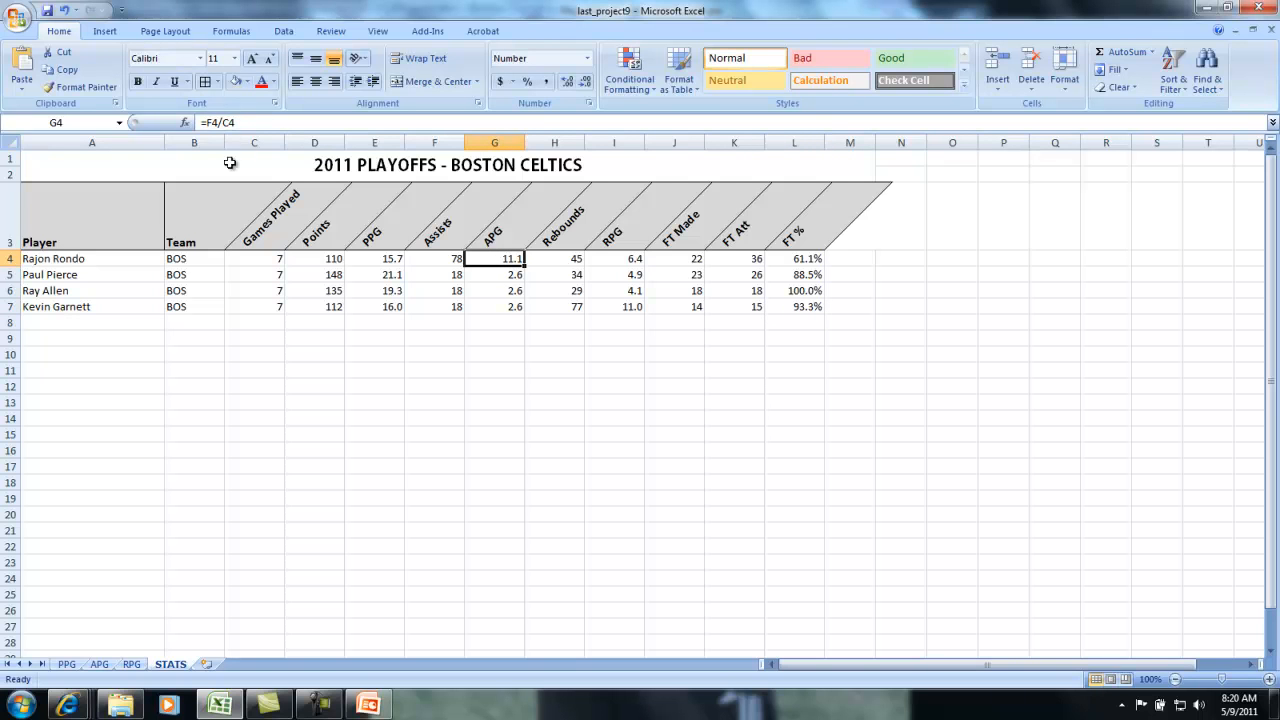
{"action": "mouse_move", "coordinate": [240, 140]}
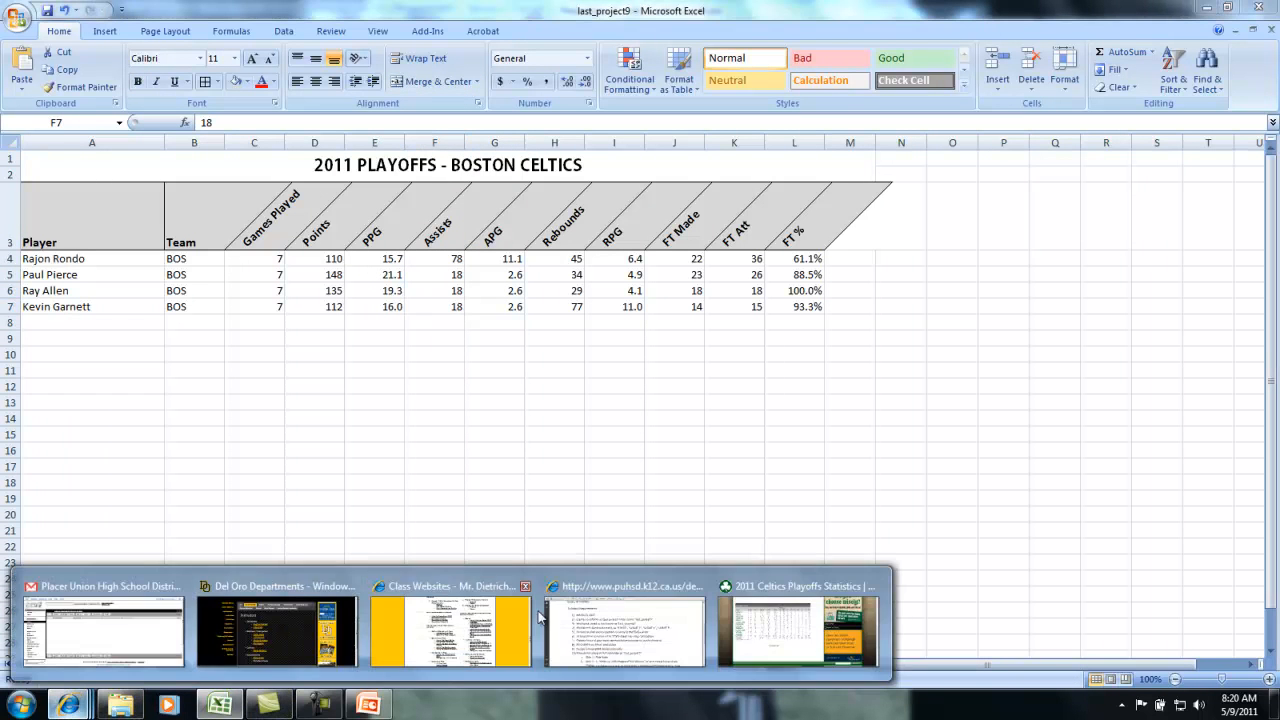
Open the Celtics 2011 playoff stats page and scroll through its player tables.
{"action": "left_click", "coordinate": [797, 628]}
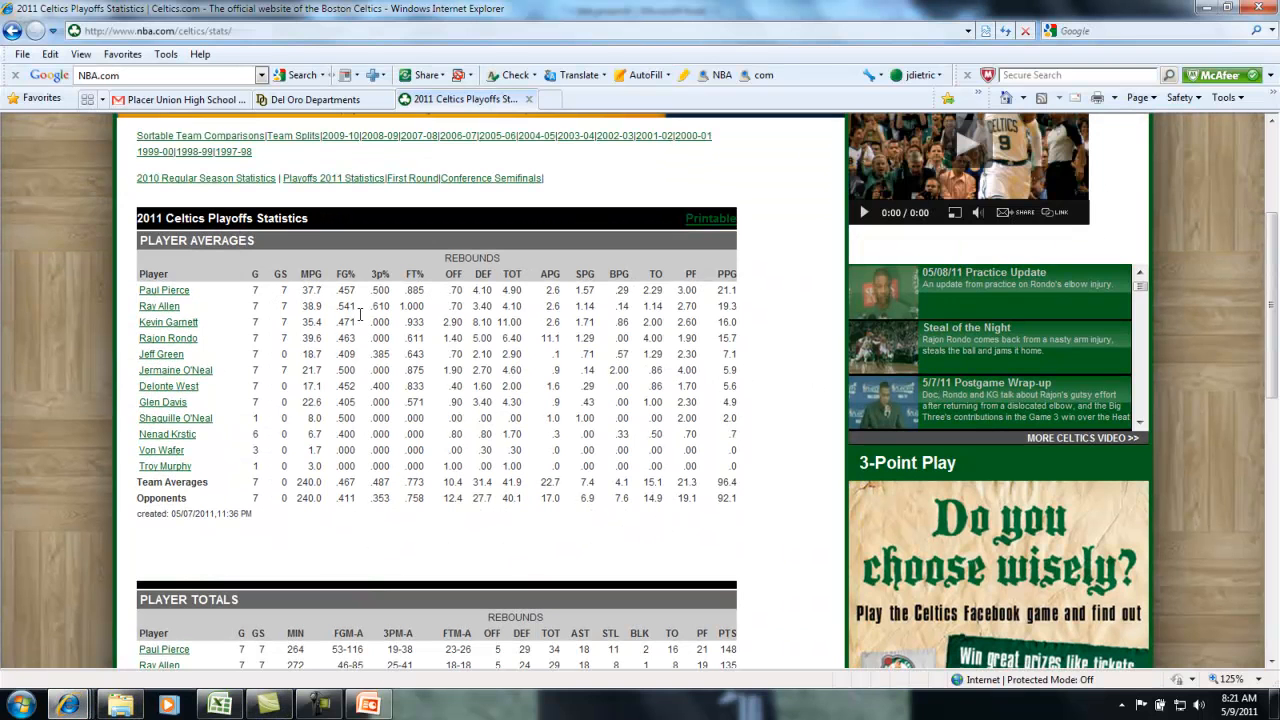
{"action": "mouse_move", "coordinate": [392, 308]}
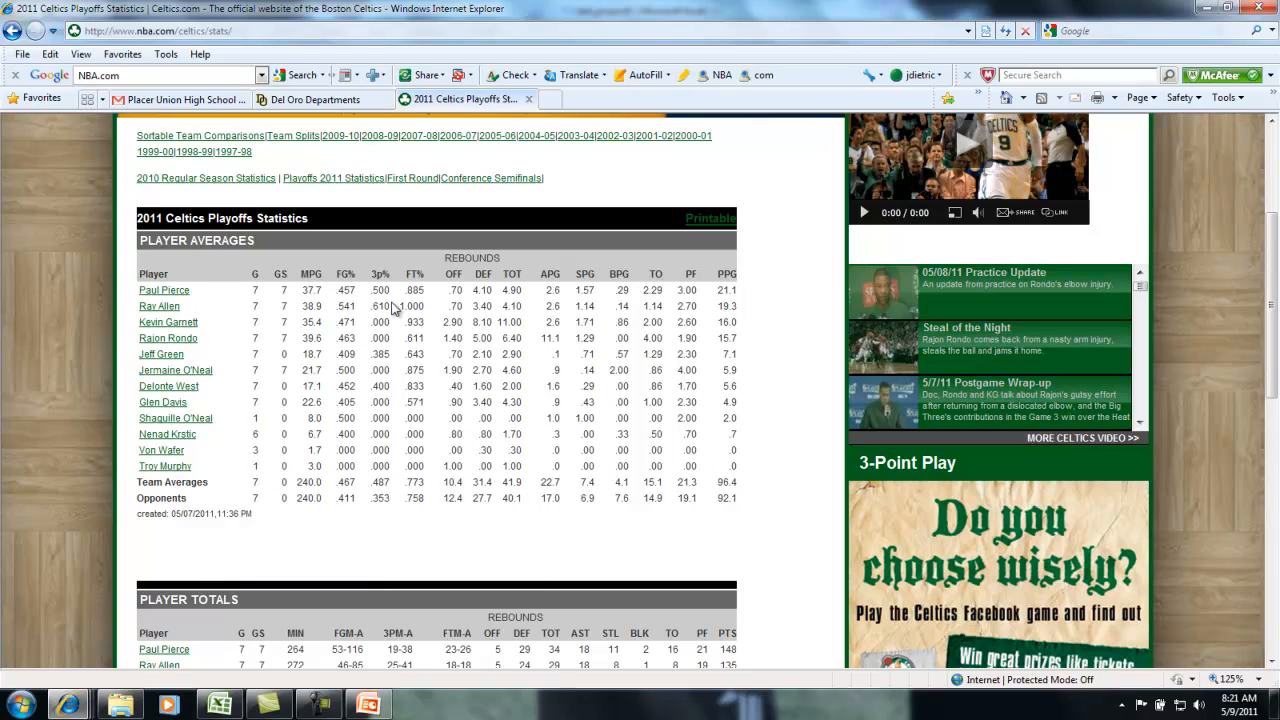
{"action": "mouse_move", "coordinate": [645, 335]}
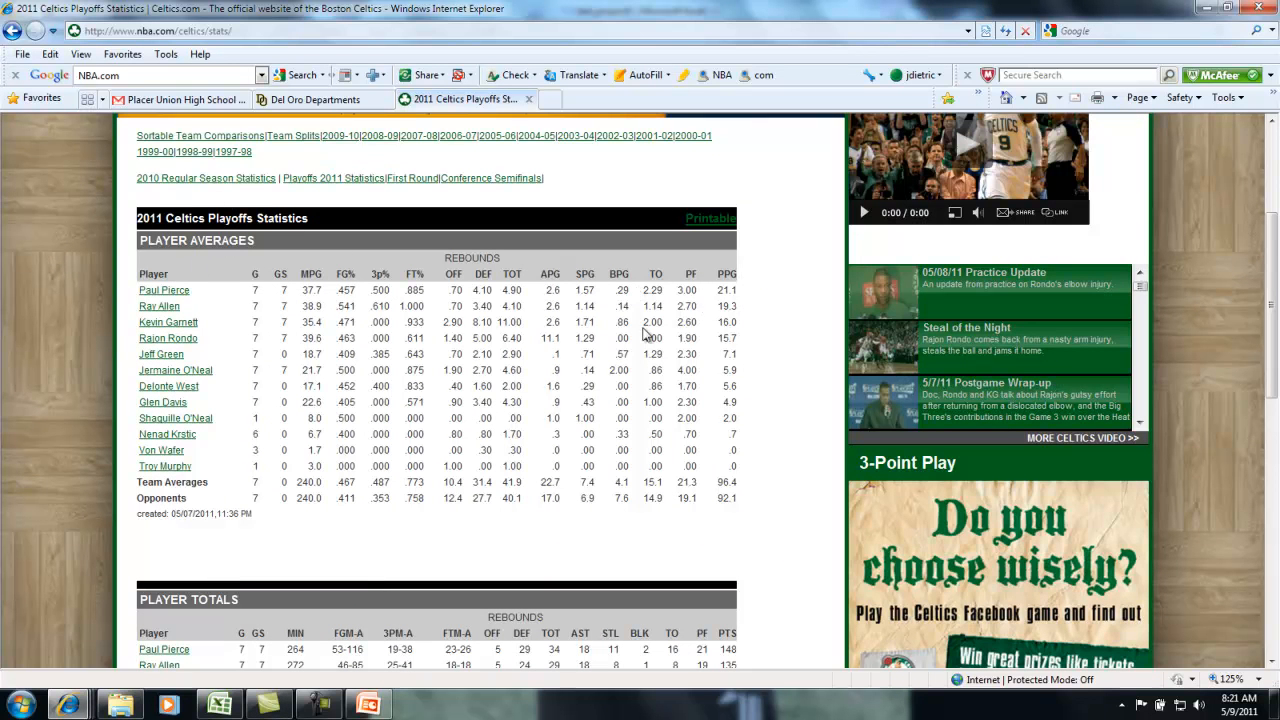
{"action": "scroll", "scroll_direction": "down", "scroll_amount": 3}
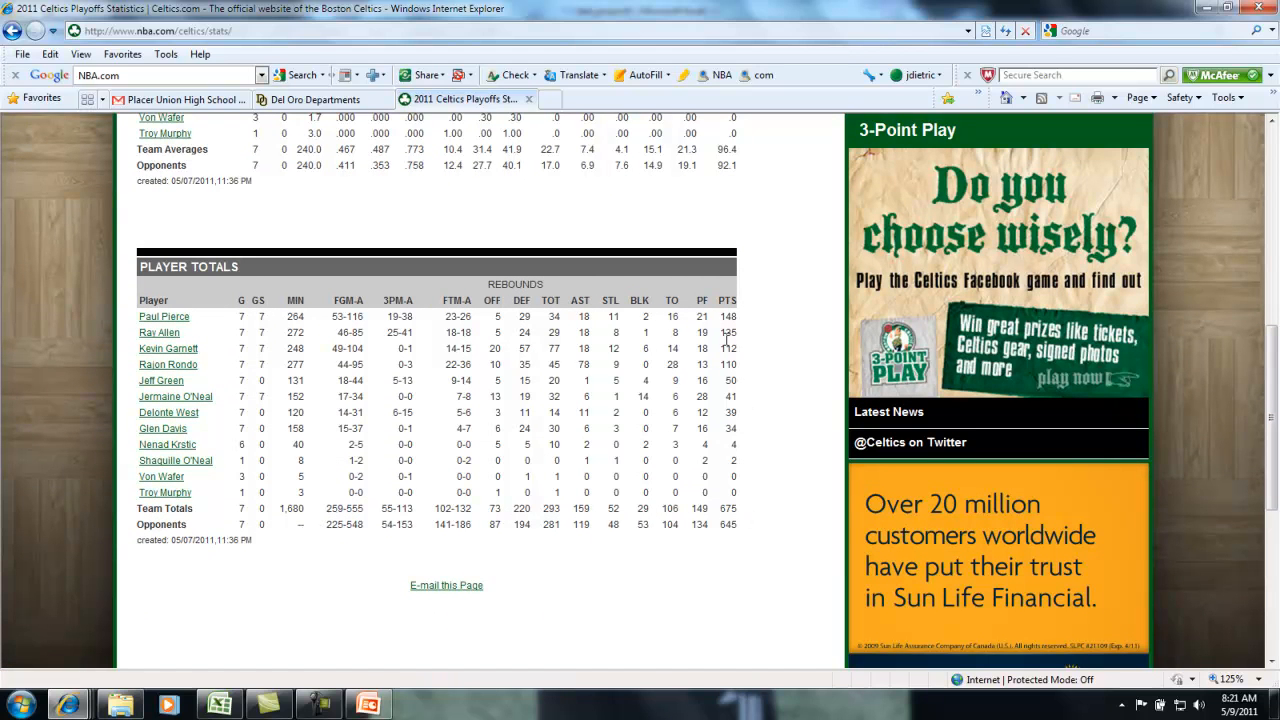
{"action": "scroll", "scroll_direction": "up", "scroll_amount": 3}
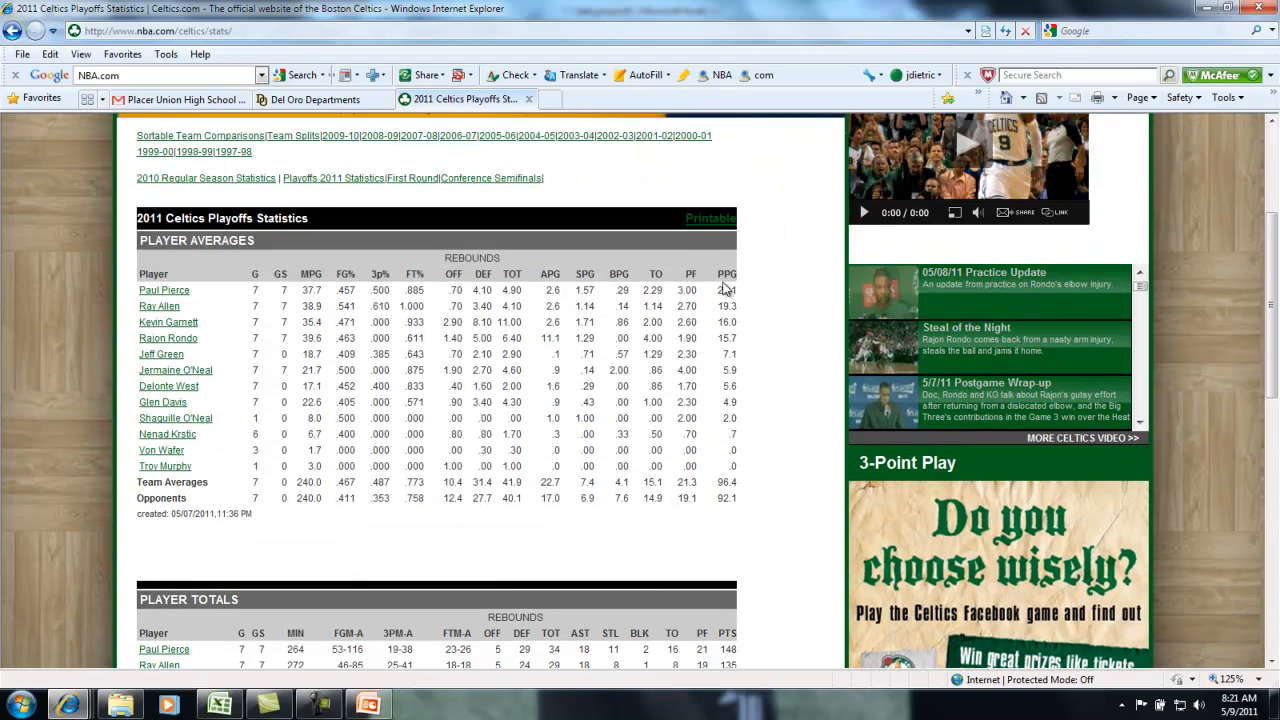